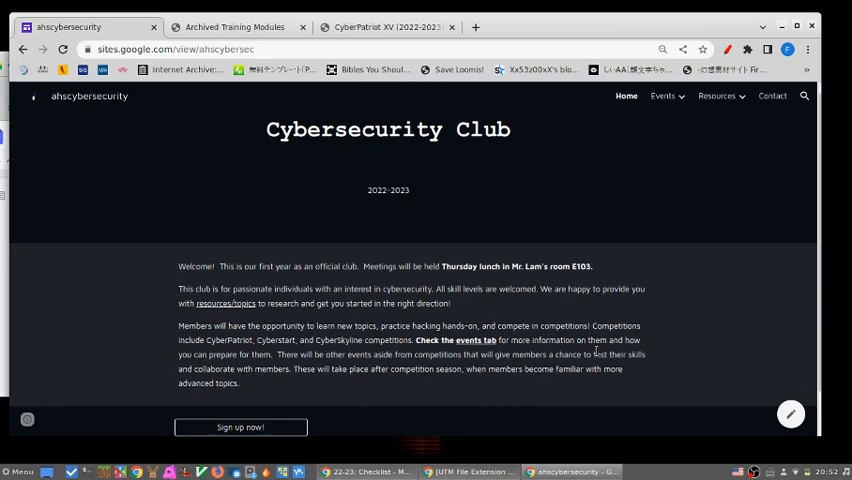
Step: Go to Resources > CyberPatriot and scroll its network security, Windows, Linux and Cisco links
{"action": "left_click", "coordinate": [716, 96]}
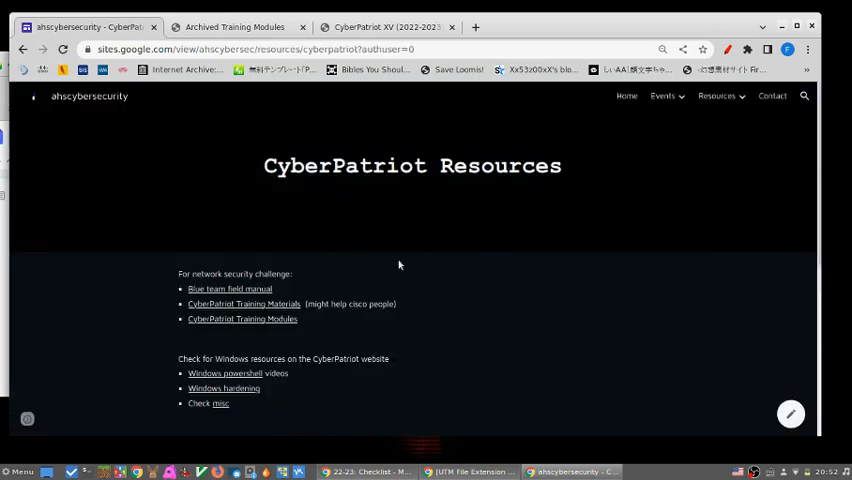
{"action": "scroll", "scroll_direction": "down", "scroll_amount": 3}
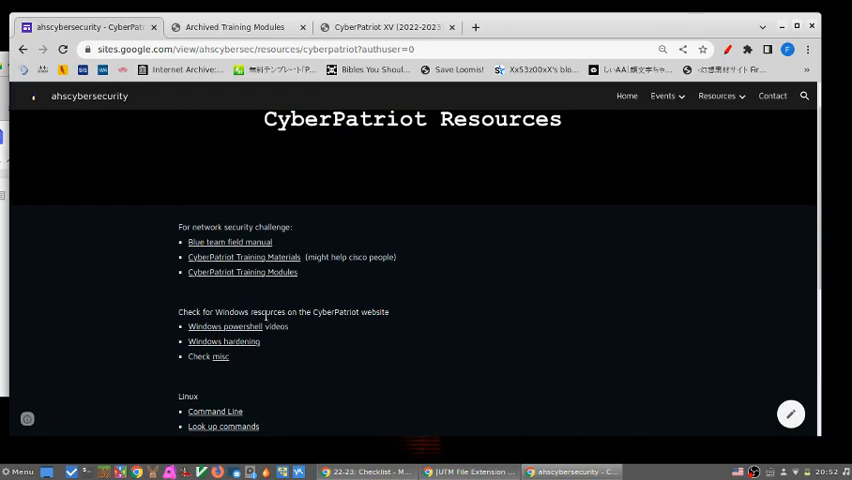
{"action": "mouse_move", "coordinate": [368, 296]}
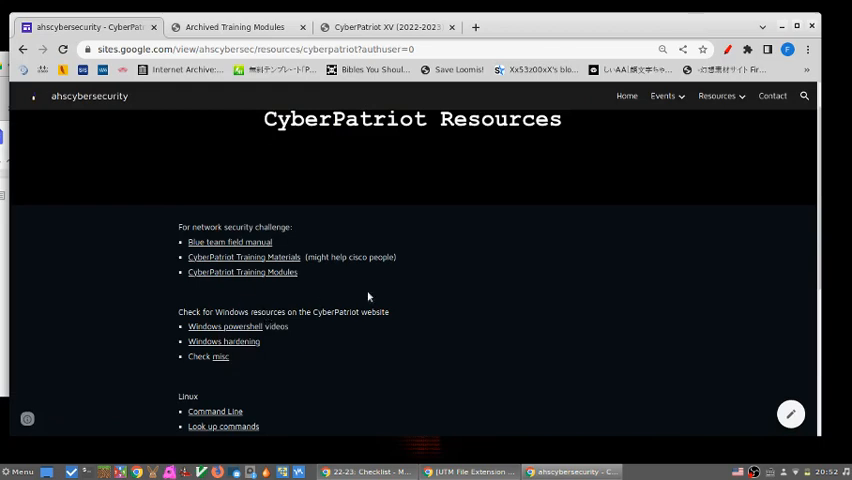
{"action": "scroll", "scroll_direction": "down", "scroll_amount": 3}
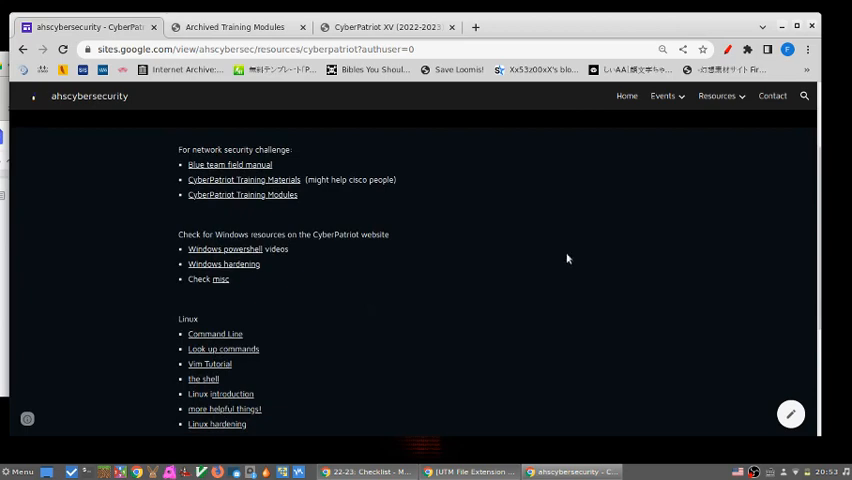
{"action": "scroll", "scroll_direction": "down", "scroll_amount": 3}
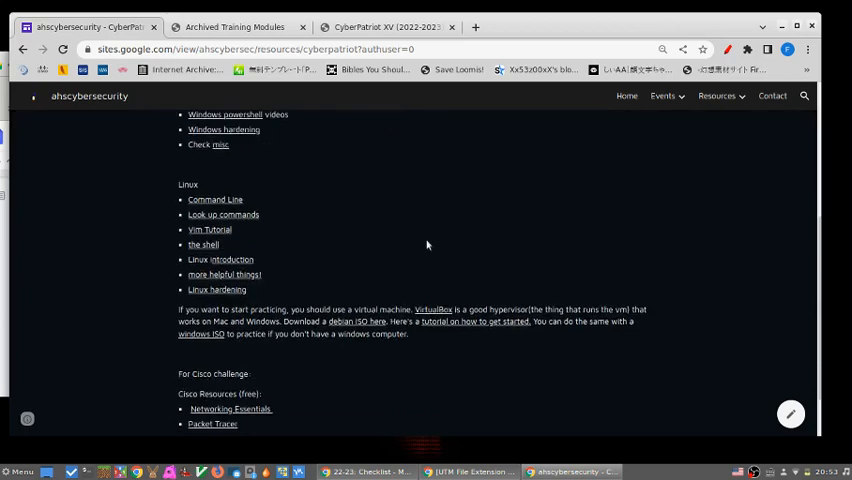
{"action": "scroll", "scroll_direction": "up", "scroll_amount": 3}
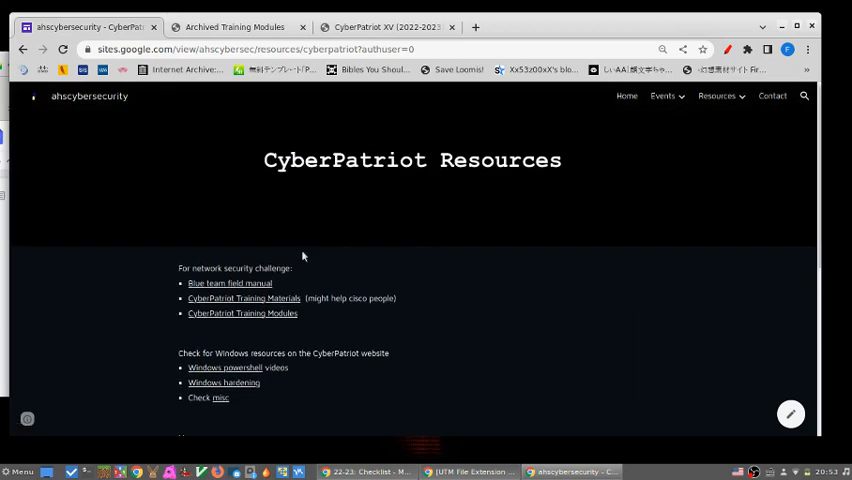
{"action": "scroll", "scroll_direction": "down", "scroll_amount": 3}
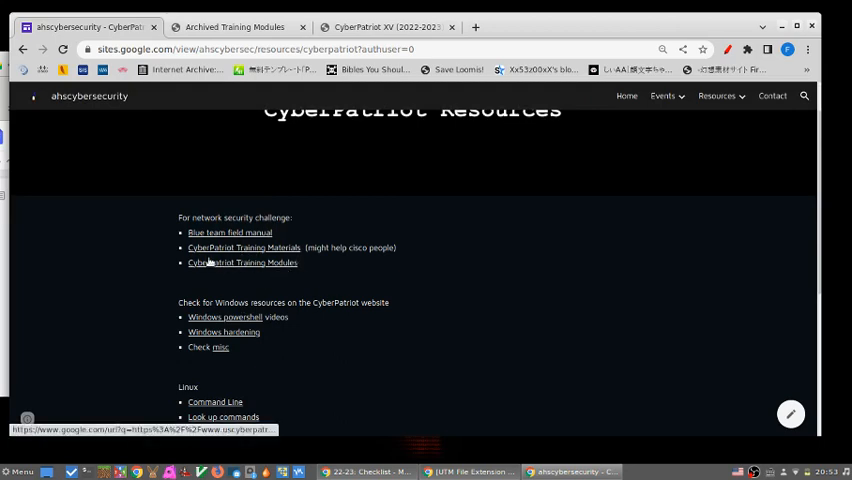
Step: Open CyberPatriot Training Modules, then skim the Linux page under Competition > Training Materials
{"action": "left_click", "coordinate": [242, 263]}
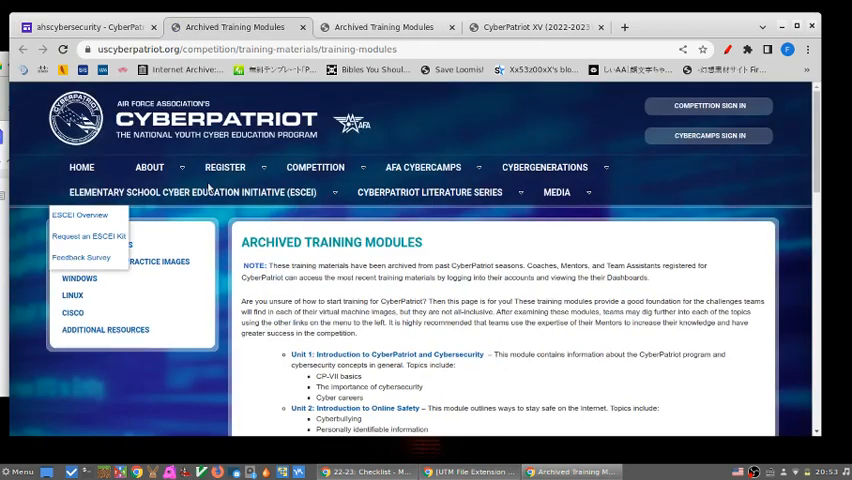
{"action": "left_click", "coordinate": [315, 167]}
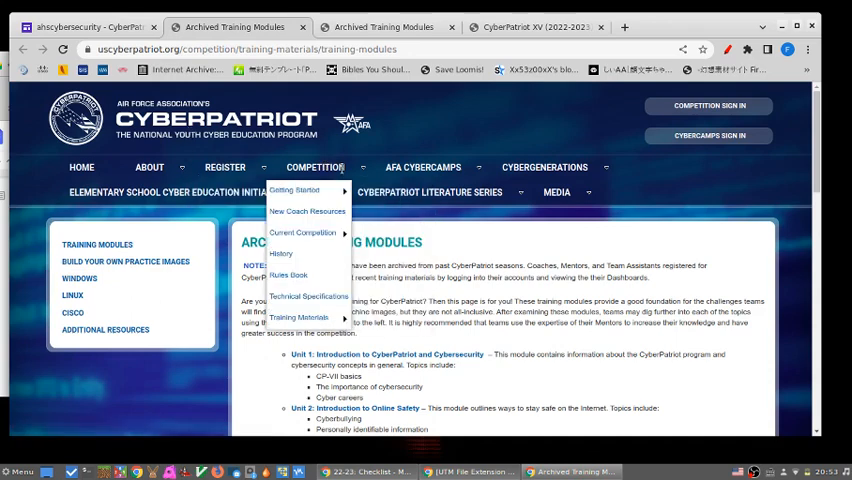
{"action": "mouse_move", "coordinate": [332, 265]}
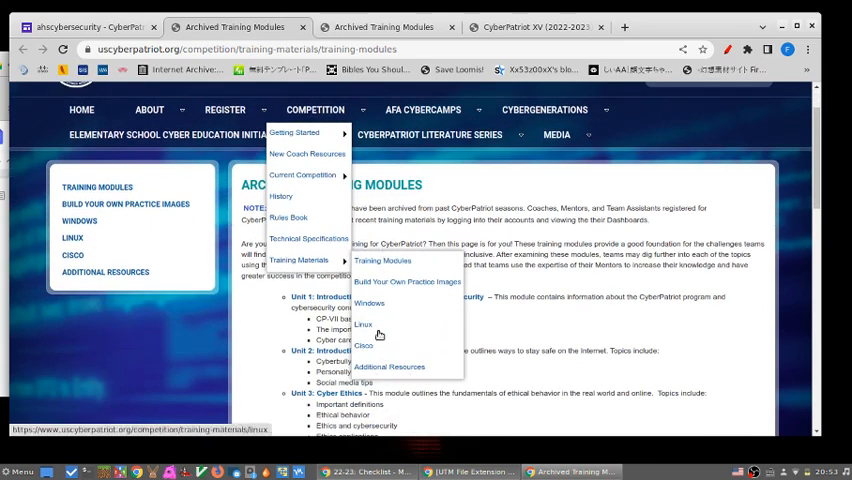
{"action": "left_click", "coordinate": [363, 324]}
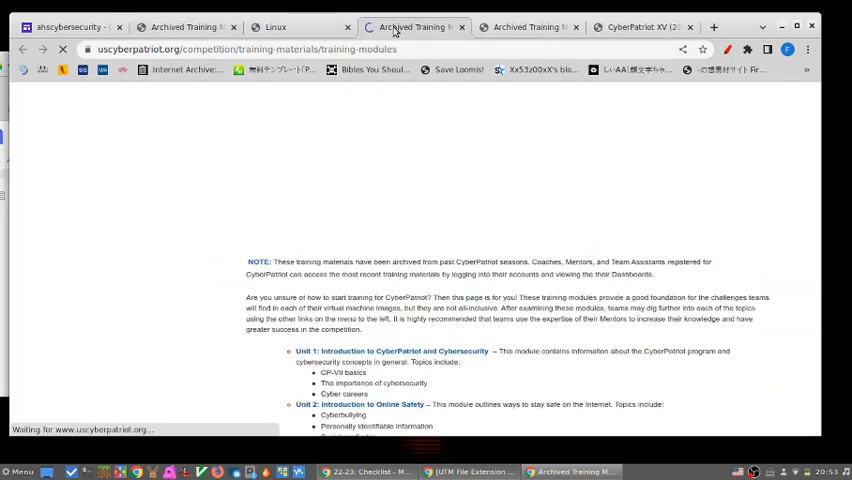
{"action": "scroll", "scroll_direction": "down", "scroll_amount": 3}
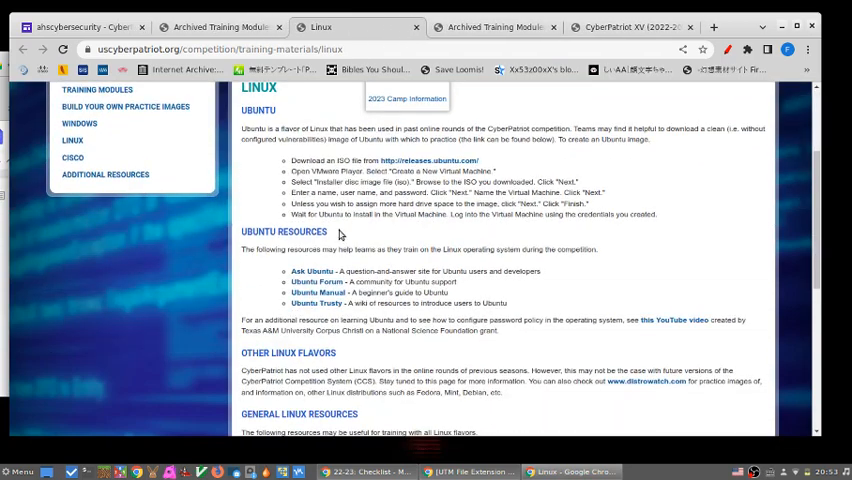
{"action": "scroll", "scroll_direction": "down", "scroll_amount": 3}
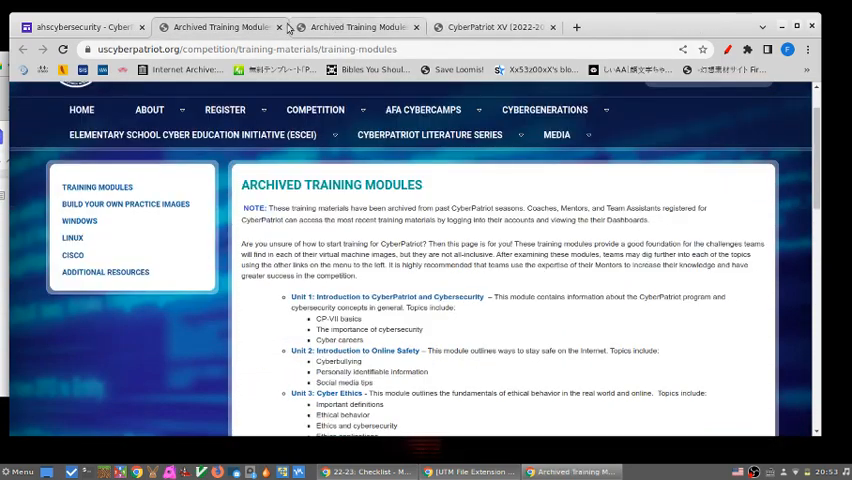
Step: Scroll the archived units list to 'Unit 9: Introduction to Linux and Ubuntu' and download its pptx
{"action": "scroll", "scroll_direction": "down", "scroll_amount": 3}
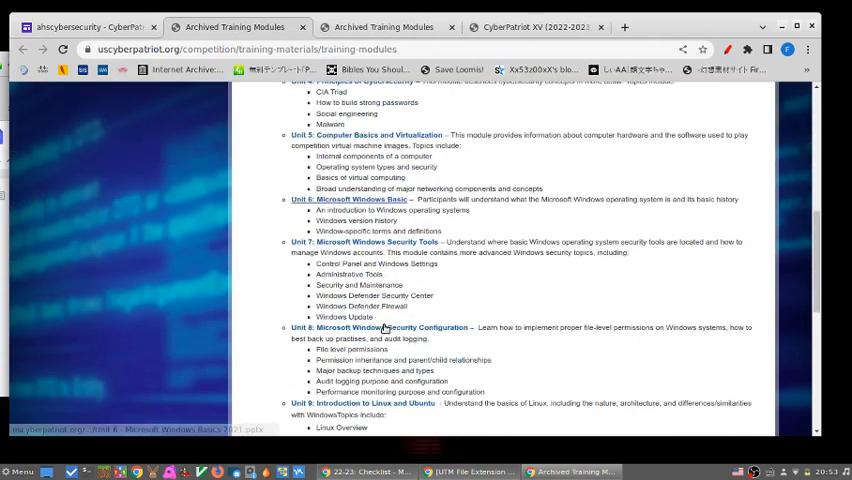
{"action": "scroll", "scroll_direction": "down", "scroll_amount": 3}
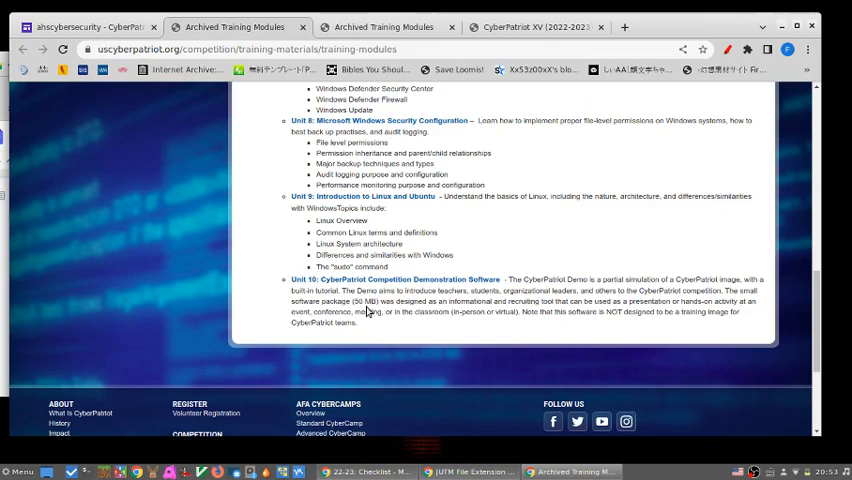
{"action": "scroll", "scroll_direction": "up", "scroll_amount": 3}
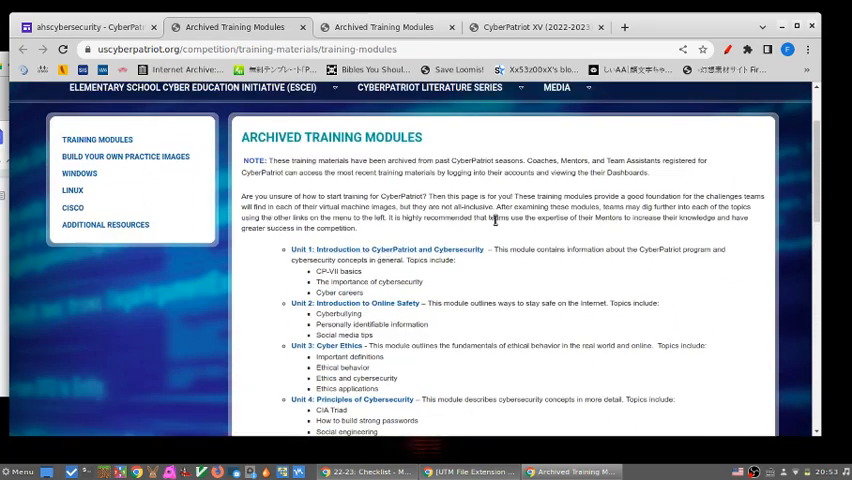
{"action": "scroll", "scroll_direction": "down", "scroll_amount": 3}
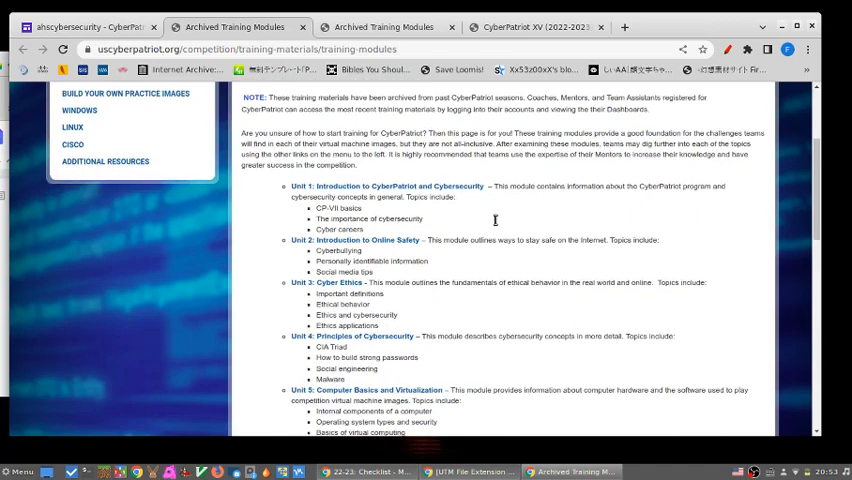
{"action": "scroll", "scroll_direction": "down", "scroll_amount": 3}
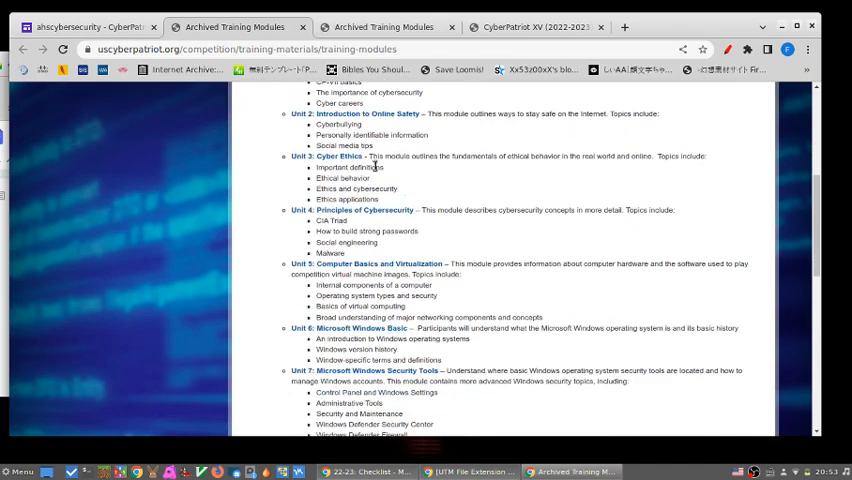
{"action": "scroll", "scroll_direction": "down", "scroll_amount": 3}
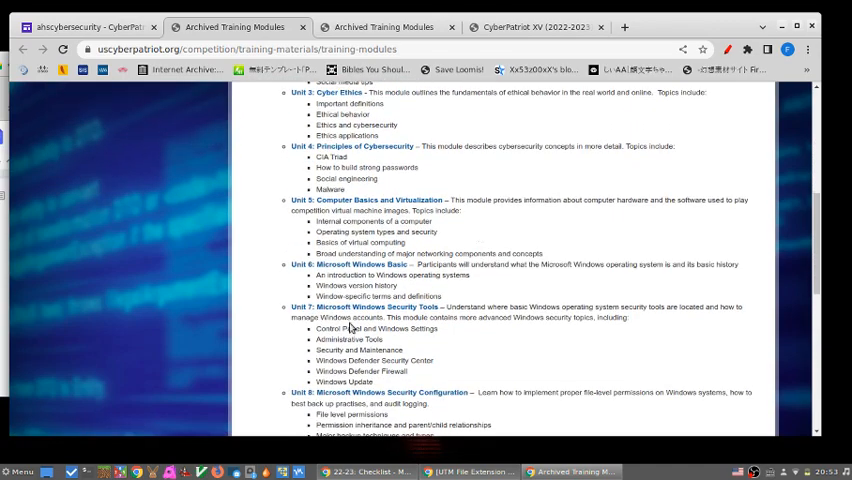
{"action": "scroll", "scroll_direction": "down", "scroll_amount": 3}
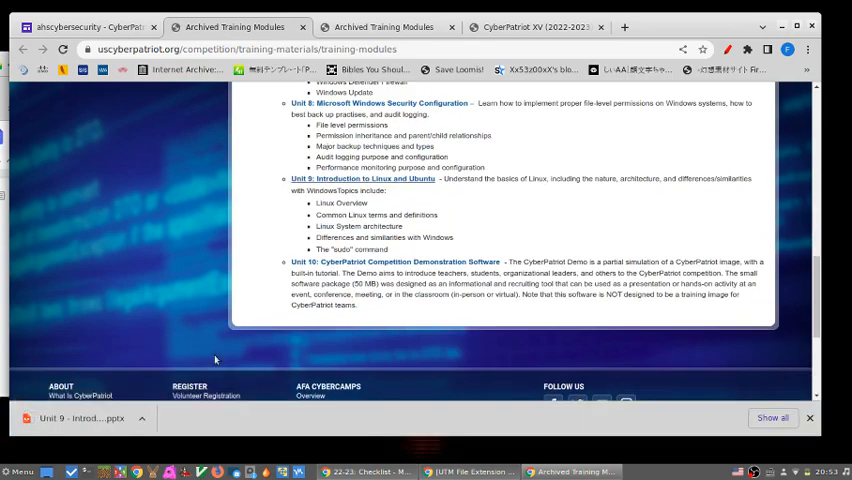
Step: Open the Unit 9 pptx in Impress, page through to slide 26, and close it
{"action": "left_click", "coordinate": [70, 418]}
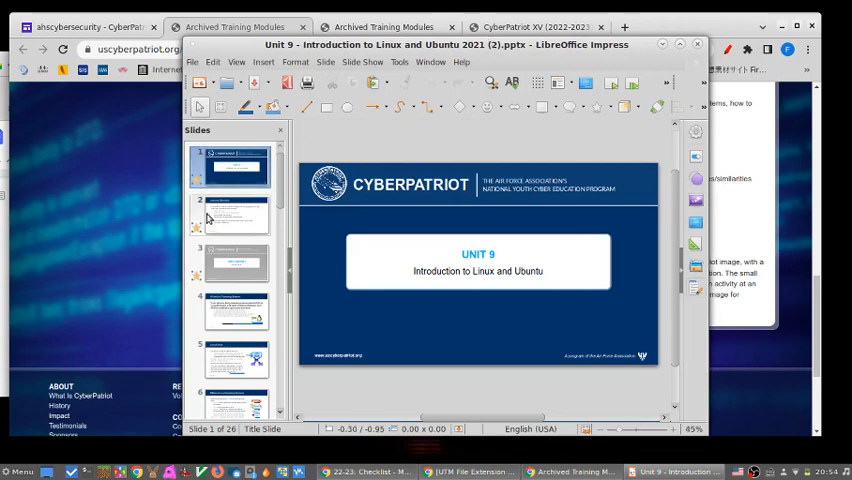
{"action": "left_click", "coordinate": [232, 310]}
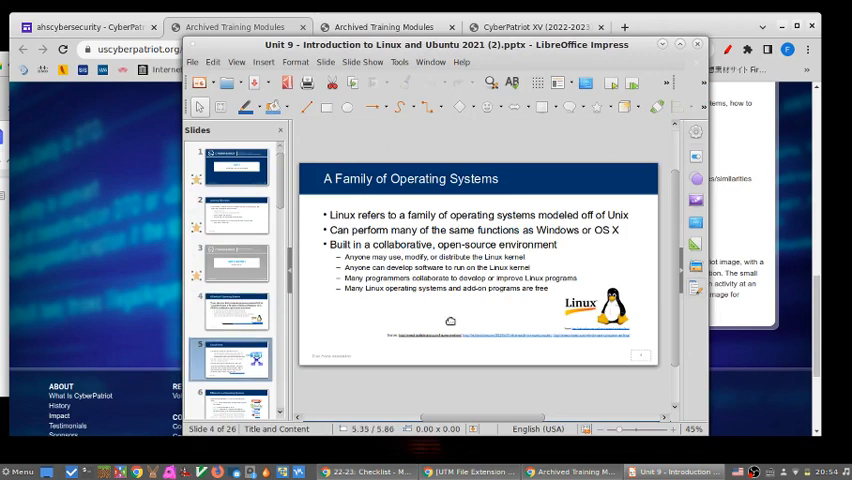
{"action": "left_click", "coordinate": [230, 347]}
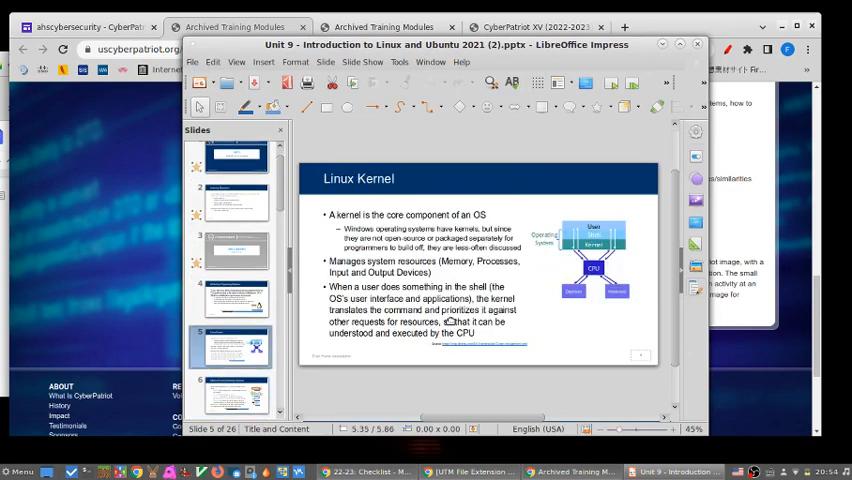
{"action": "left_click", "coordinate": [230, 345]}
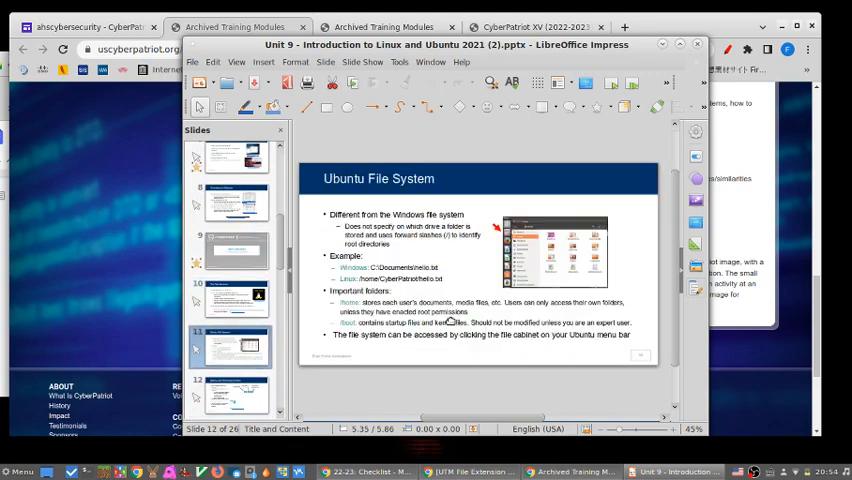
{"action": "left_click", "coordinate": [230, 300]}
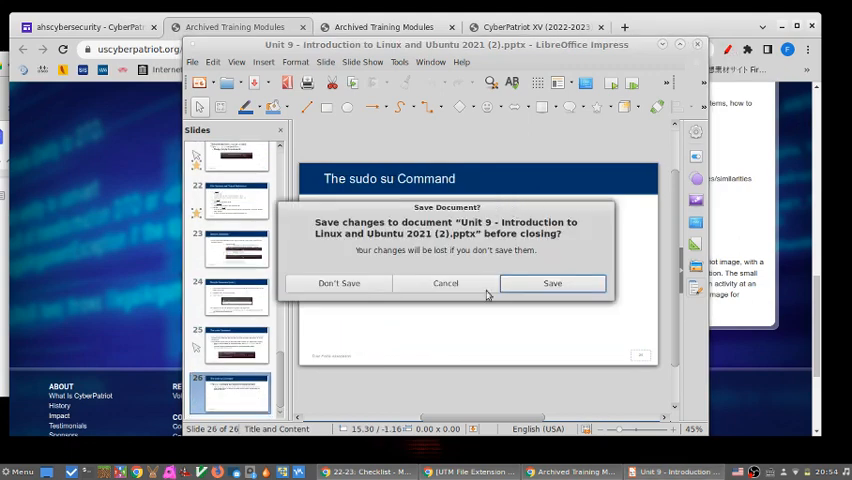
{"action": "left_click", "coordinate": [338, 283]}
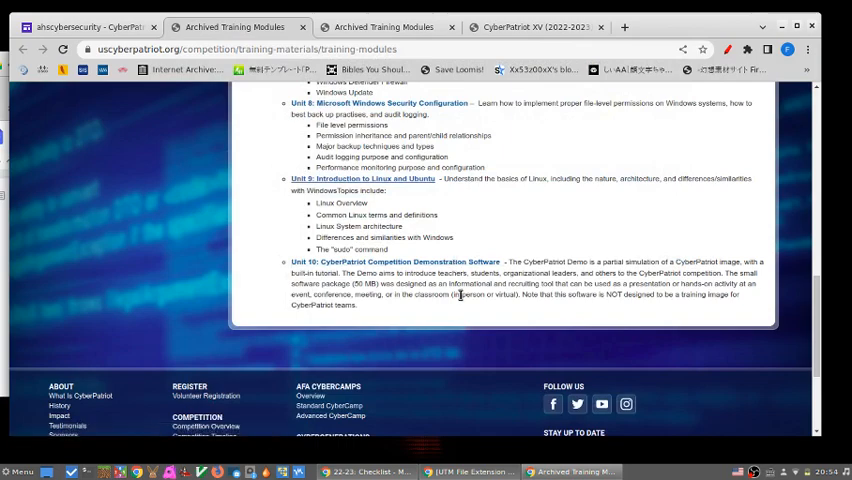
Step: Scroll the Archived Training Modules page back to the top and return to the ahscybersecurity tab
{"action": "scroll", "scroll_direction": "up", "scroll_amount": 3}
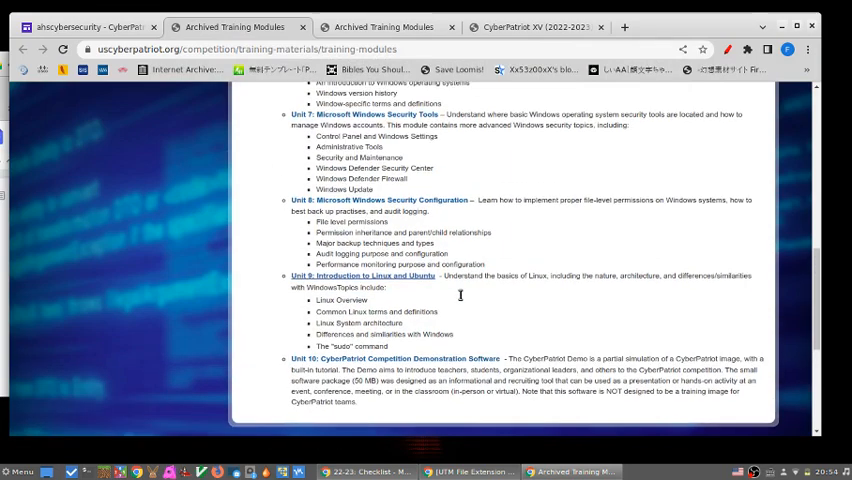
{"action": "scroll", "scroll_direction": "up", "scroll_amount": 3}
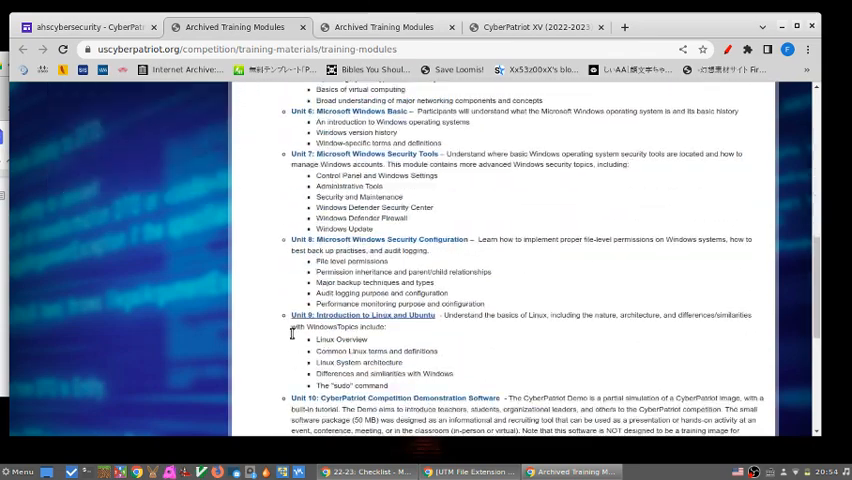
{"action": "mouse_move", "coordinate": [423, 337]}
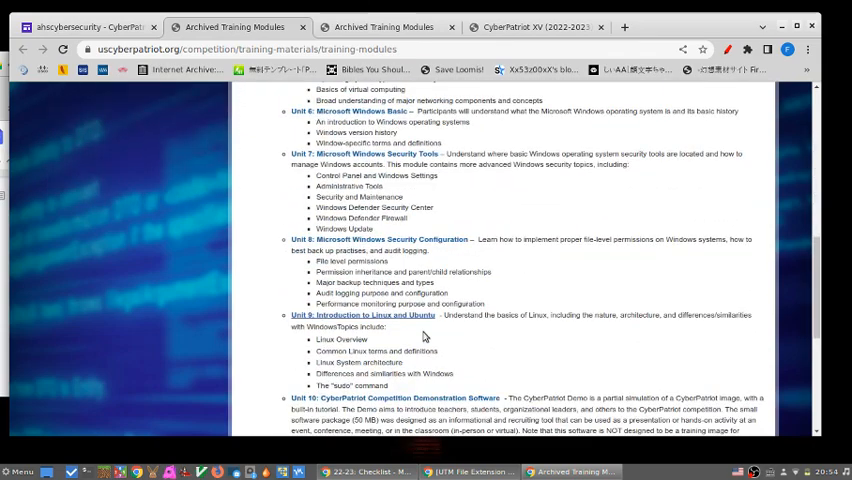
{"action": "scroll", "scroll_direction": "down", "scroll_amount": 3}
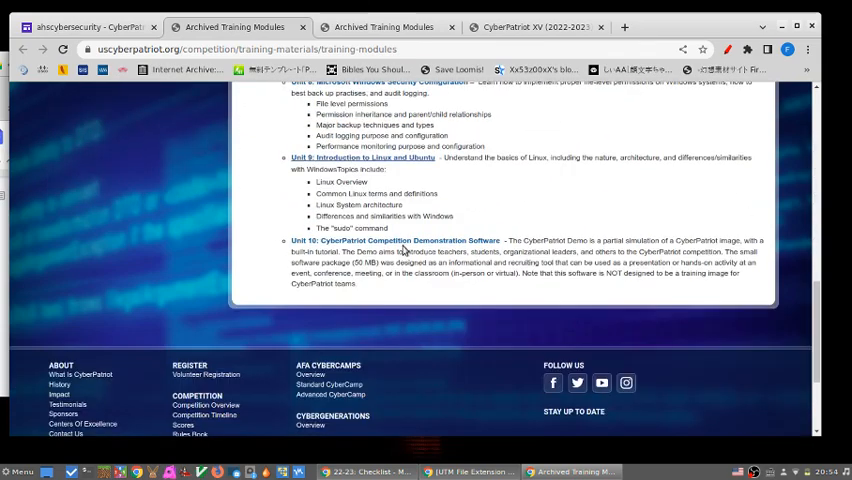
{"action": "scroll", "scroll_direction": "up", "scroll_amount": 3}
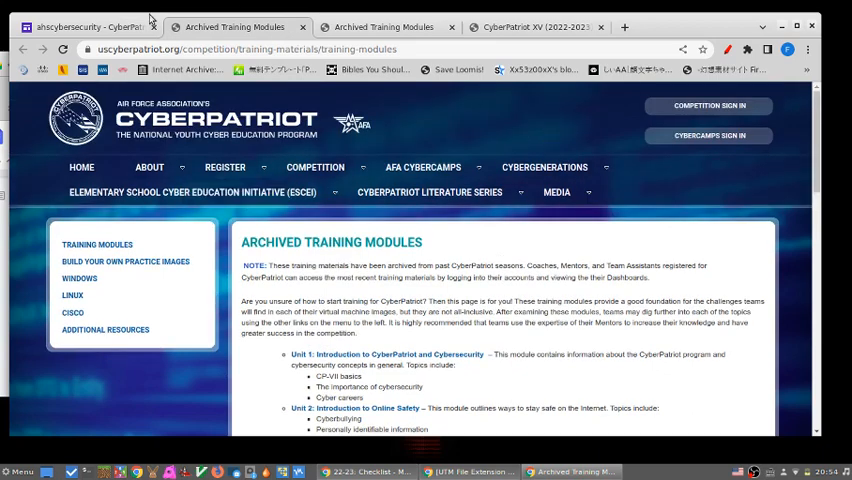
{"action": "left_click", "coordinate": [90, 26]}
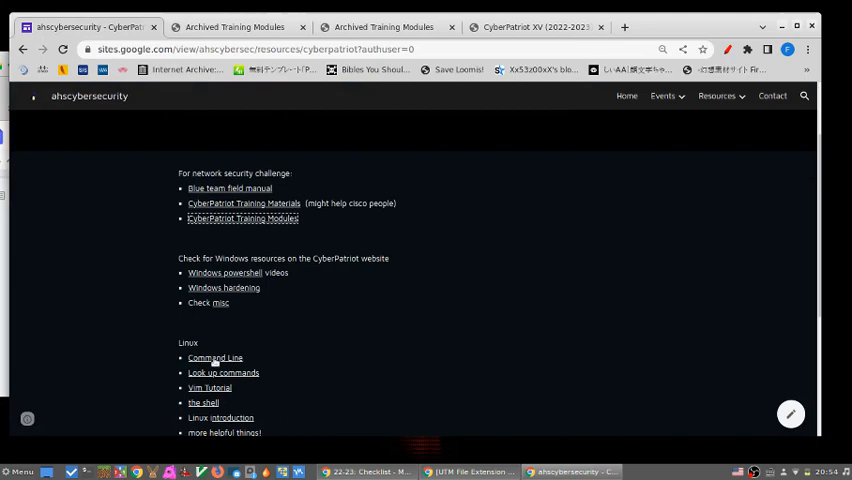
{"action": "mouse_move", "coordinate": [287, 343]}
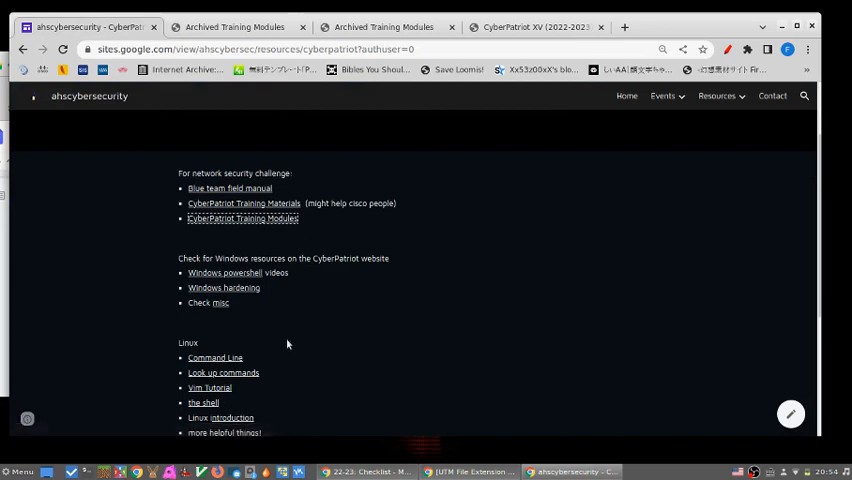
{"action": "mouse_move", "coordinate": [232, 357]}
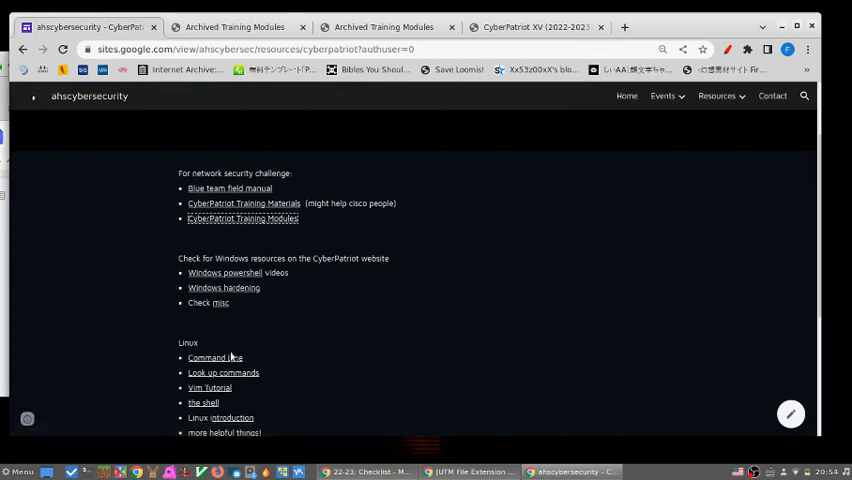
Step: Scroll the resources page to reveal the full Linux link list and virtual-machine tips
{"action": "scroll", "scroll_direction": "down", "scroll_amount": 3}
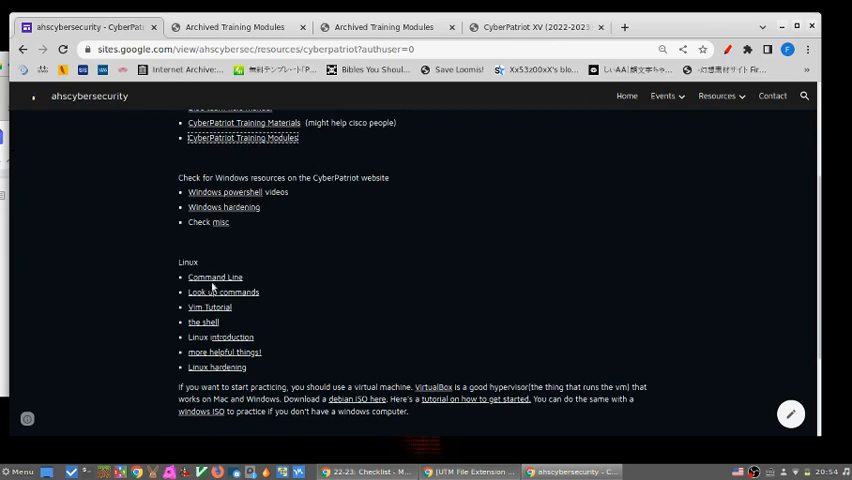
{"action": "mouse_move", "coordinate": [207, 283]}
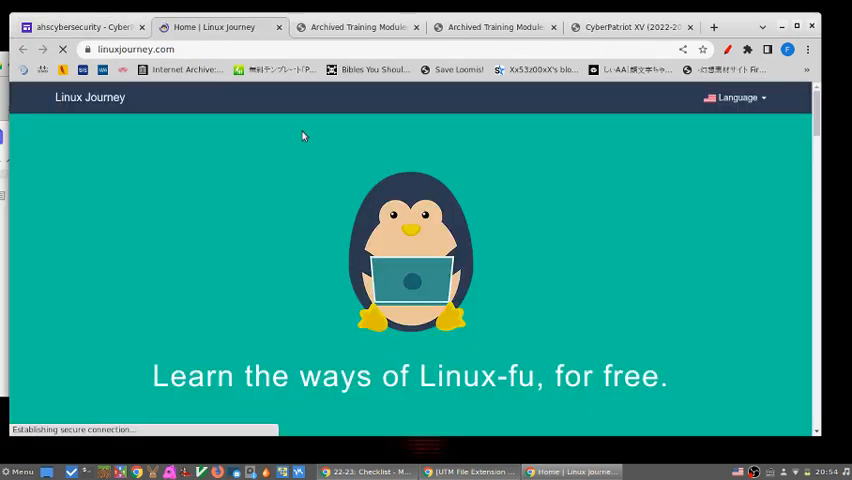
Step: Open Linux Journey's Getting Started lessons in a new tab and scroll through them
{"action": "scroll", "scroll_direction": "down", "scroll_amount": 3}
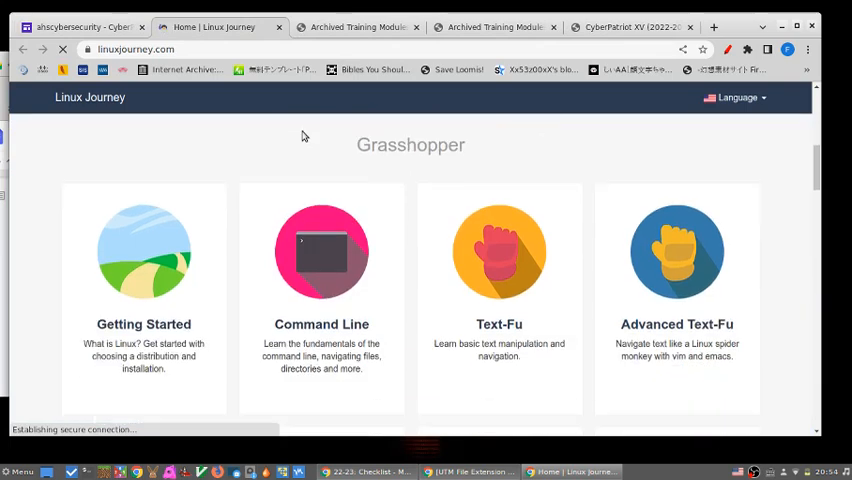
{"action": "mouse_move", "coordinate": [143, 270]}
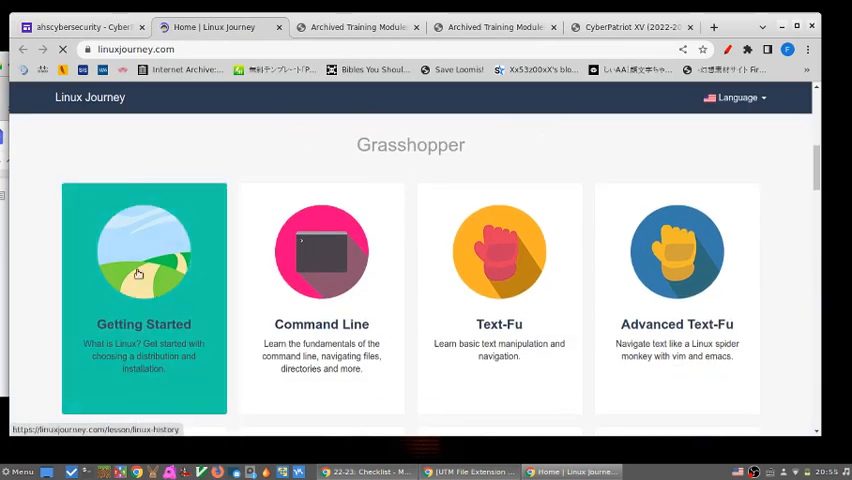
{"action": "left_click", "coordinate": [143, 270]}
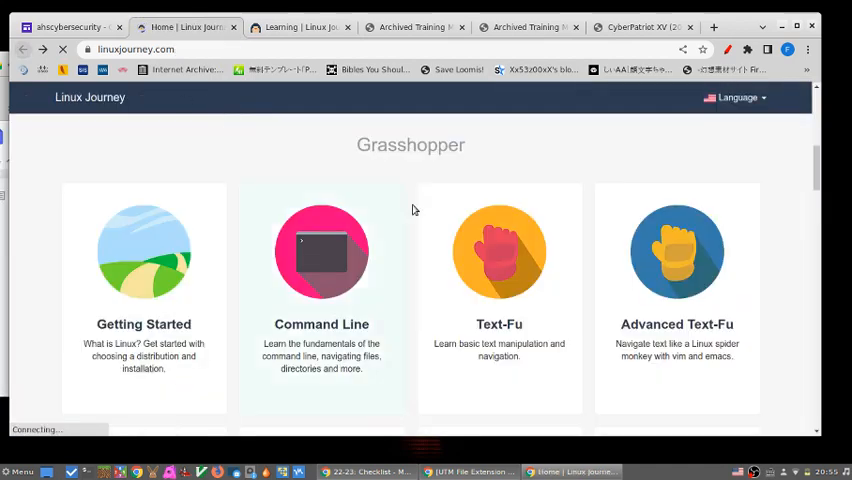
{"action": "scroll", "scroll_direction": "down", "scroll_amount": 3}
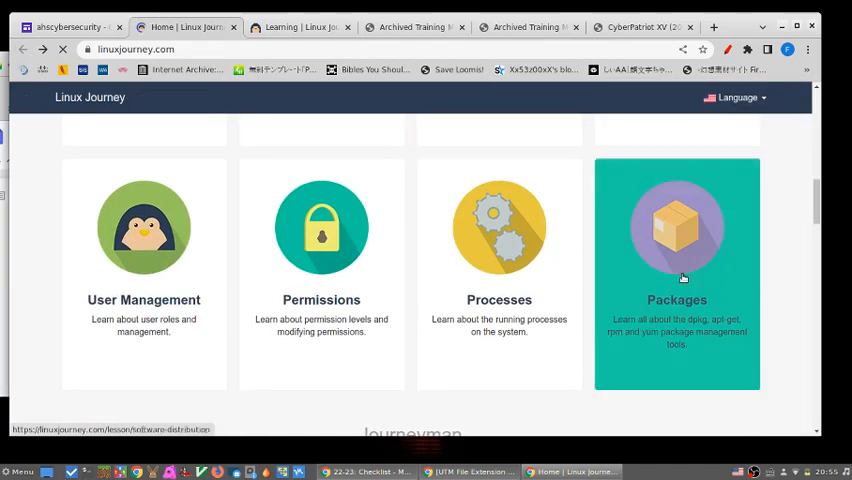
{"action": "scroll", "scroll_direction": "down", "scroll_amount": 3}
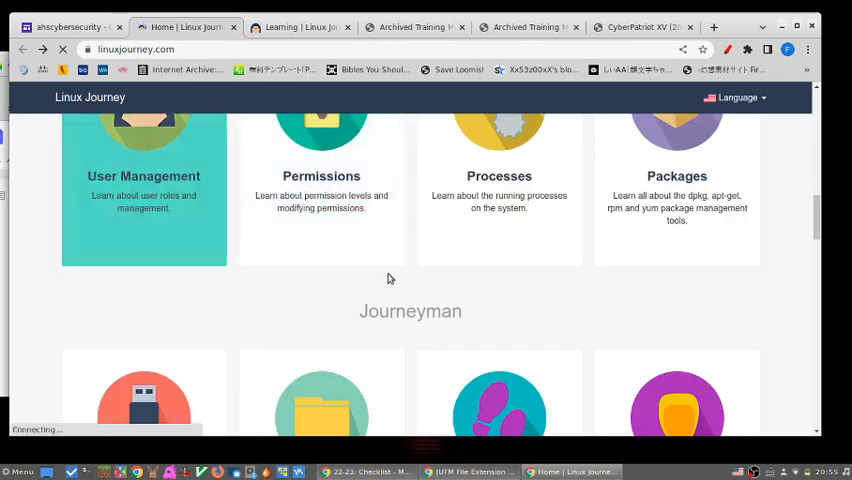
Step: Read the User Management /etc/passwd lesson, then return to the Linux Journey home page
{"action": "left_click", "coordinate": [143, 185]}
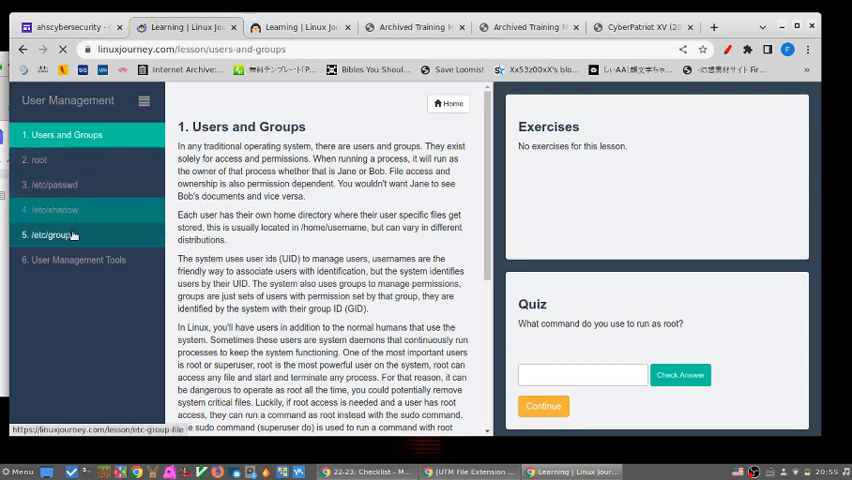
{"action": "left_click", "coordinate": [55, 184]}
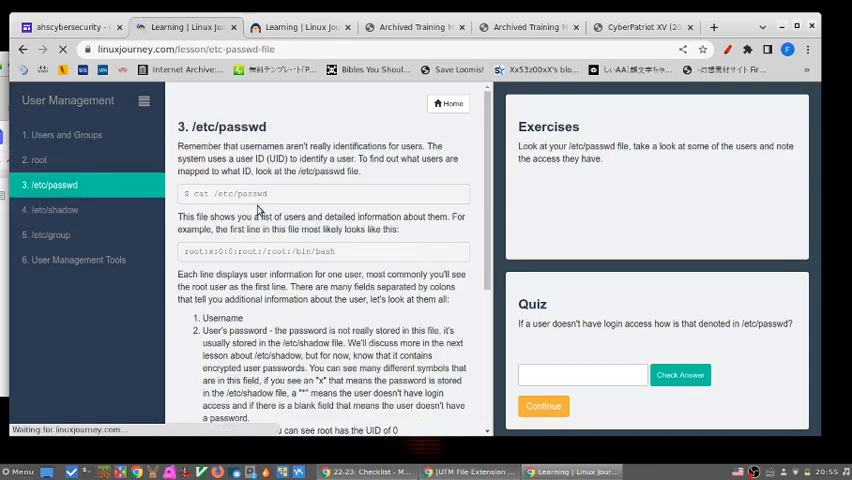
{"action": "scroll", "scroll_direction": "down", "scroll_amount": 3}
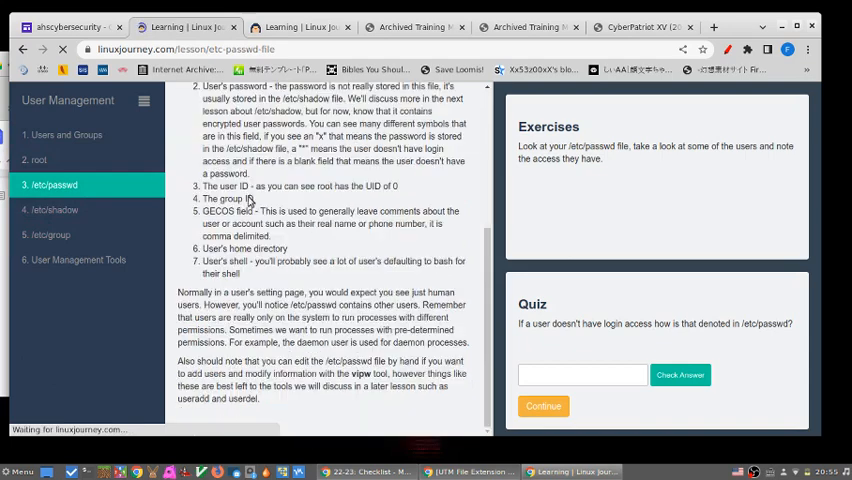
{"action": "left_click", "coordinate": [63, 134]}
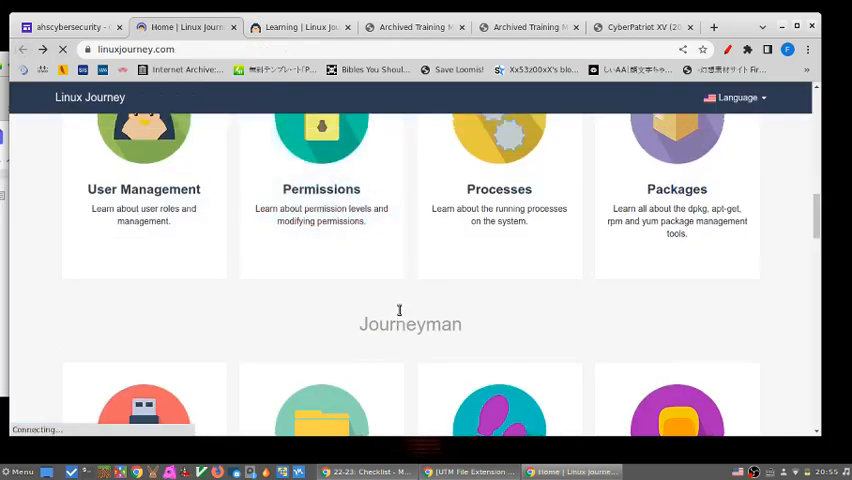
{"action": "scroll", "scroll_direction": "down", "scroll_amount": 3}
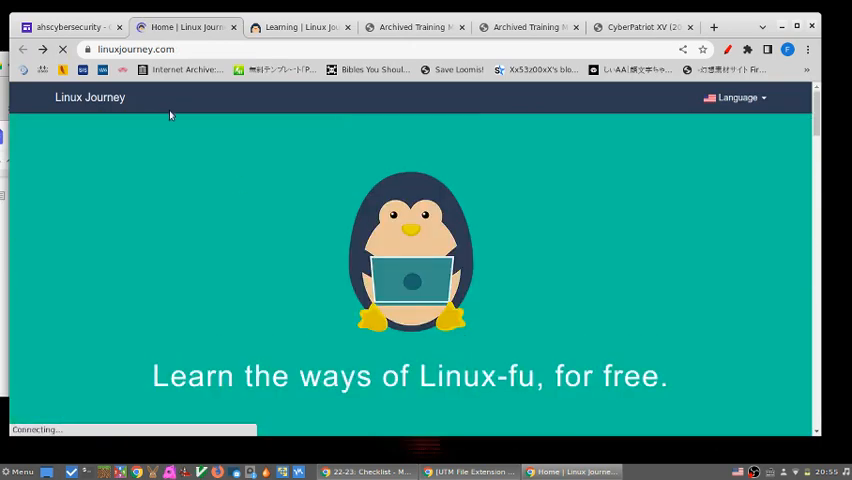
{"action": "left_click", "coordinate": [68, 27]}
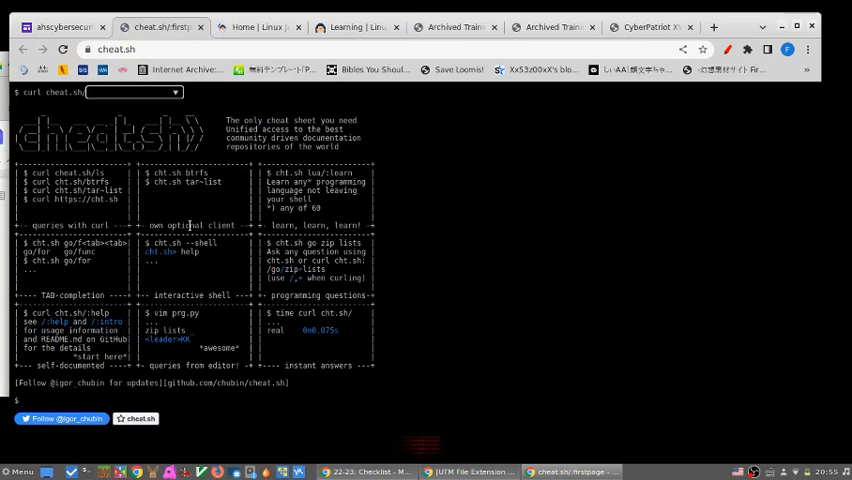
{"action": "mouse_move", "coordinate": [411, 133]}
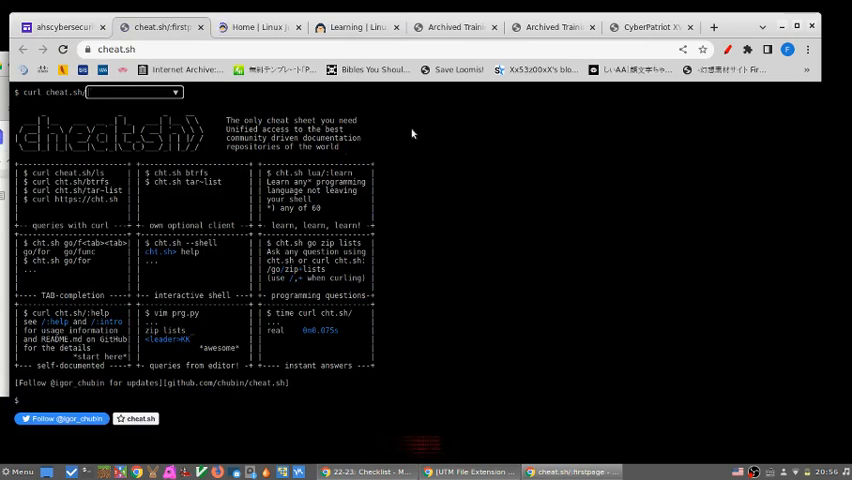
Step: Look up 'vim' on cheat.sh, scroll its cheat sheet, and return to the ahscybersecurity tab
{"action": "type", "text": "vim --help"}
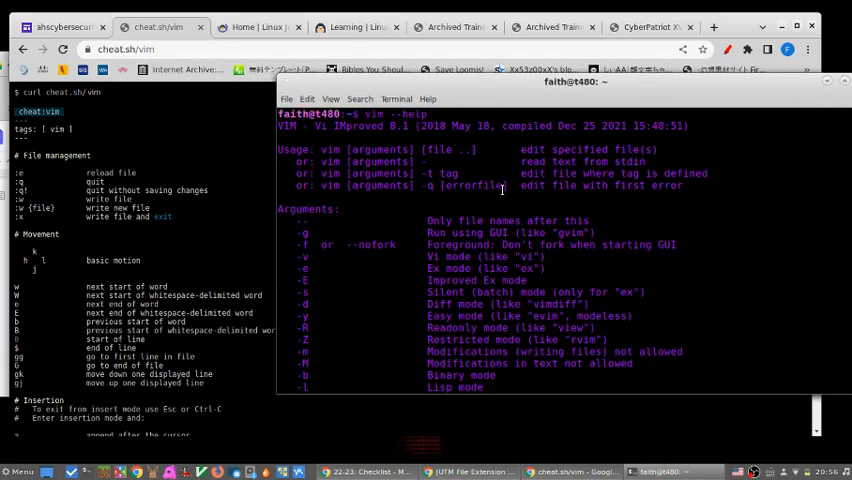
{"action": "mouse_move", "coordinate": [357, 232]}
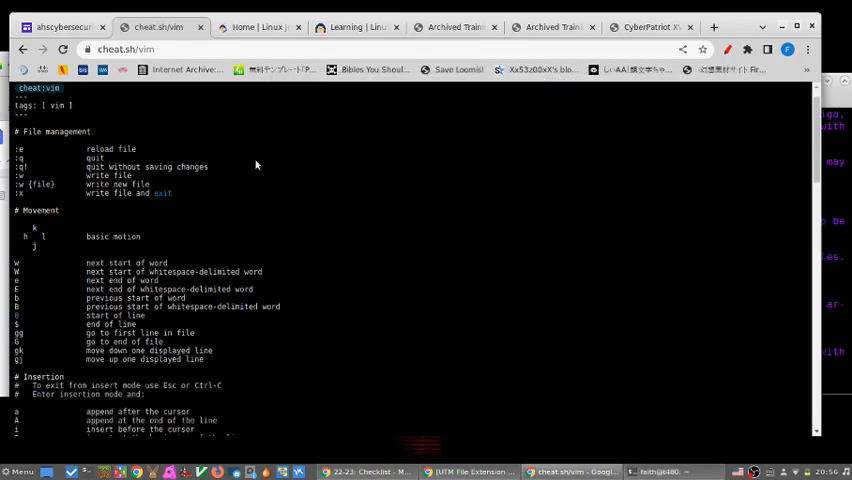
{"action": "scroll", "scroll_direction": "down", "scroll_amount": 3}
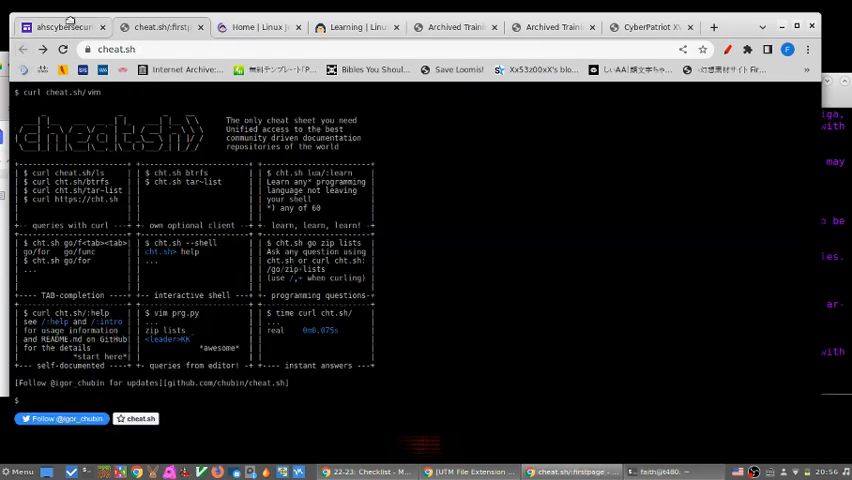
{"action": "left_click", "coordinate": [60, 27]}
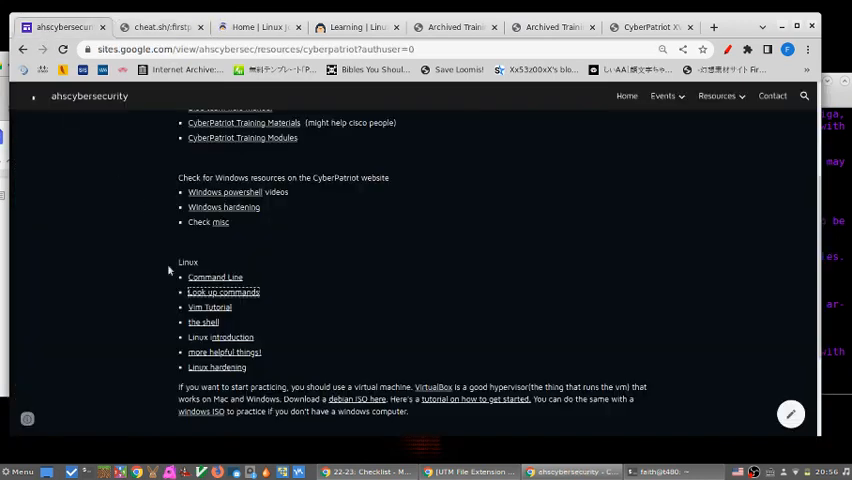
{"action": "mouse_move", "coordinate": [262, 307]}
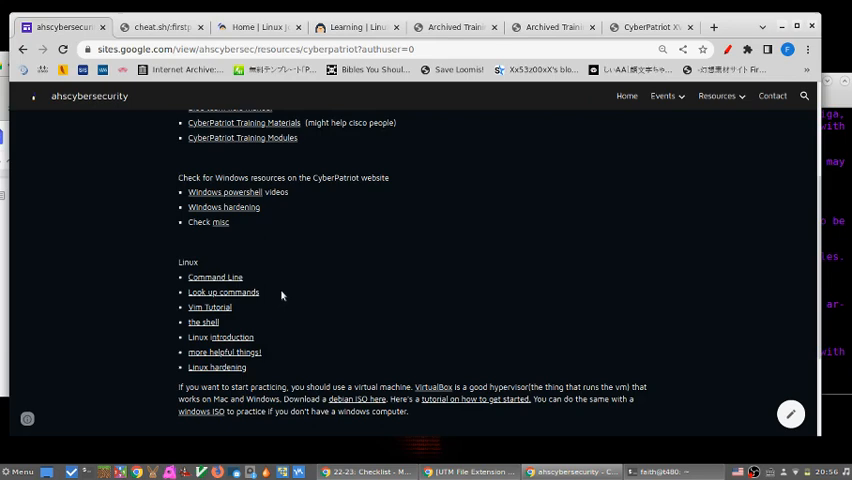
{"action": "mouse_move", "coordinate": [209, 307]}
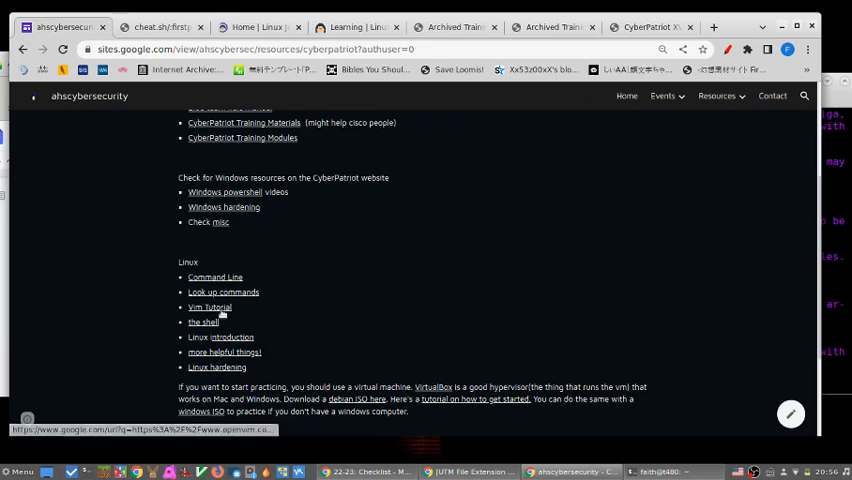
Step: Briefly open and close the openvim tutorial, then switch to LinuxCommand.org's shell lesson
{"action": "left_click", "coordinate": [209, 307]}
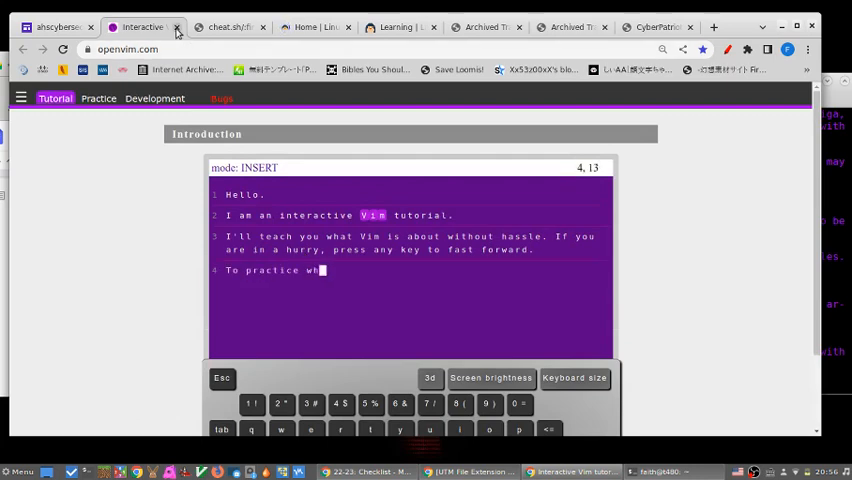
{"action": "left_click", "coordinate": [176, 27]}
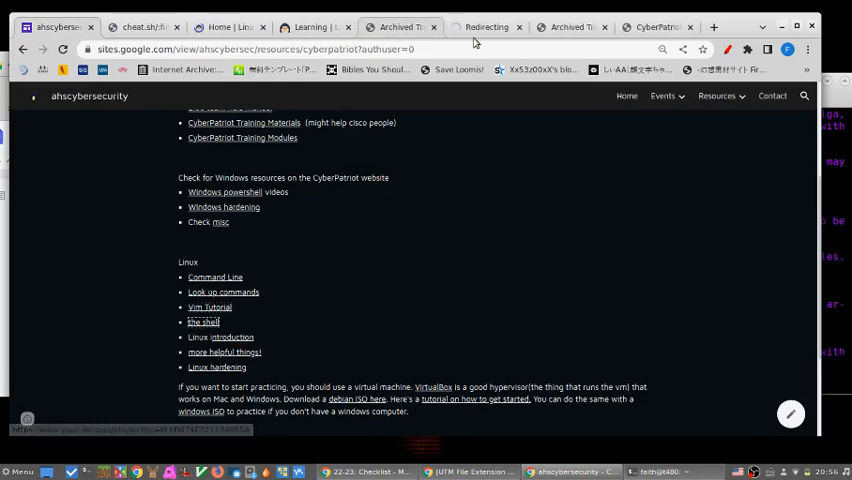
{"action": "left_click", "coordinate": [202, 322]}
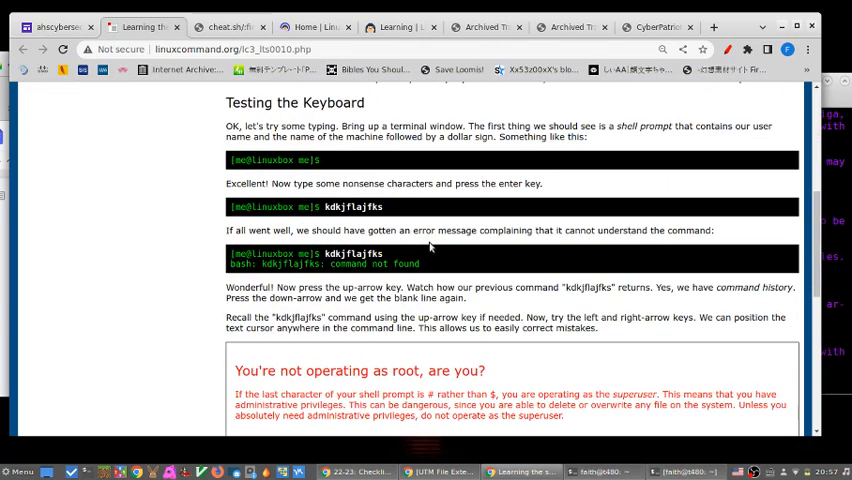
Step: Skim the shell basics lesson and move on through the Navigation lesson
{"action": "scroll", "scroll_direction": "down", "scroll_amount": 3}
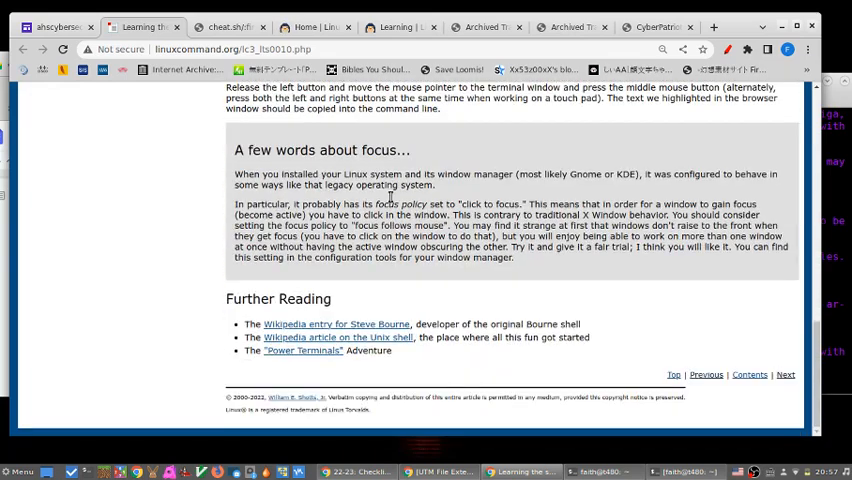
{"action": "left_click", "coordinate": [786, 374]}
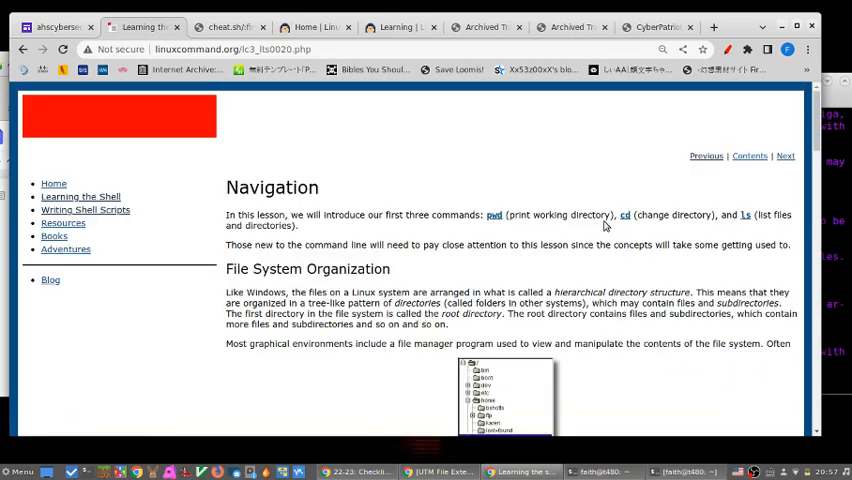
{"action": "scroll", "scroll_direction": "down", "scroll_amount": 3}
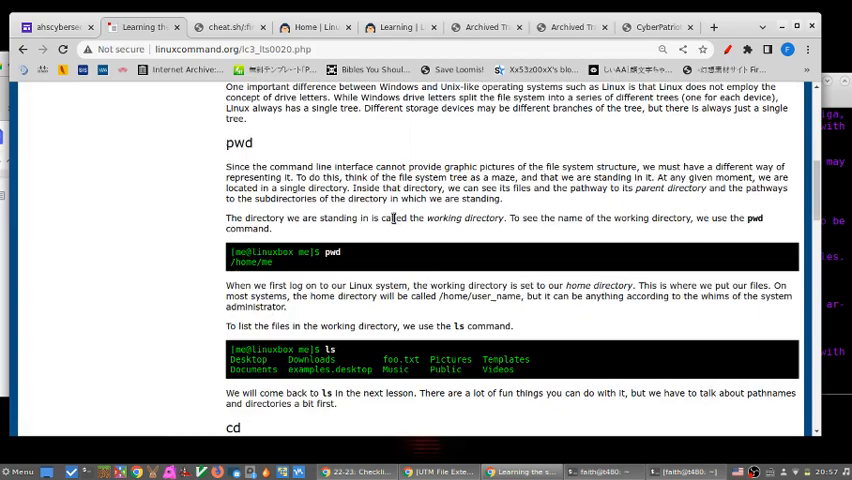
{"action": "scroll", "scroll_direction": "down", "scroll_amount": 3}
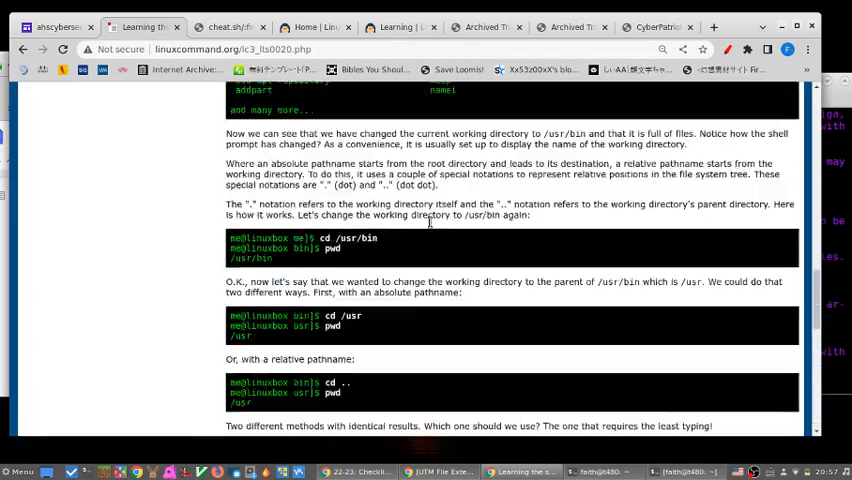
{"action": "scroll", "scroll_direction": "up", "scroll_amount": 3}
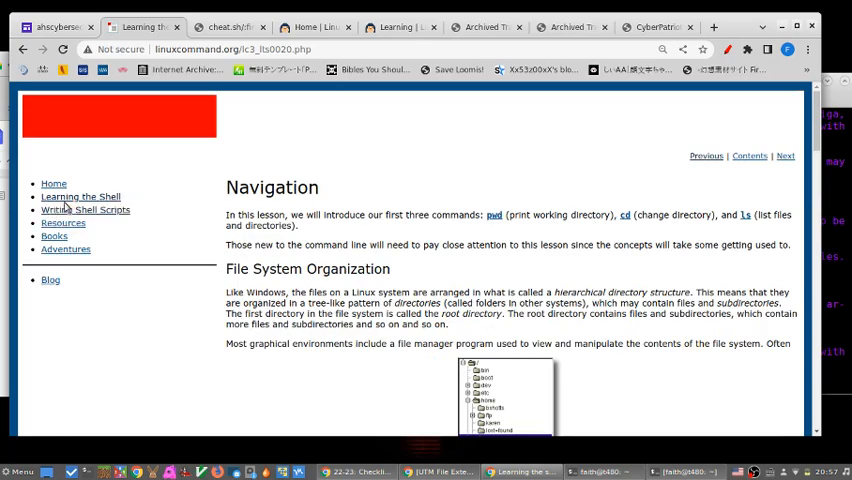
Step: Open the Writing Shell Scripts section and advance to its first lesson
{"action": "left_click", "coordinate": [85, 209]}
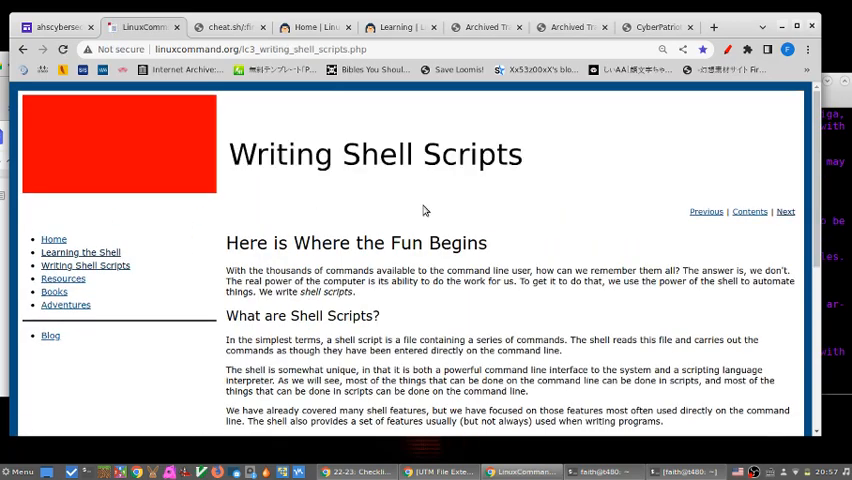
{"action": "scroll", "scroll_direction": "down", "scroll_amount": 3}
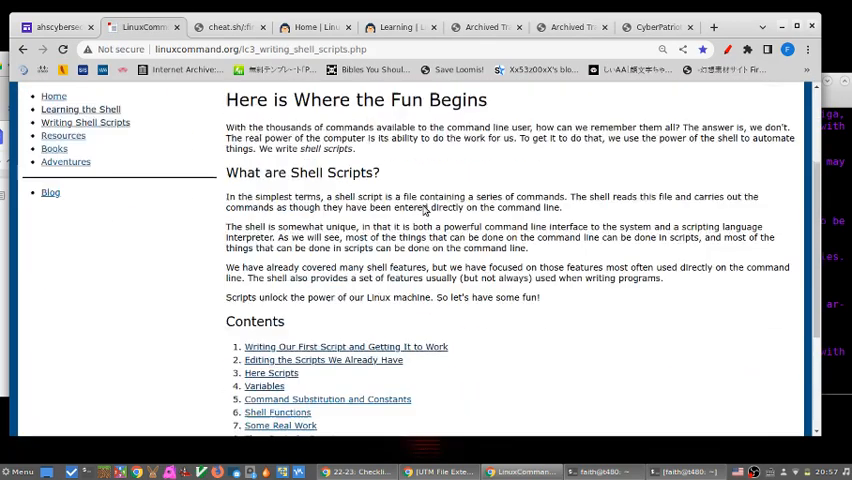
{"action": "scroll", "scroll_direction": "up", "scroll_amount": 3}
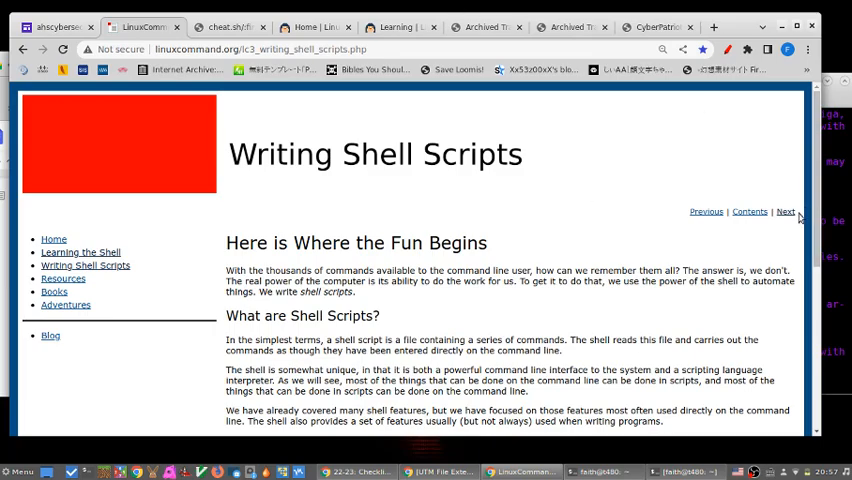
{"action": "left_click", "coordinate": [786, 211]}
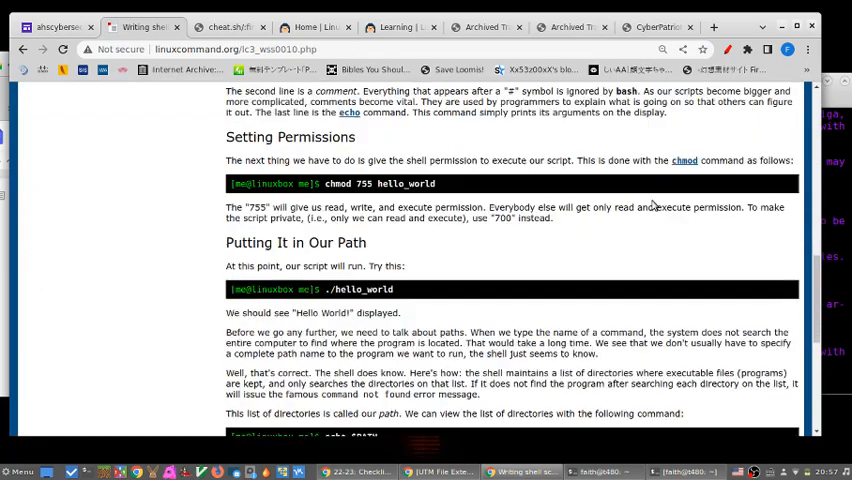
{"action": "scroll", "scroll_direction": "up", "scroll_amount": 3}
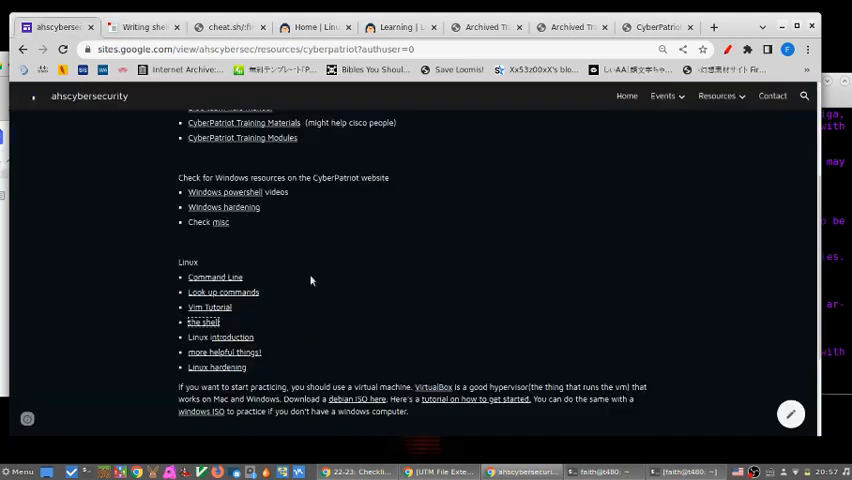
{"action": "mouse_move", "coordinate": [226, 337]}
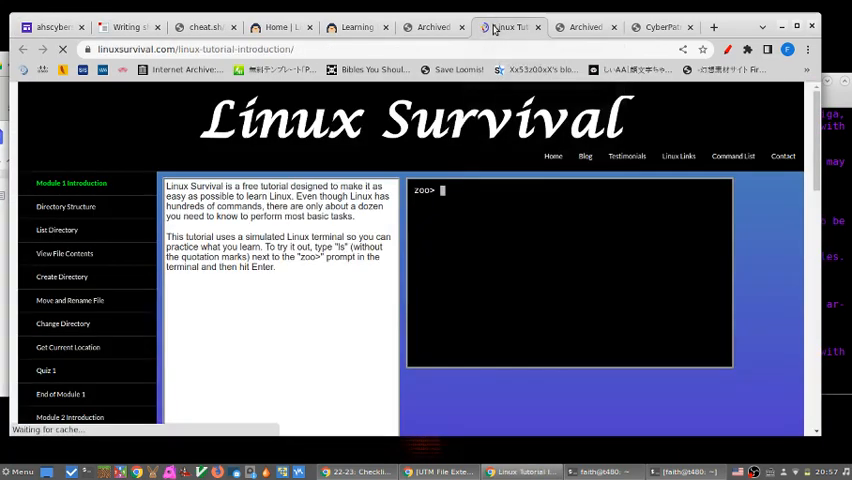
Step: In Linux Survival, run ls at the zoo> prompt, then view the Directory Structure page
{"action": "left_click", "coordinate": [125, 26]}
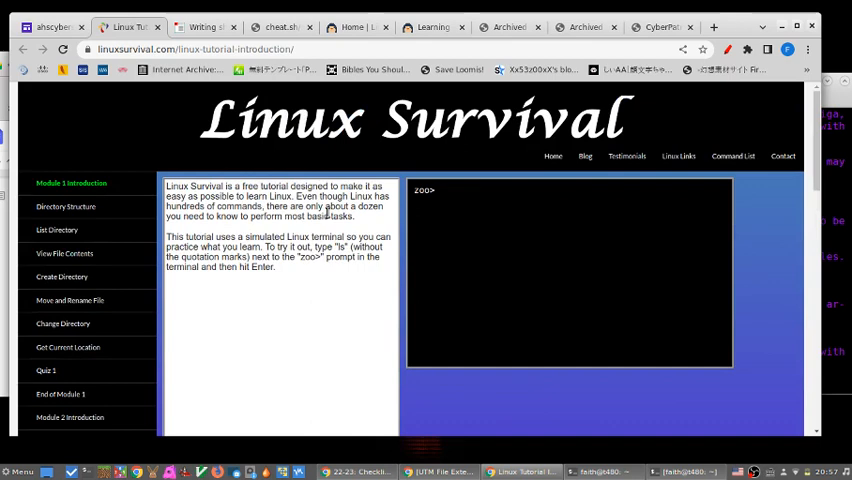
{"action": "type", "text": "ls"}
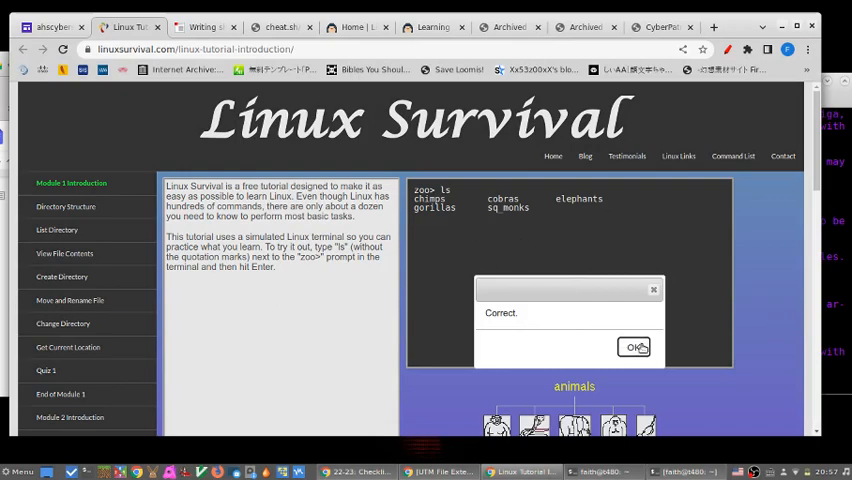
{"action": "left_click", "coordinate": [634, 347]}
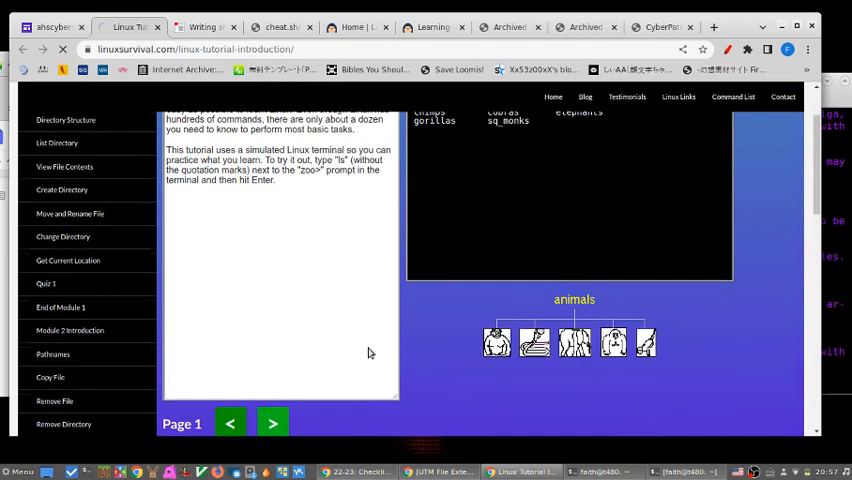
{"action": "left_click", "coordinate": [272, 423]}
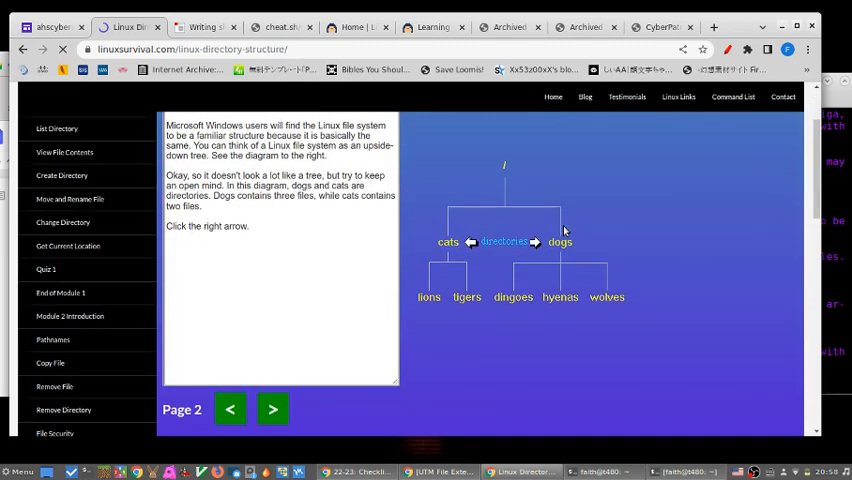
{"action": "scroll", "scroll_direction": "up", "scroll_amount": 3}
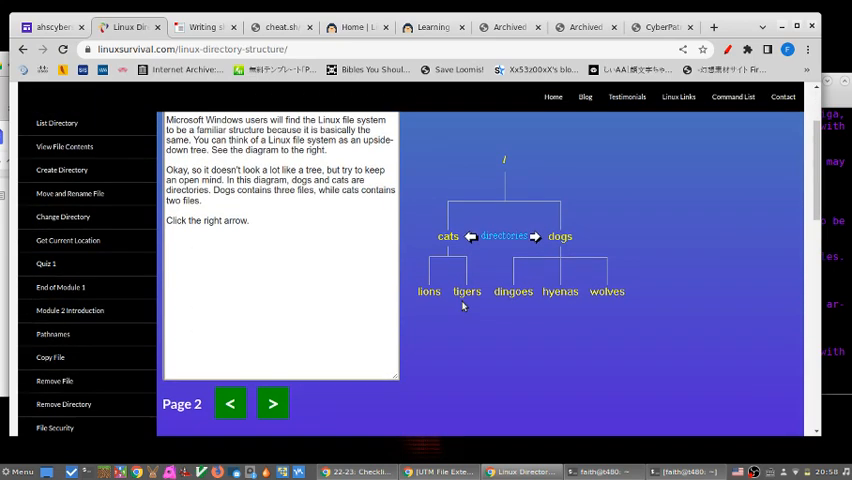
{"action": "scroll", "scroll_direction": "up", "scroll_amount": 3}
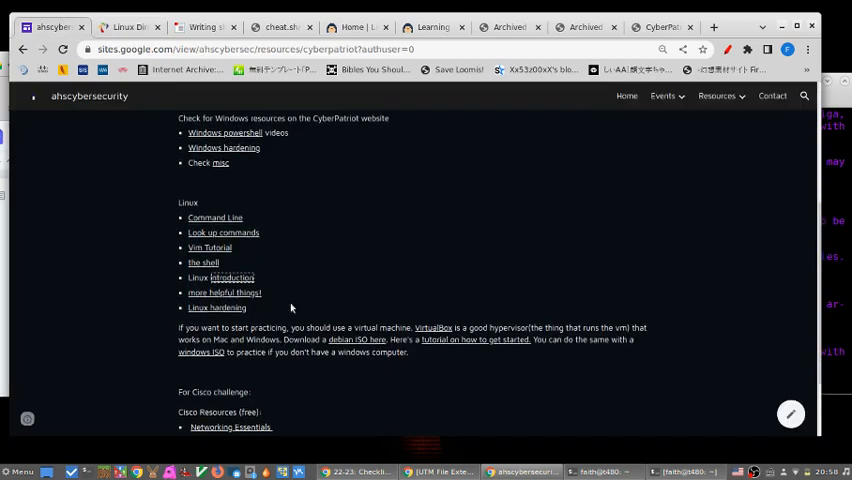
{"action": "scroll", "scroll_direction": "down", "scroll_amount": 3}
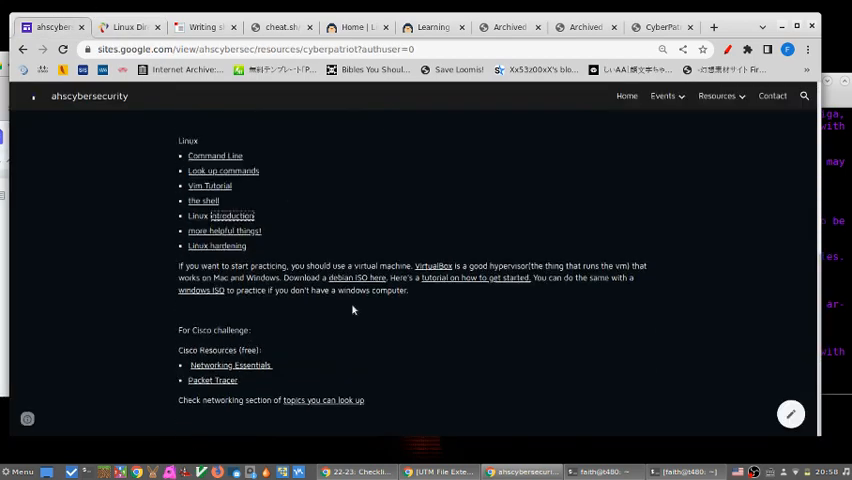
{"action": "scroll", "scroll_direction": "up", "scroll_amount": 3}
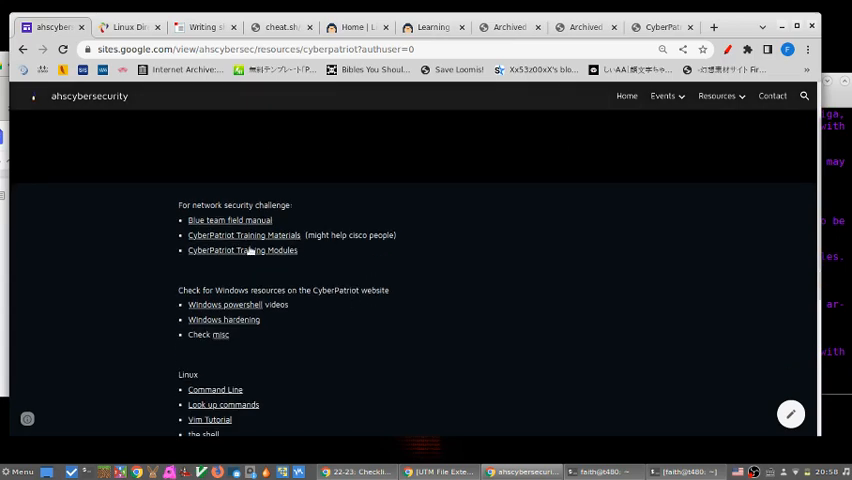
{"action": "scroll", "scroll_direction": "down", "scroll_amount": 3}
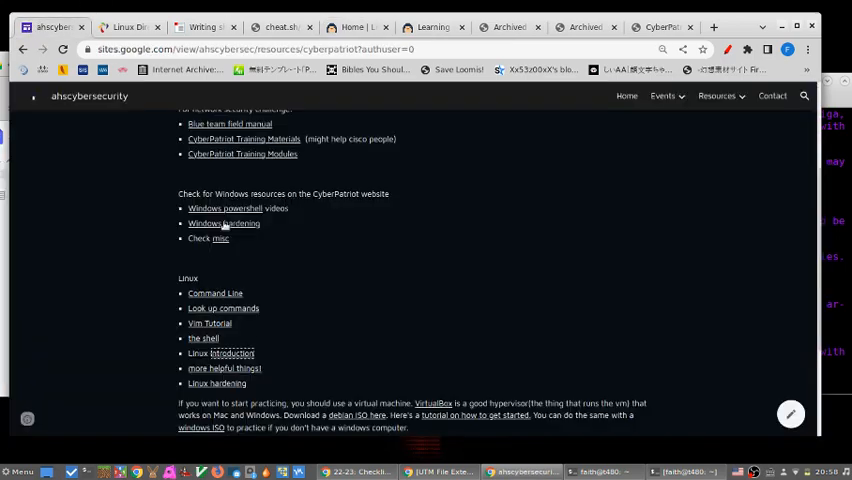
{"action": "left_click", "coordinate": [200, 27]}
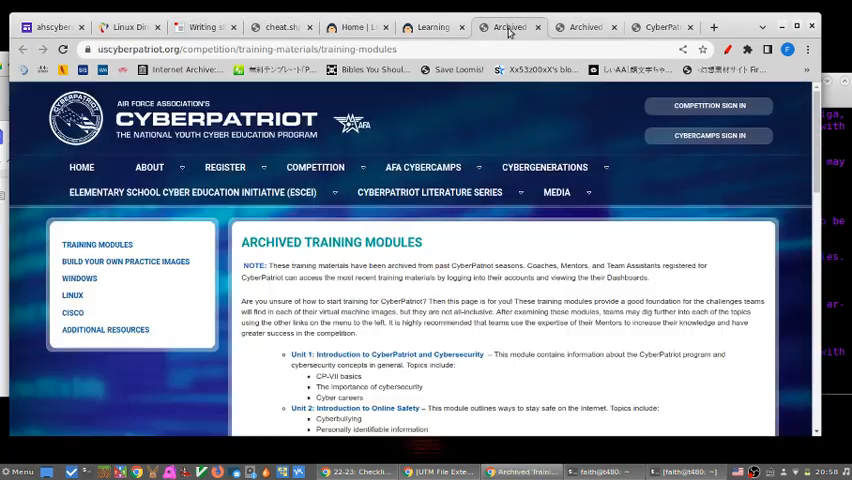
{"action": "left_click", "coordinate": [128, 26]}
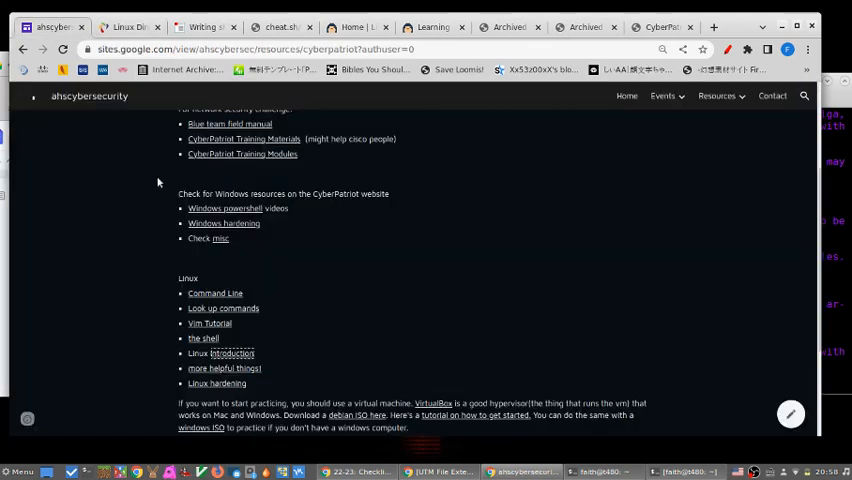
{"action": "scroll", "scroll_direction": "up", "scroll_amount": 3}
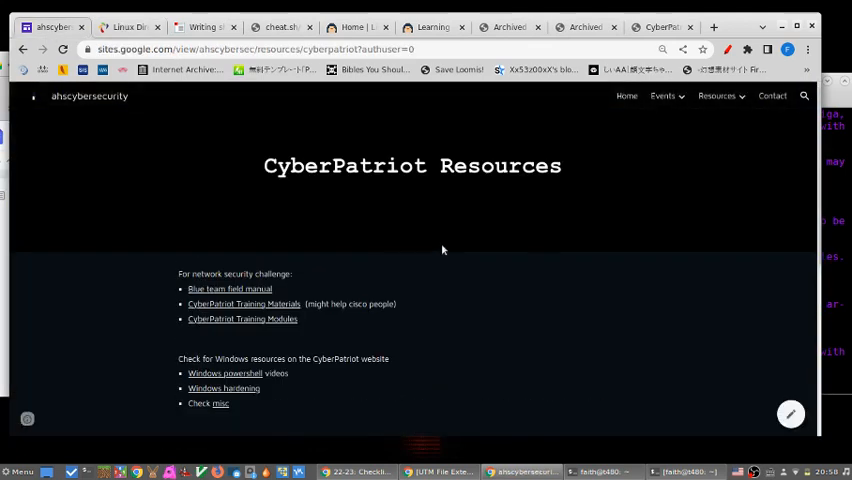
{"action": "scroll", "scroll_direction": "down", "scroll_amount": 3}
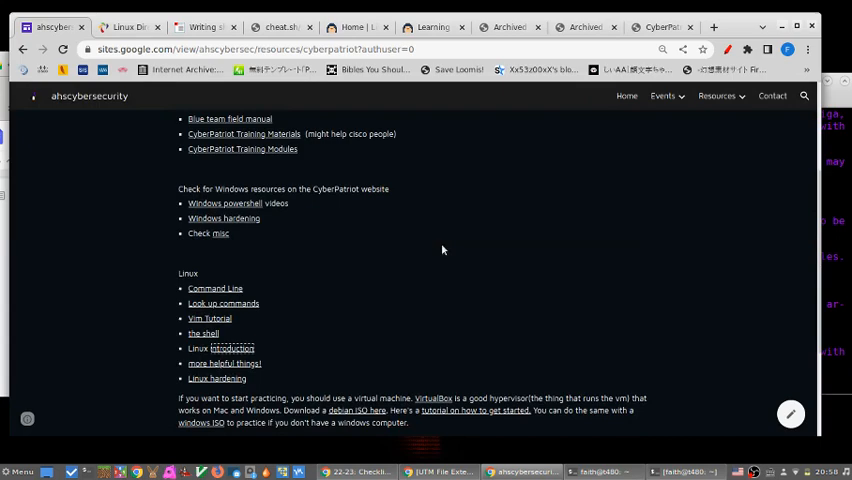
{"action": "mouse_move", "coordinate": [255, 228]}
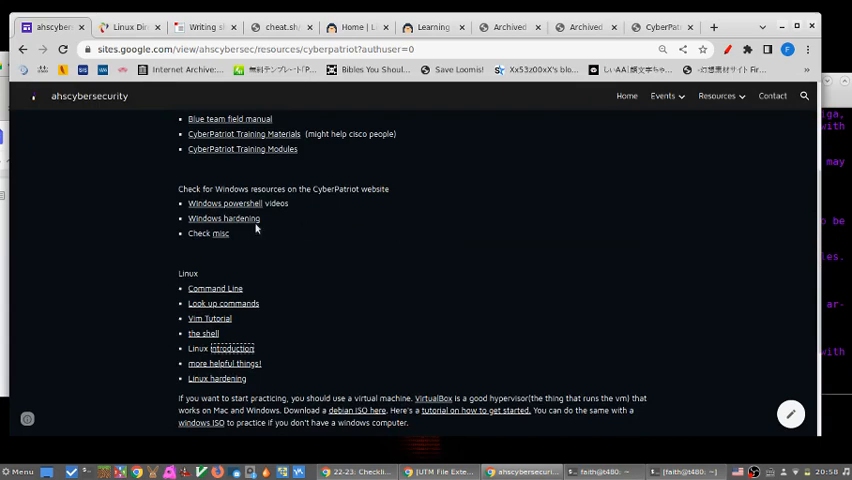
{"action": "mouse_move", "coordinate": [223, 218]}
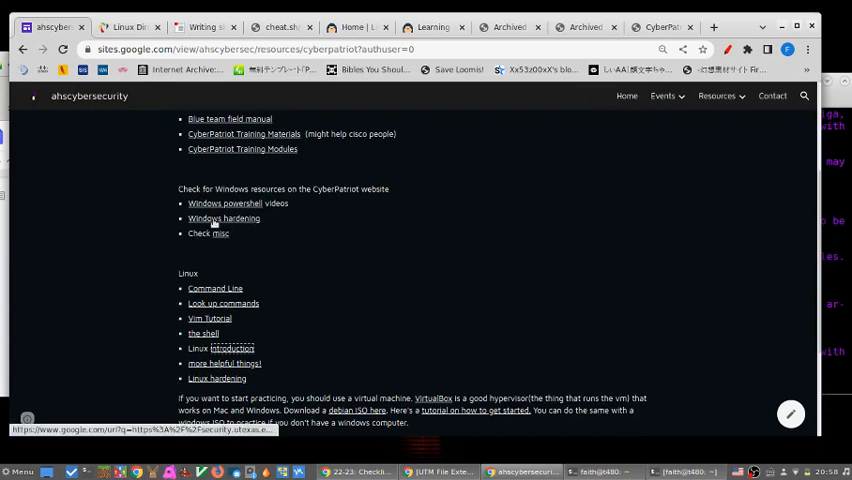
Step: Scroll through the University of Texas Windows Server 2016 hardening checklist table and back up
{"action": "left_click", "coordinate": [224, 218]}
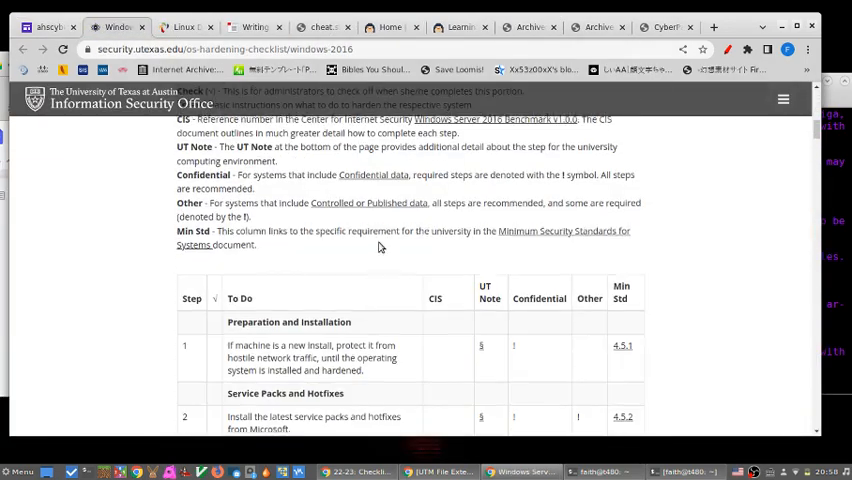
{"action": "scroll", "scroll_direction": "down", "scroll_amount": 3}
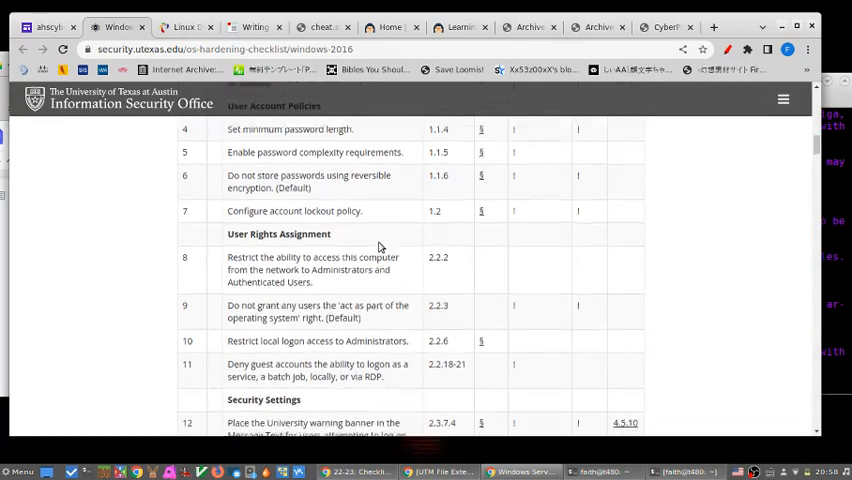
{"action": "scroll", "scroll_direction": "down", "scroll_amount": 3}
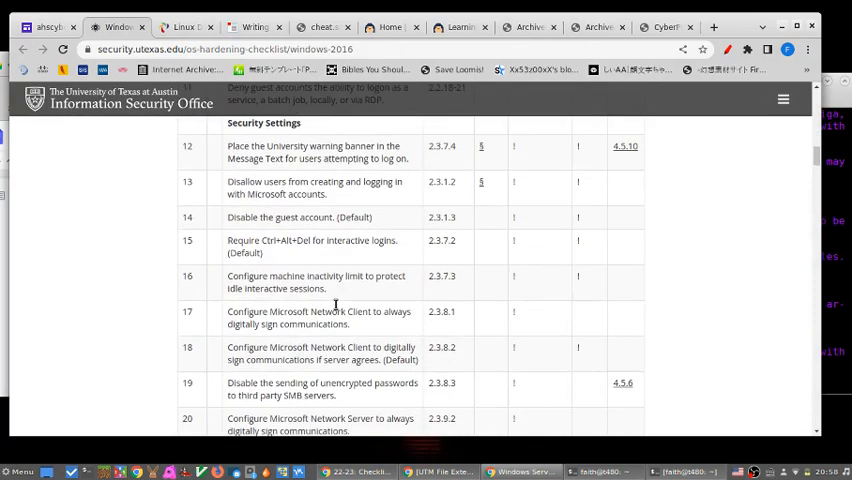
{"action": "scroll", "scroll_direction": "up", "scroll_amount": 3}
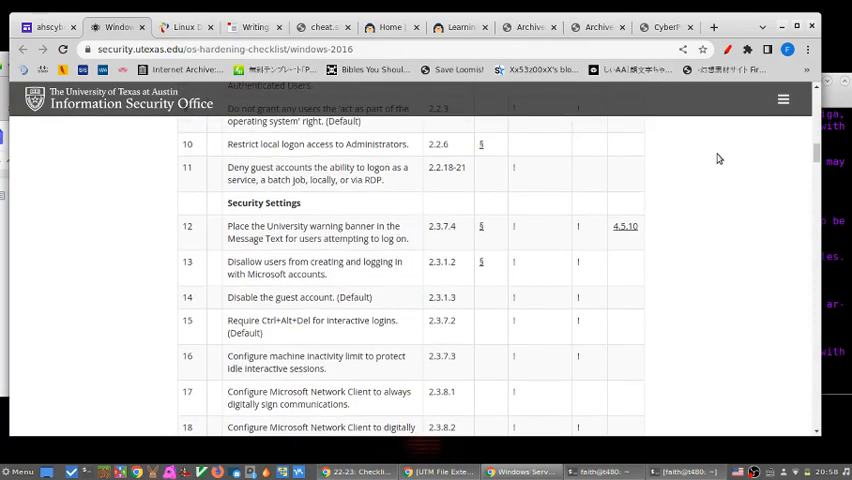
{"action": "scroll", "scroll_direction": "down", "scroll_amount": 3}
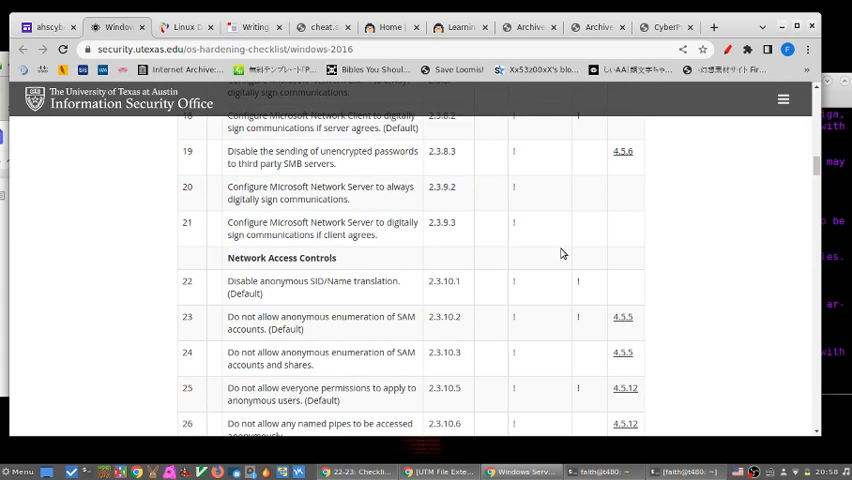
{"action": "scroll", "scroll_direction": "down", "scroll_amount": 3}
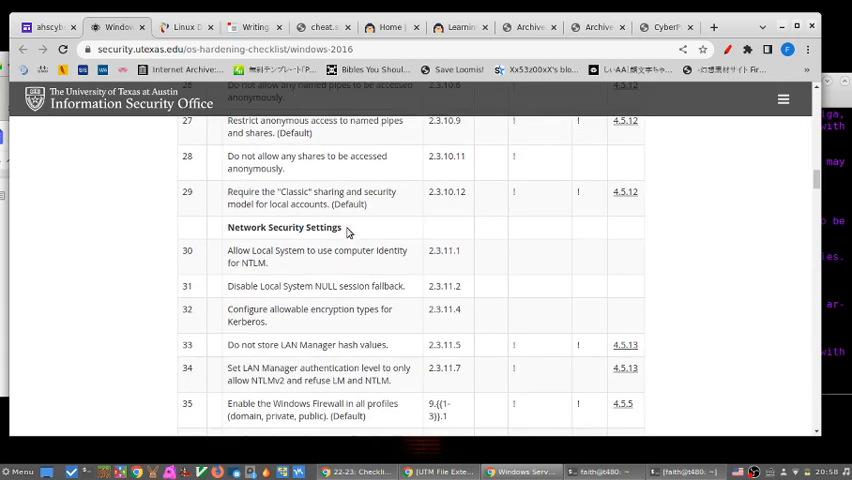
{"action": "scroll", "scroll_direction": "down", "scroll_amount": 3}
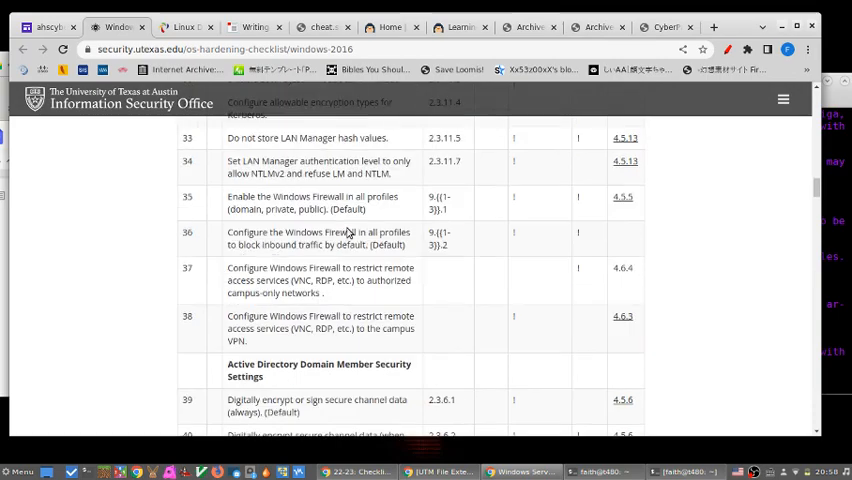
{"action": "scroll", "scroll_direction": "down", "scroll_amount": 3}
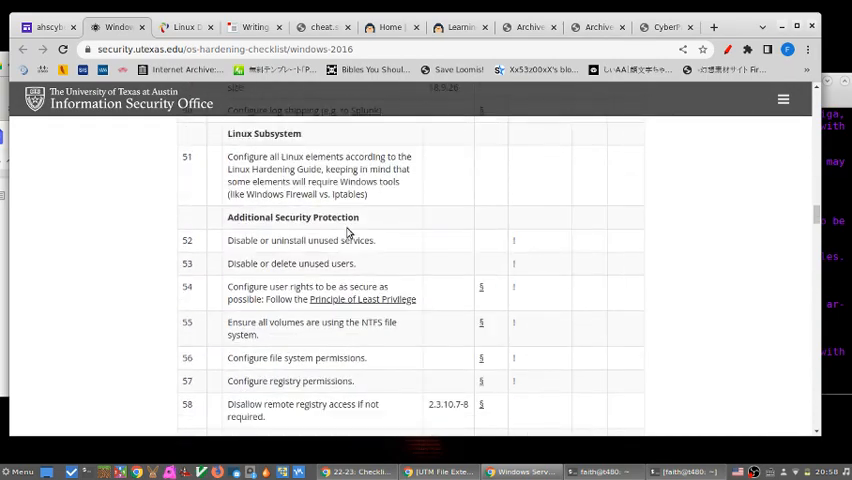
{"action": "scroll", "scroll_direction": "up", "scroll_amount": 3}
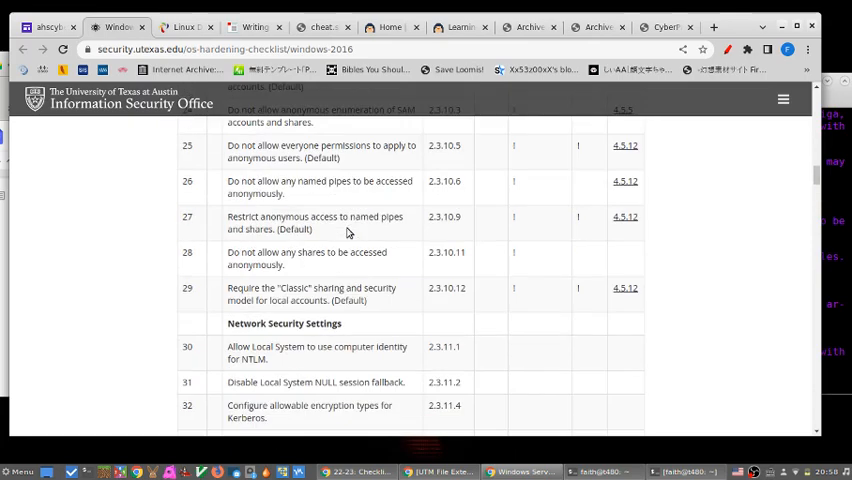
{"action": "scroll", "scroll_direction": "up", "scroll_amount": 3}
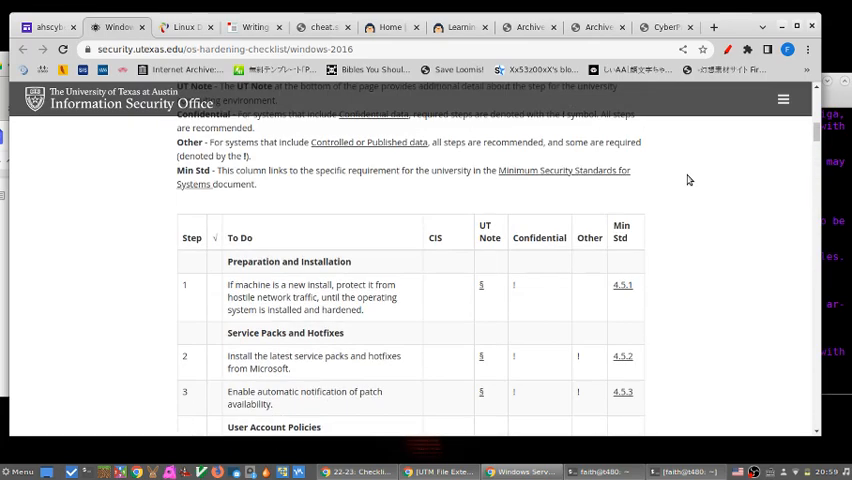
{"action": "mouse_move", "coordinate": [332, 243]}
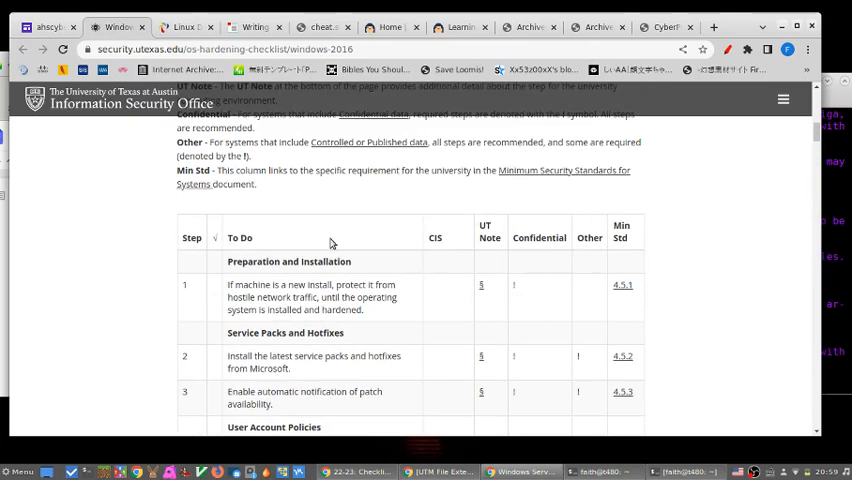
{"action": "scroll", "scroll_direction": "down", "scroll_amount": 3}
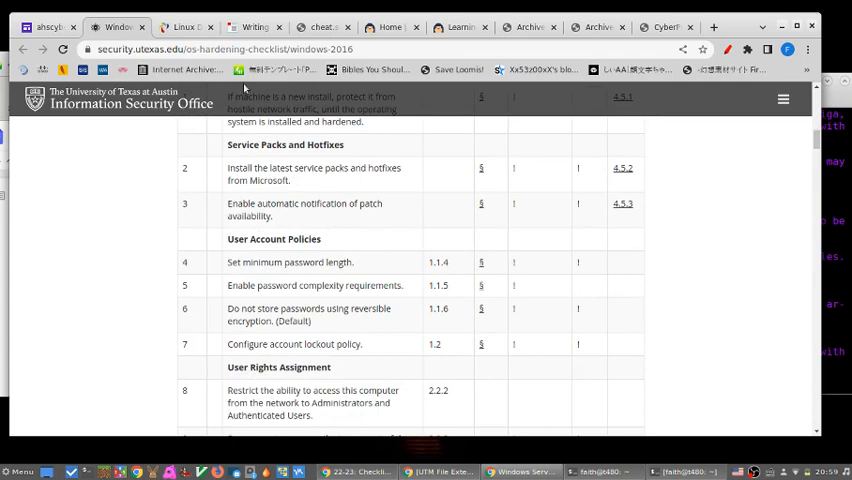
{"action": "mouse_move", "coordinate": [117, 27]}
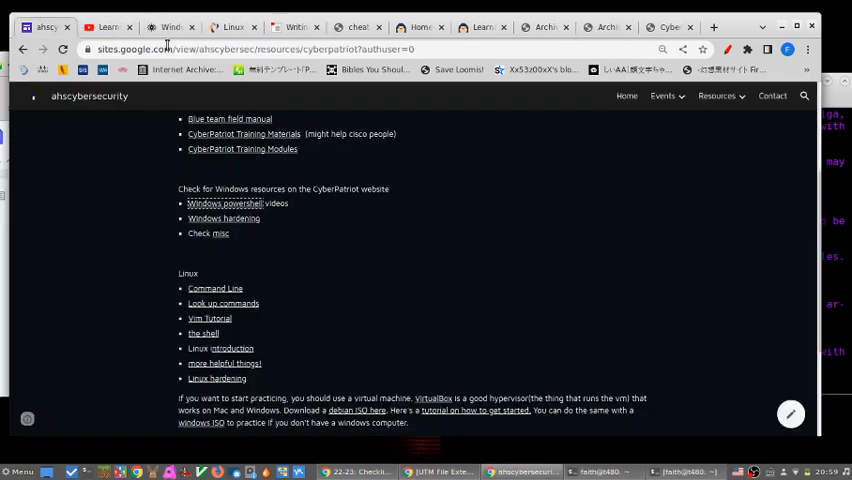
{"action": "mouse_move", "coordinate": [277, 214]}
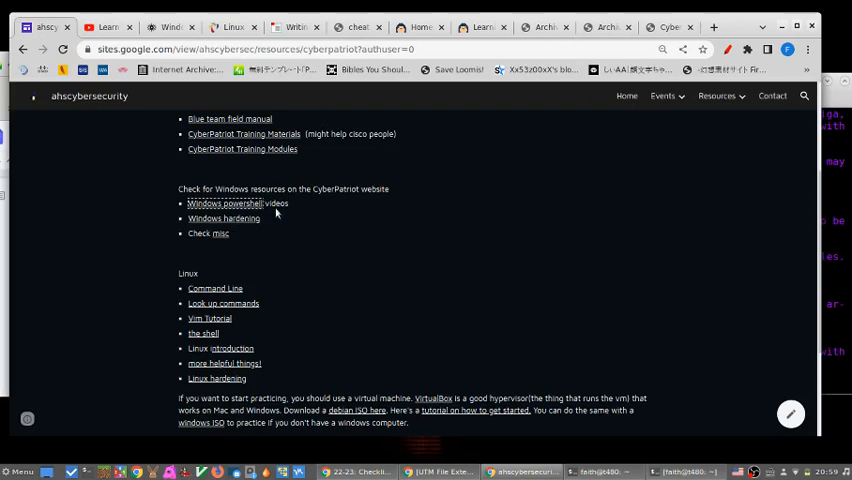
{"action": "mouse_move", "coordinate": [237, 178]}
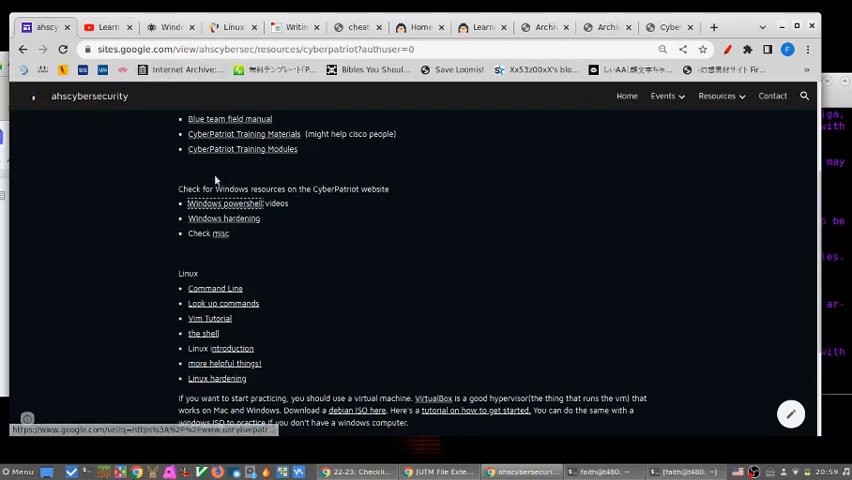
Step: Open the 'Windows powershell' YouTube playlist and scroll through its Month of Lunches chapter videos
{"action": "left_click", "coordinate": [223, 203]}
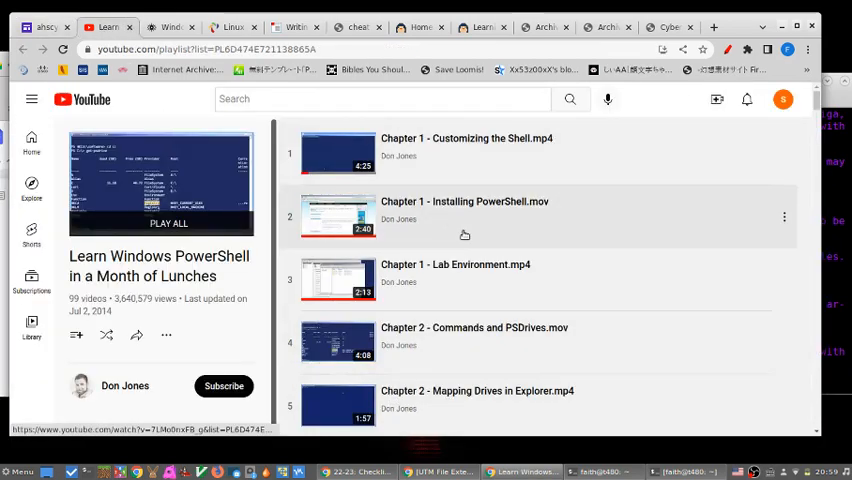
{"action": "scroll", "scroll_direction": "down", "scroll_amount": 3}
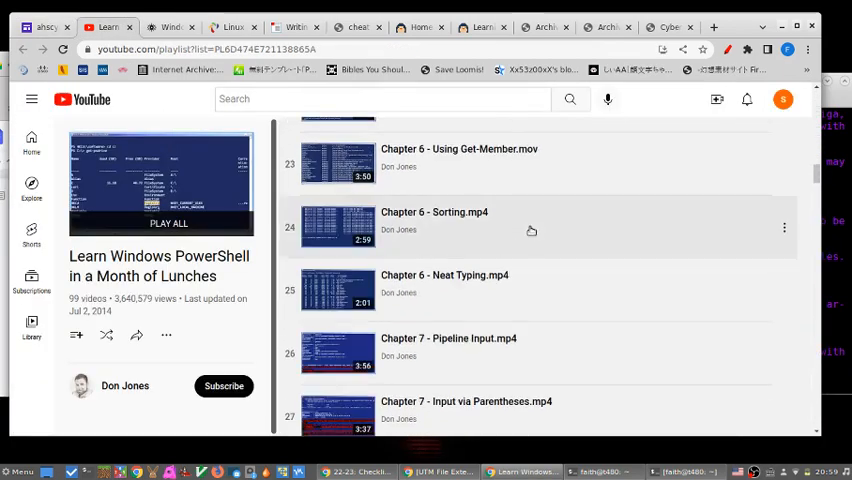
{"action": "scroll", "scroll_direction": "up", "scroll_amount": 3}
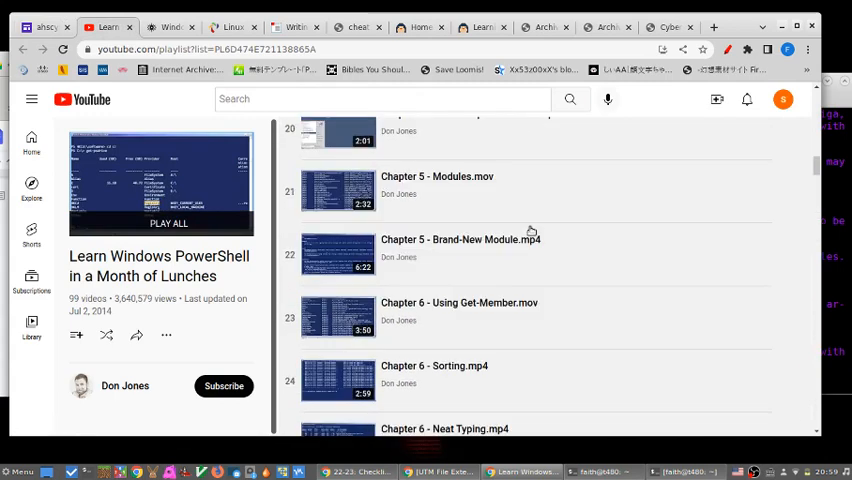
{"action": "scroll", "scroll_direction": "up", "scroll_amount": 3}
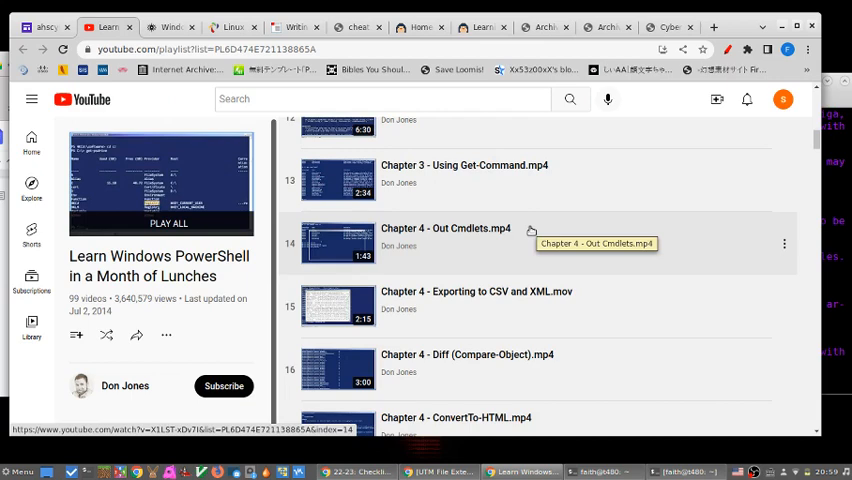
{"action": "scroll", "scroll_direction": "up", "scroll_amount": 3}
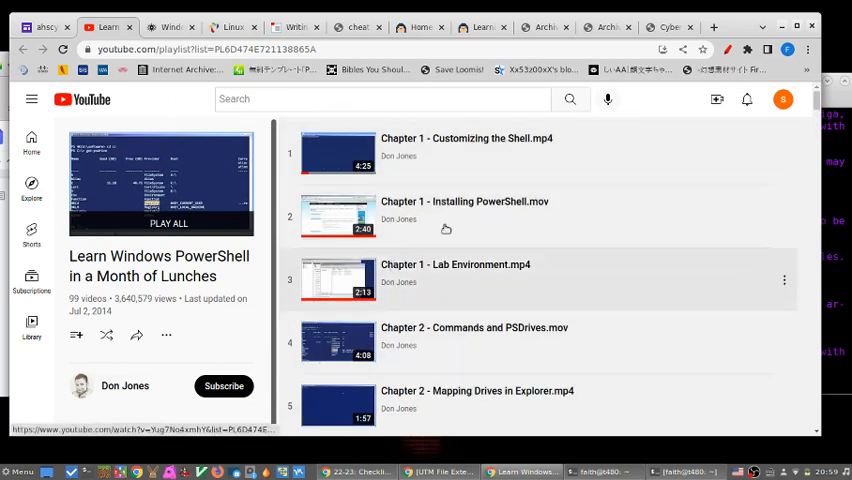
{"action": "mouse_move", "coordinate": [438, 145]}
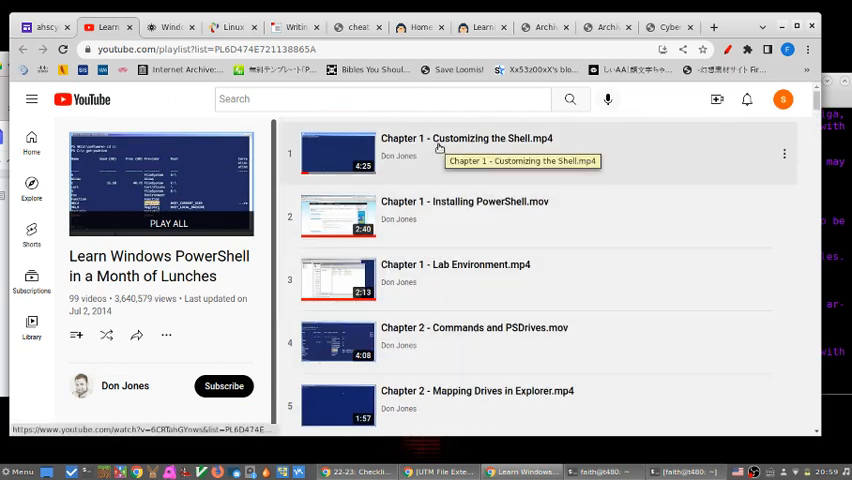
{"action": "scroll", "scroll_direction": "down", "scroll_amount": 3}
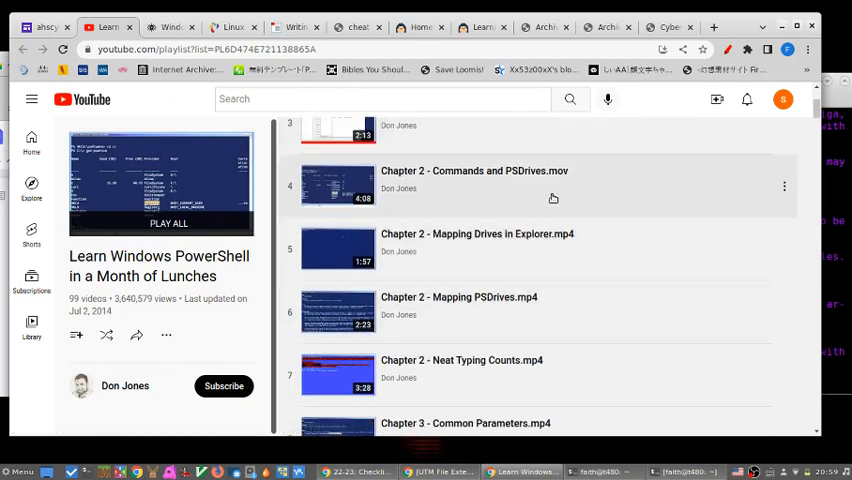
{"action": "scroll", "scroll_direction": "down", "scroll_amount": 3}
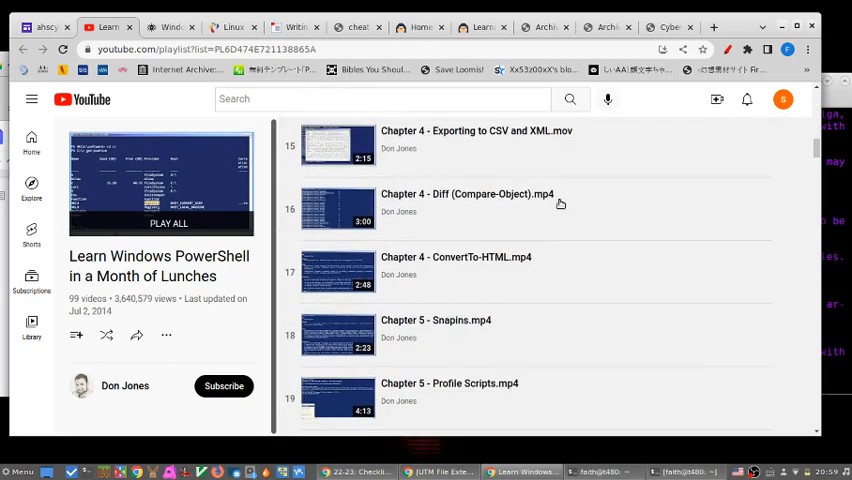
{"action": "scroll", "scroll_direction": "down", "scroll_amount": 3}
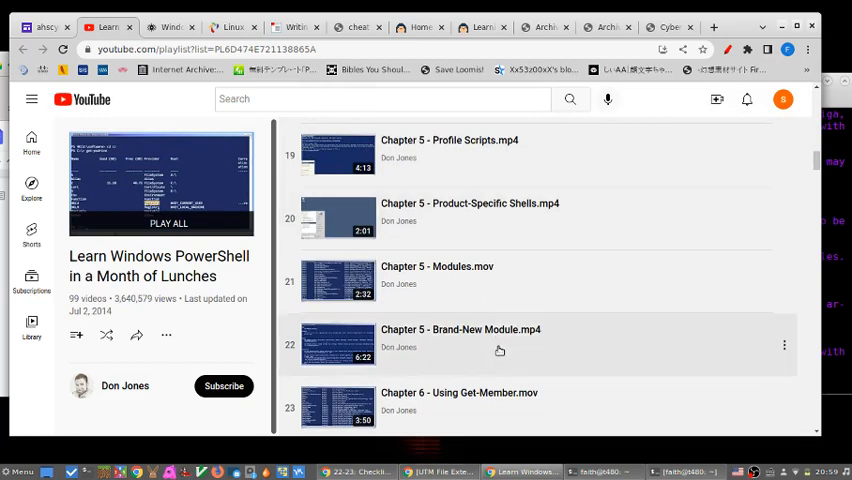
{"action": "scroll", "scroll_direction": "down", "scroll_amount": 3}
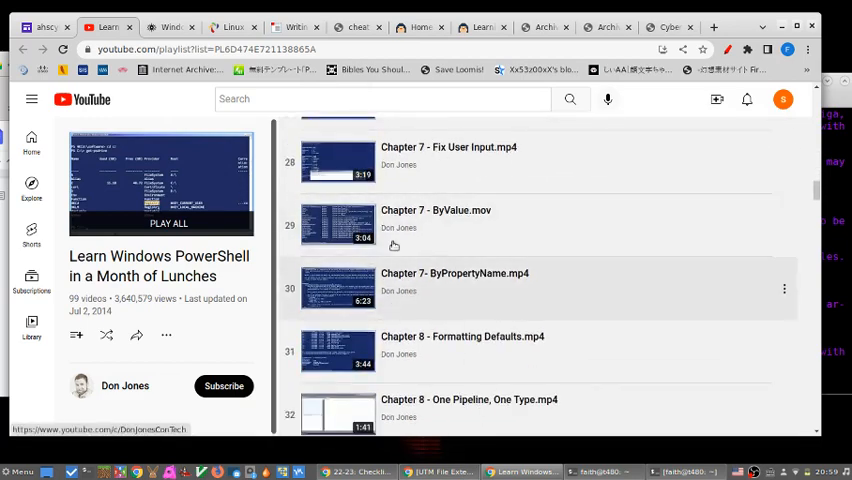
{"action": "scroll", "scroll_direction": "down", "scroll_amount": 3}
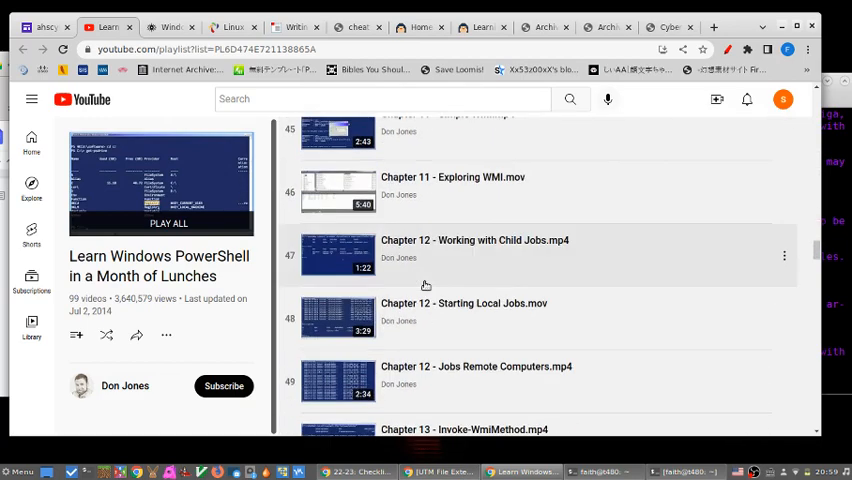
{"action": "scroll", "scroll_direction": "down", "scroll_amount": 3}
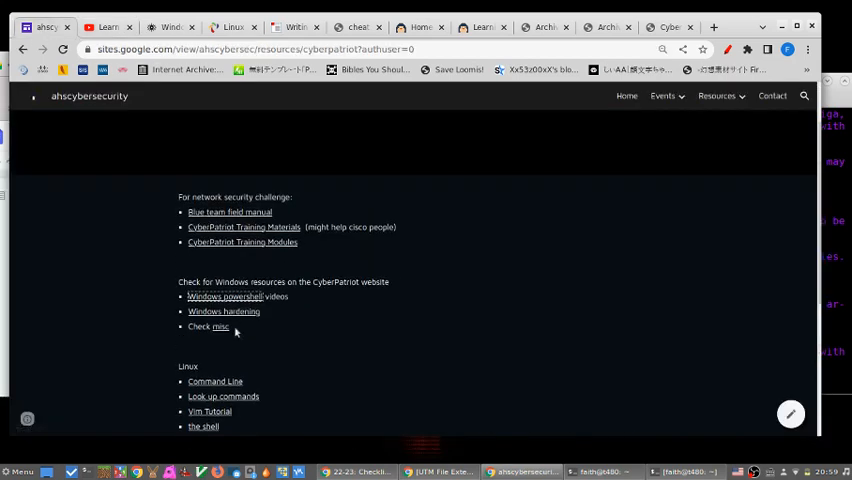
Step: Return to the club's Misc page listing War games, Wi-Fi and CTF practice links
{"action": "left_click", "coordinate": [218, 327]}
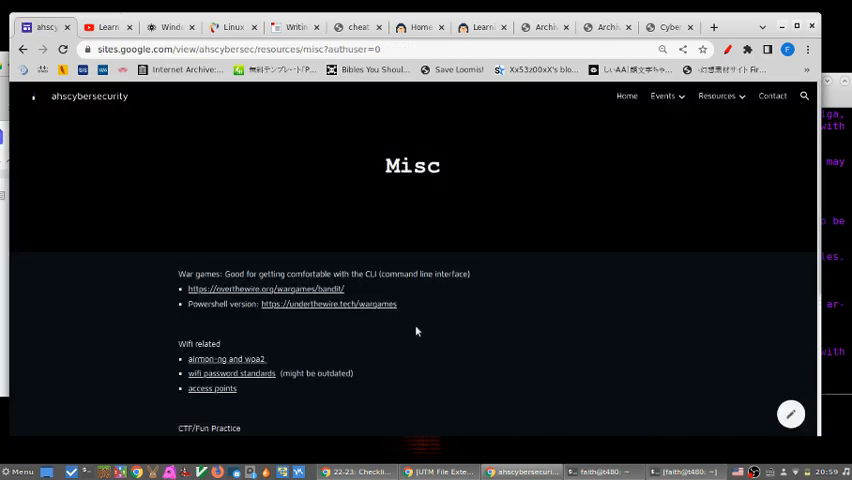
{"action": "scroll", "scroll_direction": "down", "scroll_amount": 3}
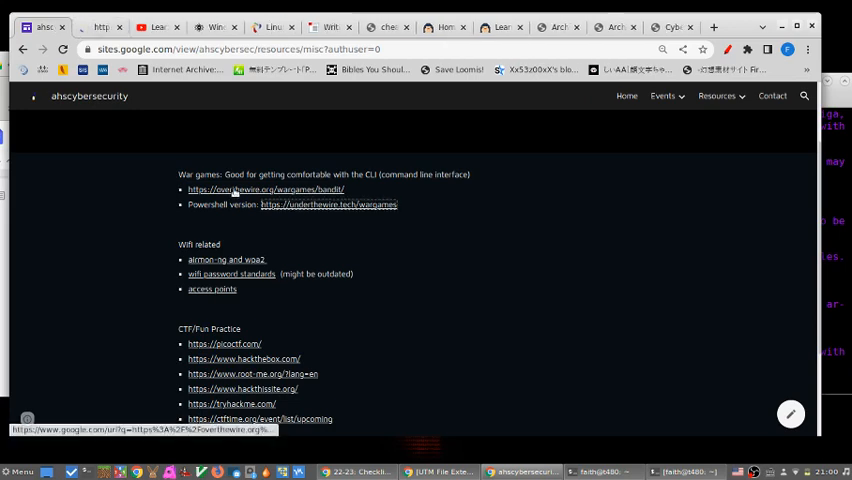
Step: Open the OverTheWire Bandit wargame and view its Level 0 SSH login instructions
{"action": "left_click", "coordinate": [265, 189]}
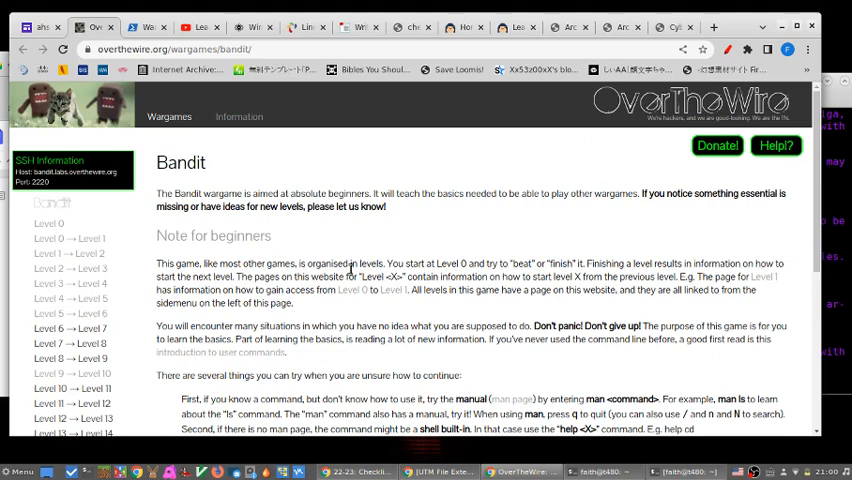
{"action": "mouse_move", "coordinate": [48, 223]}
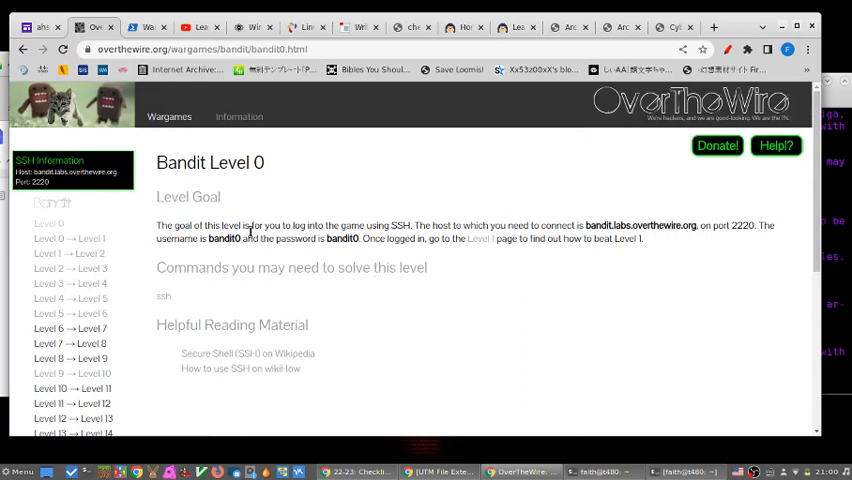
{"action": "mouse_move", "coordinate": [175, 250]}
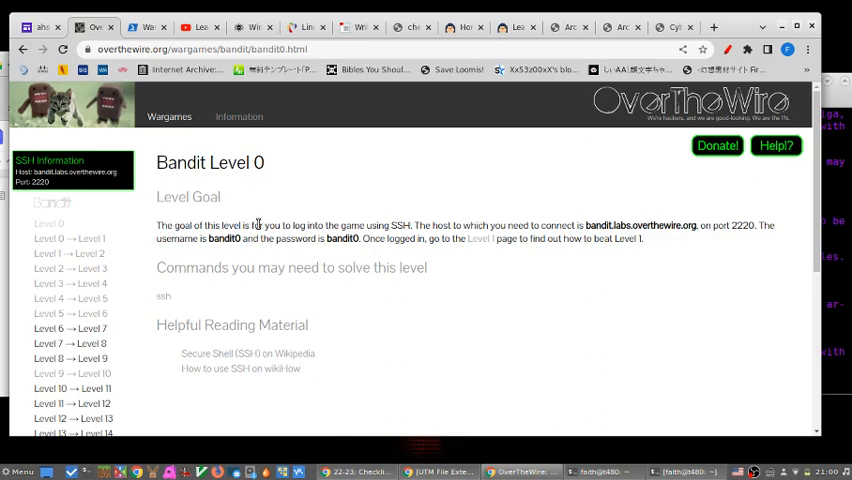
{"action": "scroll", "scroll_direction": "down", "scroll_amount": 3}
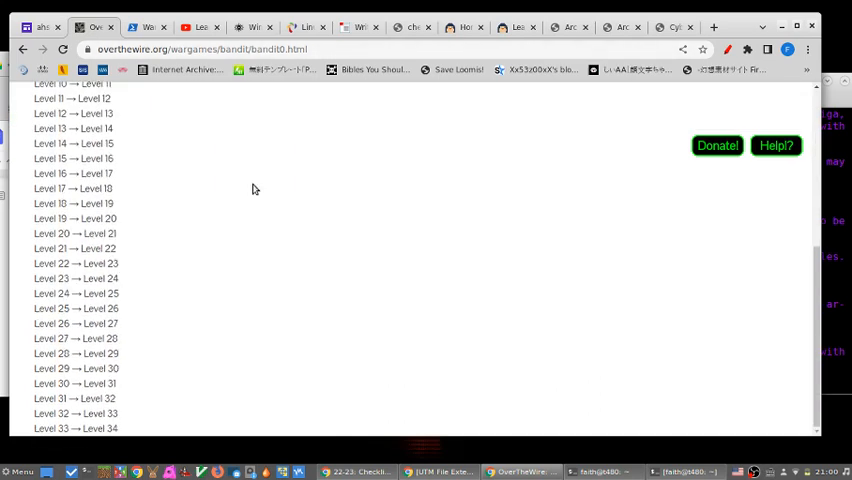
{"action": "scroll", "scroll_direction": "up", "scroll_amount": 3}
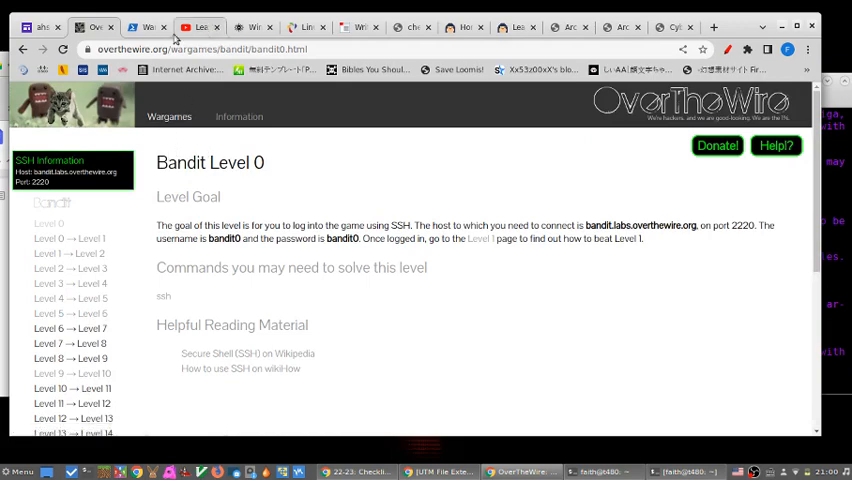
Step: Browse Under the Wire's home and wargames pages, glance at Century, then return to the club page
{"action": "left_click", "coordinate": [145, 27]}
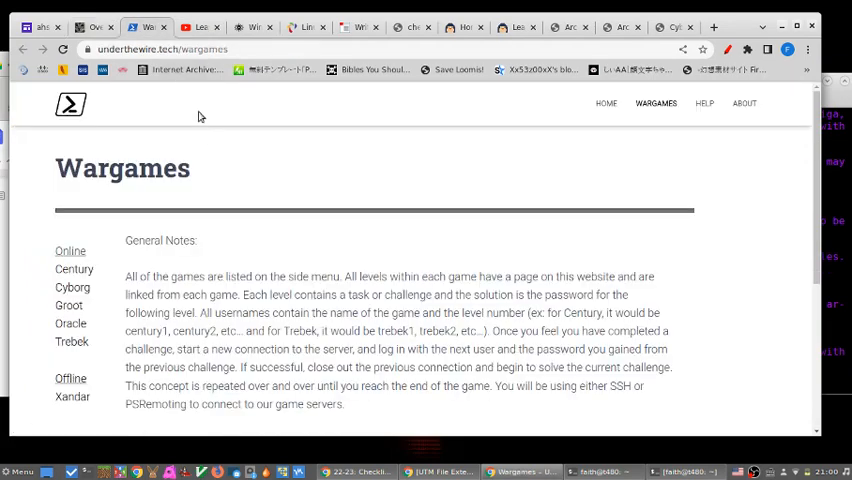
{"action": "mouse_move", "coordinate": [238, 196]}
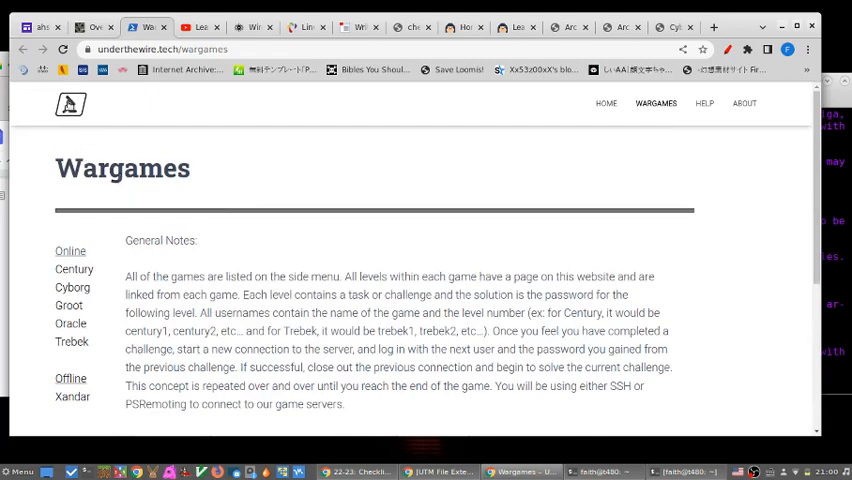
{"action": "left_click", "coordinate": [606, 103]}
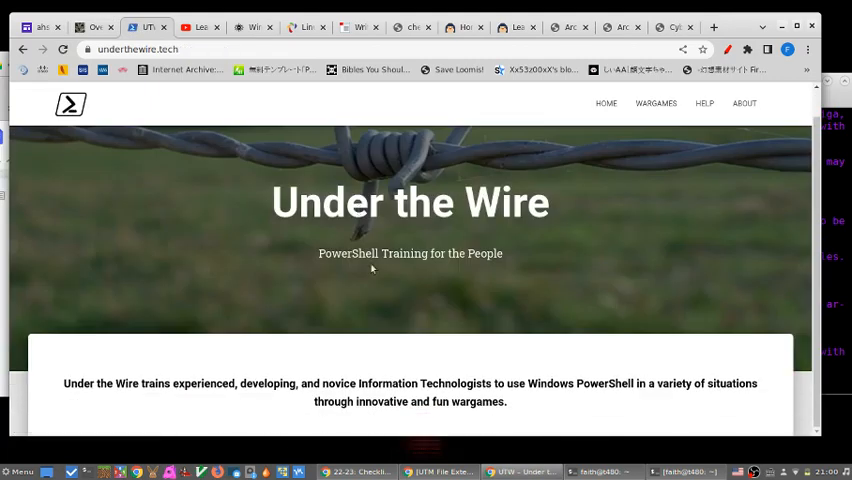
{"action": "mouse_move", "coordinate": [393, 371]}
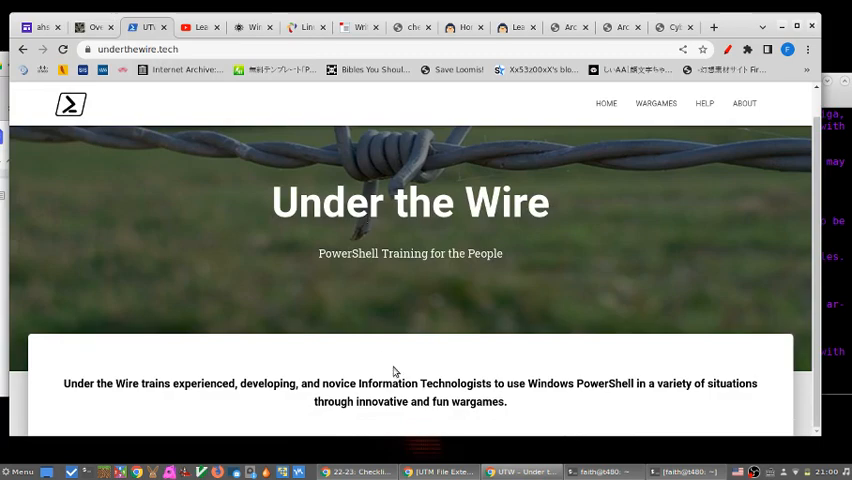
{"action": "left_click", "coordinate": [656, 103]}
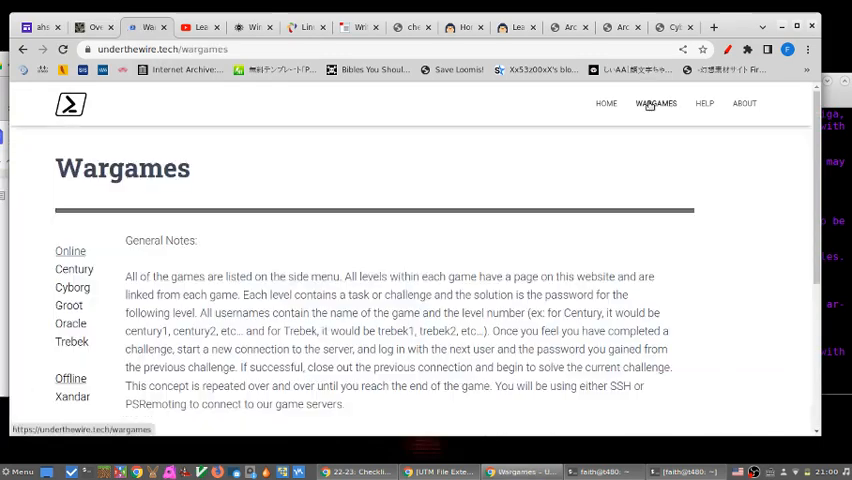
{"action": "mouse_move", "coordinate": [238, 277]}
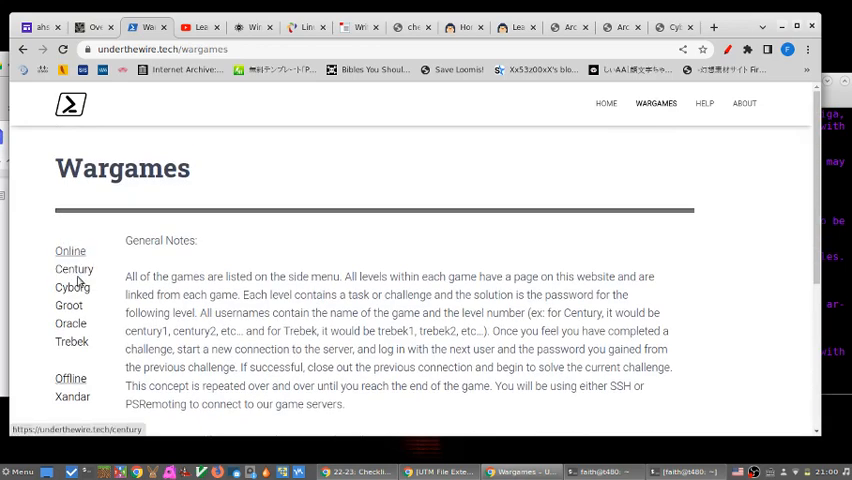
{"action": "left_click", "coordinate": [74, 268]}
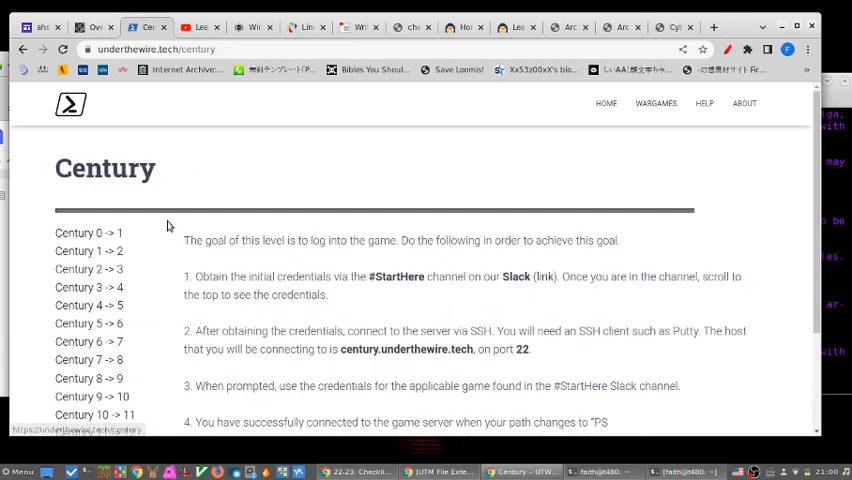
{"action": "left_click", "coordinate": [656, 103]}
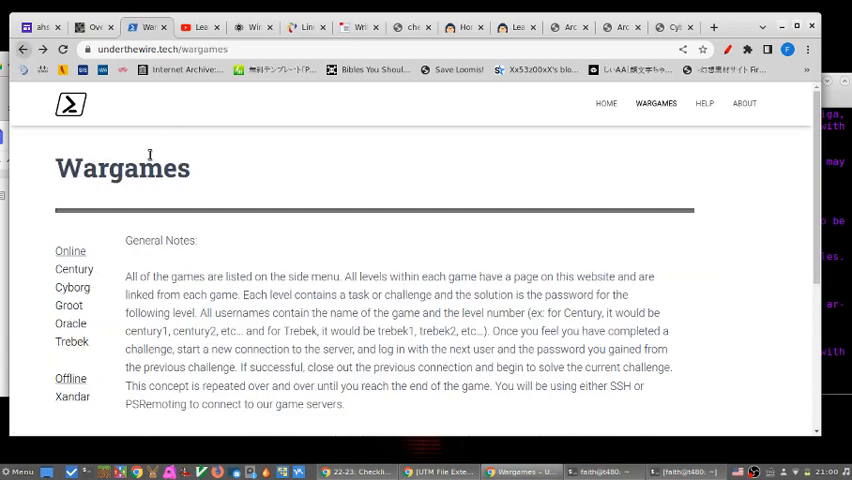
{"action": "left_click", "coordinate": [95, 27]}
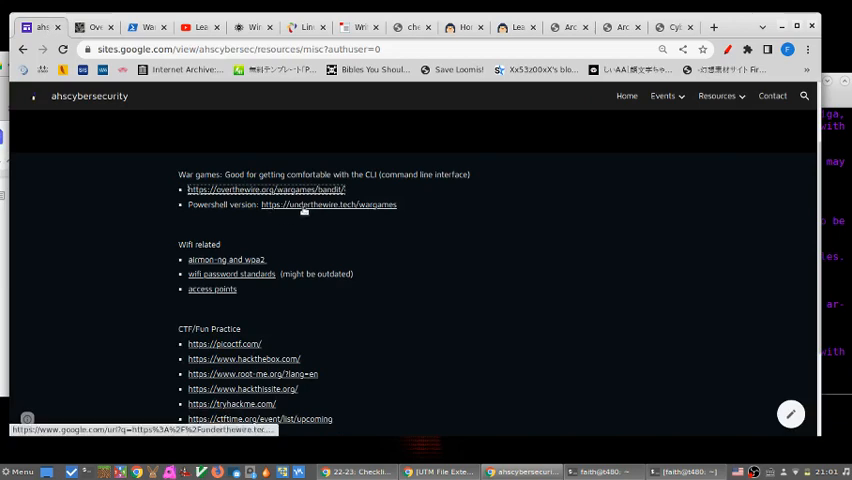
{"action": "mouse_move", "coordinate": [143, 40]}
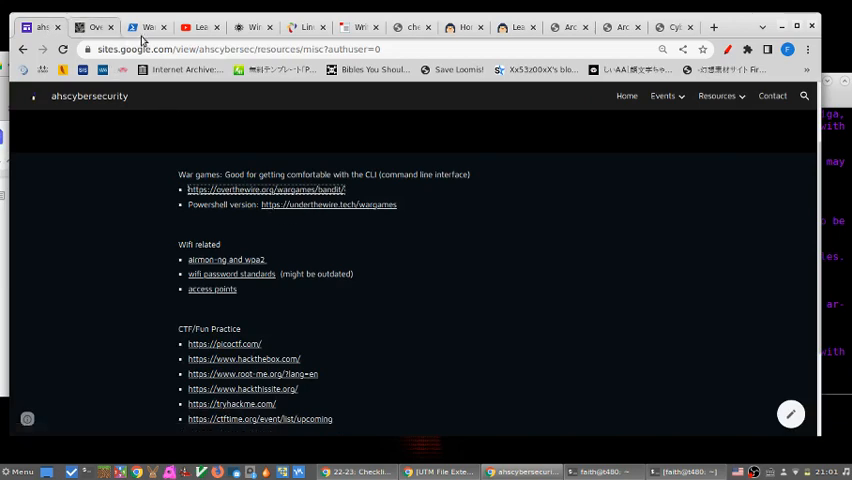
Step: Reopen Under the Wire and read the Century wargame's login steps for century.underthewire.tech
{"action": "left_click", "coordinate": [328, 204]}
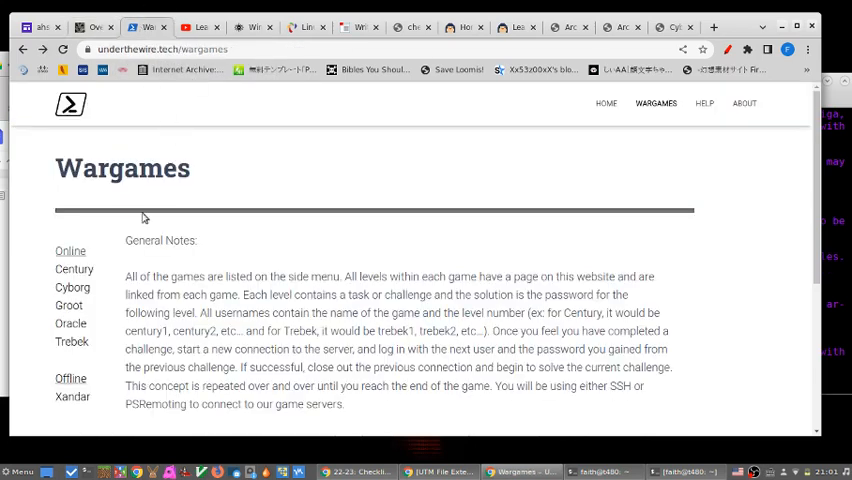
{"action": "mouse_move", "coordinate": [73, 269]}
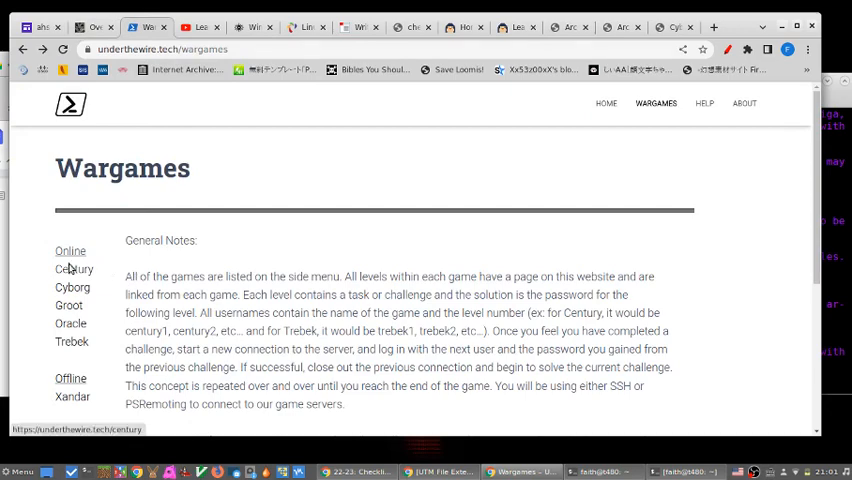
{"action": "left_click", "coordinate": [73, 269]}
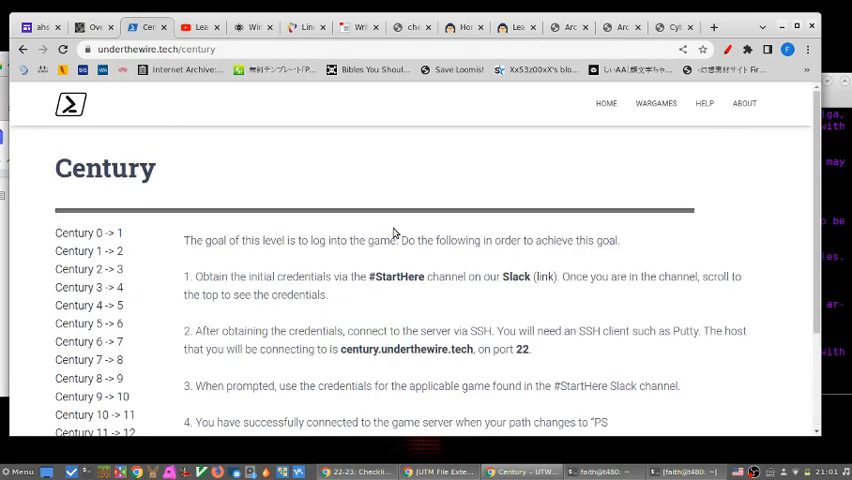
{"action": "scroll", "scroll_direction": "down", "scroll_amount": 3}
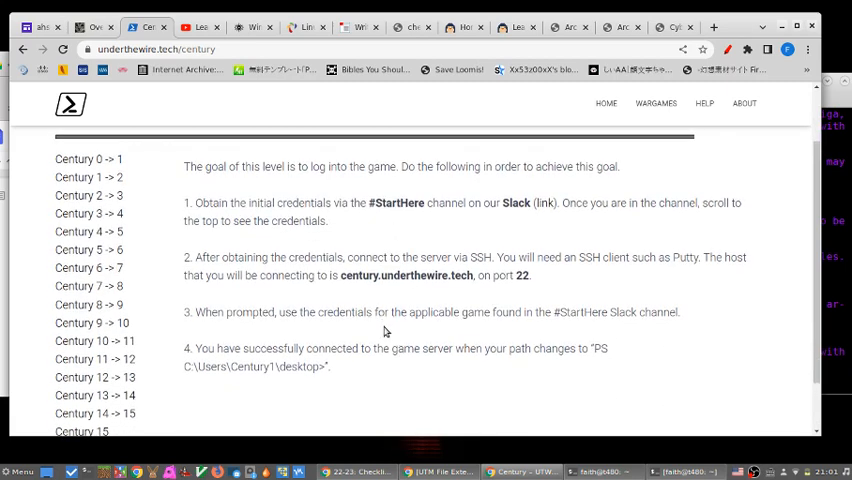
{"action": "mouse_move", "coordinate": [115, 108]}
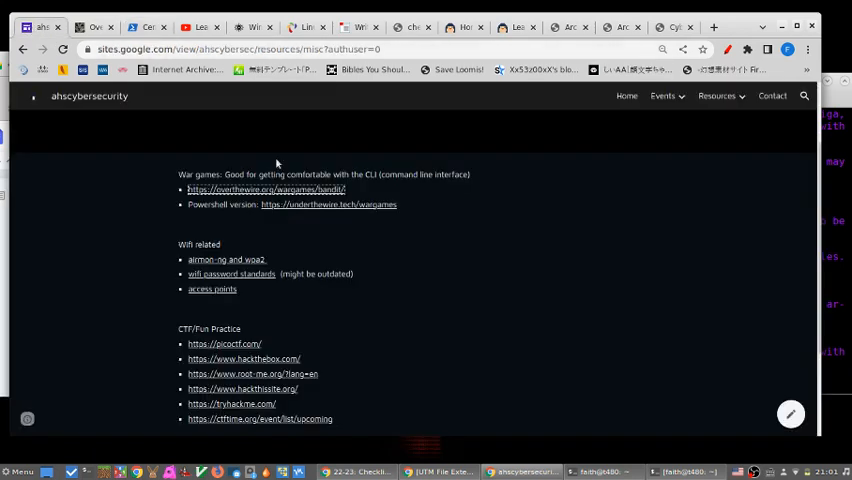
{"action": "mouse_move", "coordinate": [576, 232]}
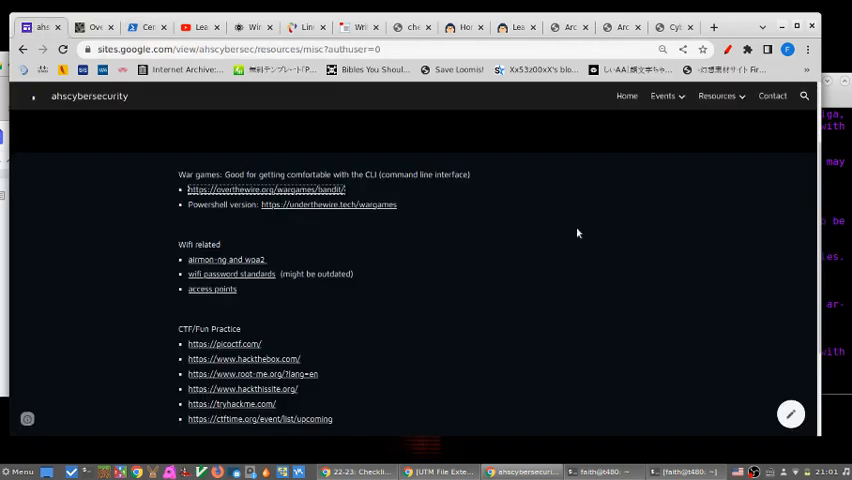
Step: Go to the Programming/Scripting page and open the 'LOTS of free programming books' GitHub list
{"action": "scroll", "scroll_direction": "down", "scroll_amount": 3}
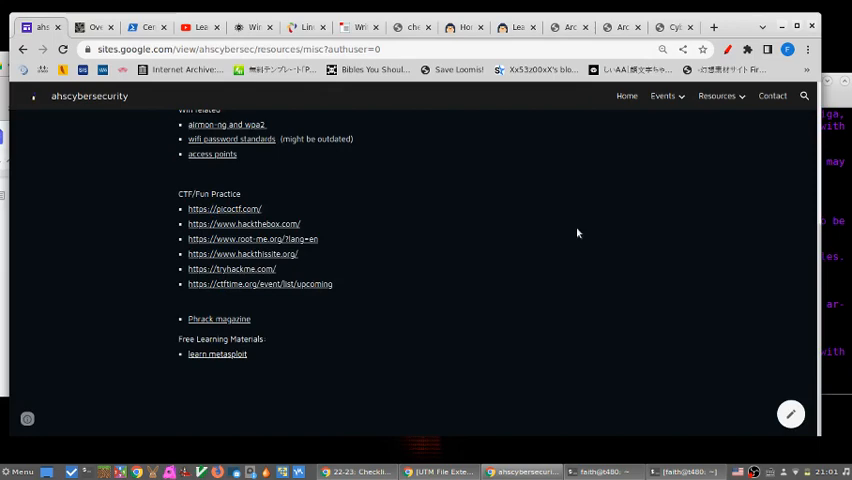
{"action": "left_click", "coordinate": [716, 96]}
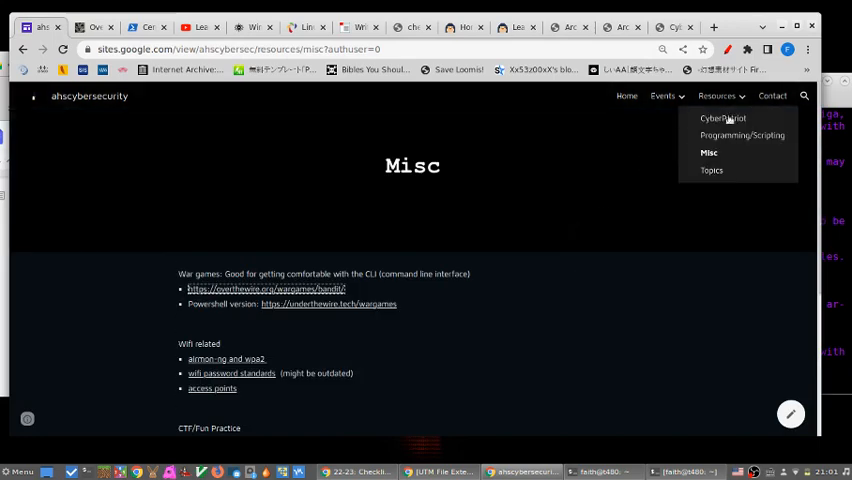
{"action": "left_click", "coordinate": [741, 135]}
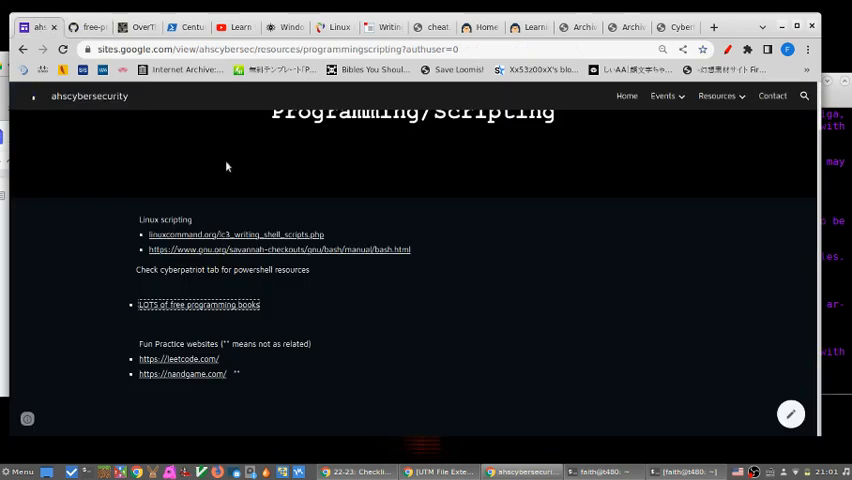
{"action": "left_click", "coordinate": [716, 96]}
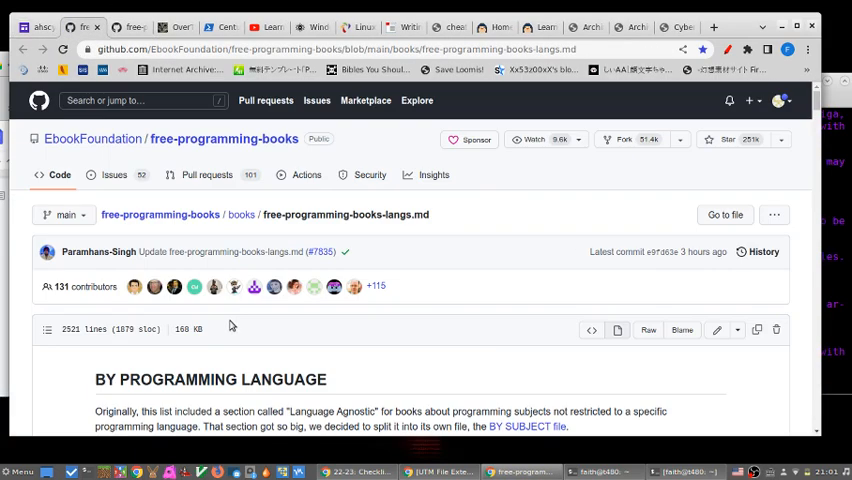
Step: Scroll to the C++ section of free-programming-books-langs.md and open 'The Boost C++ libraries'
{"action": "scroll", "scroll_direction": "down", "scroll_amount": 3}
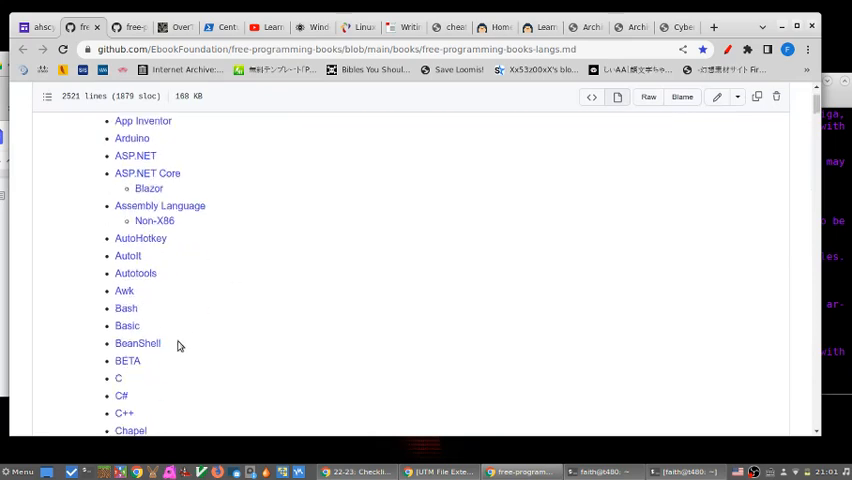
{"action": "scroll", "scroll_direction": "down", "scroll_amount": 3}
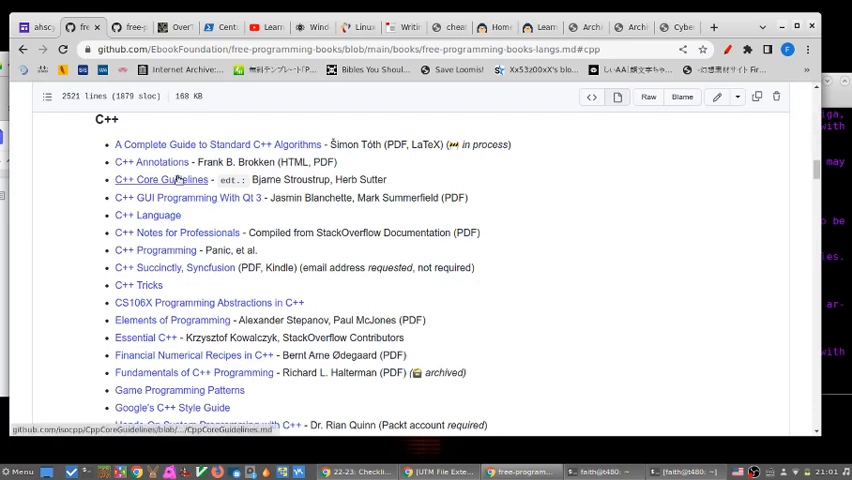
{"action": "mouse_move", "coordinate": [440, 197]}
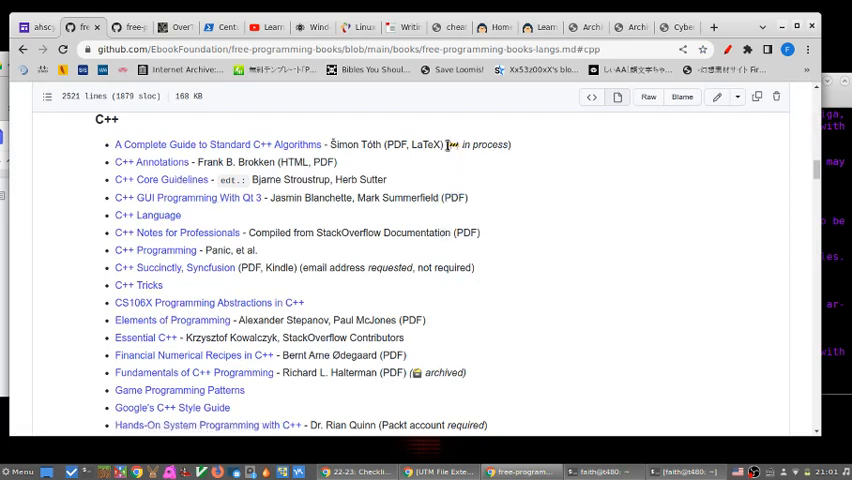
{"action": "mouse_move", "coordinate": [458, 318]}
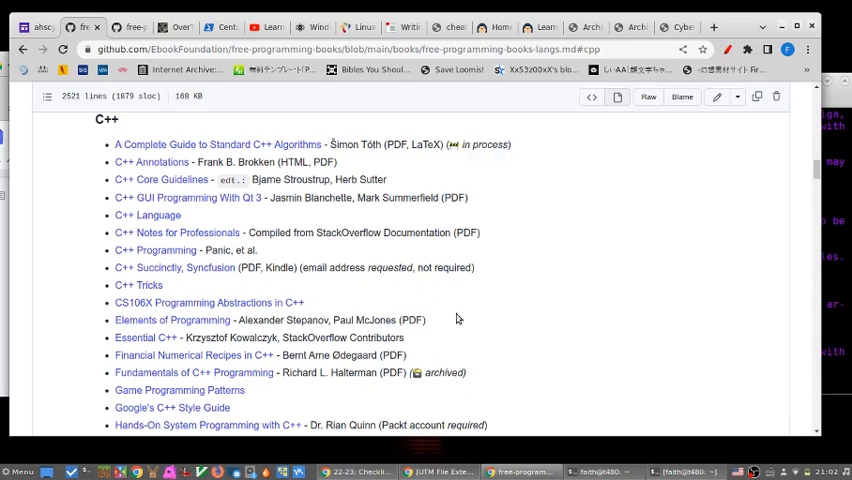
{"action": "mouse_move", "coordinate": [381, 244]}
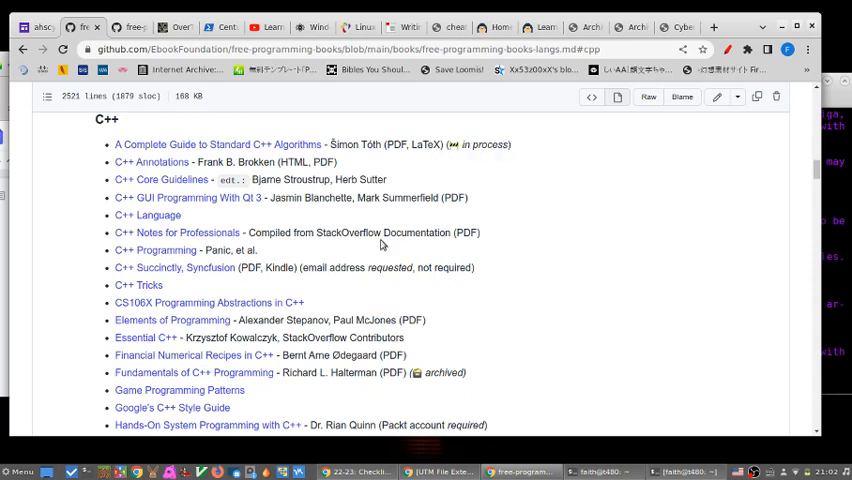
{"action": "mouse_move", "coordinate": [160, 232]}
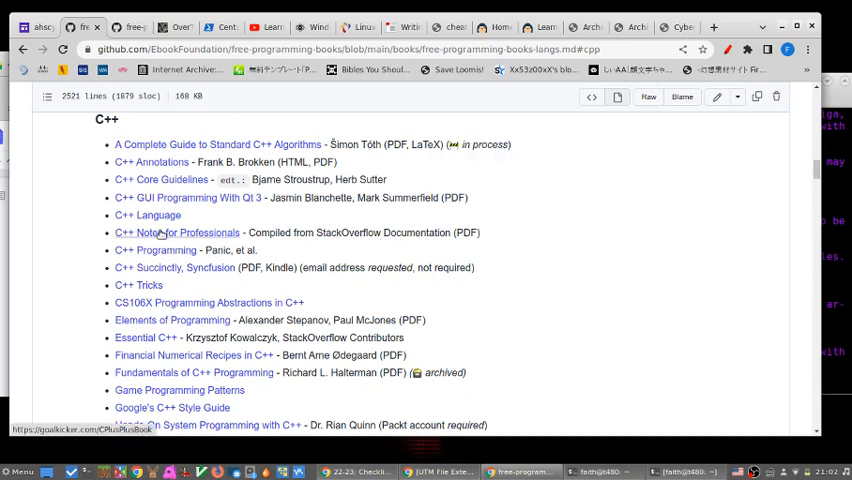
{"action": "mouse_move", "coordinate": [155, 250]}
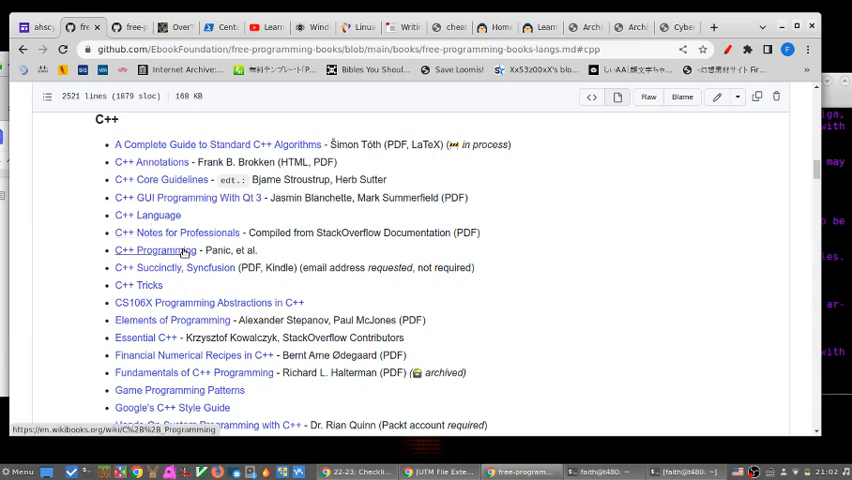
{"action": "scroll", "scroll_direction": "down", "scroll_amount": 3}
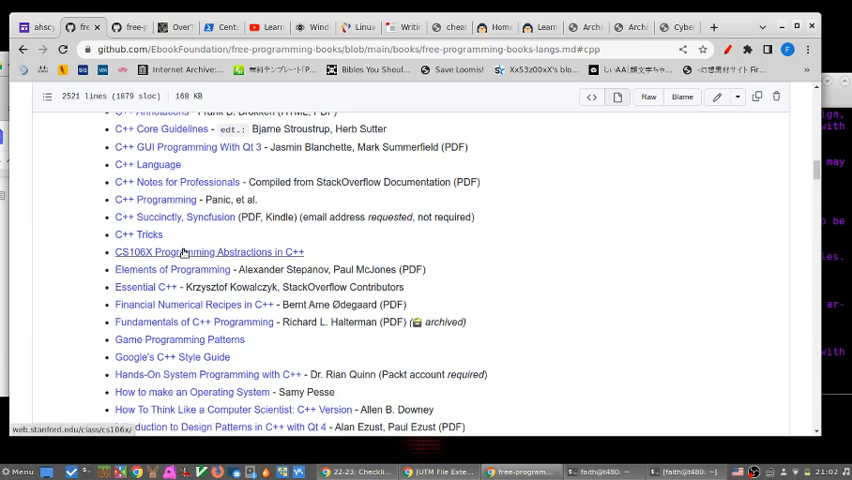
{"action": "scroll", "scroll_direction": "down", "scroll_amount": 3}
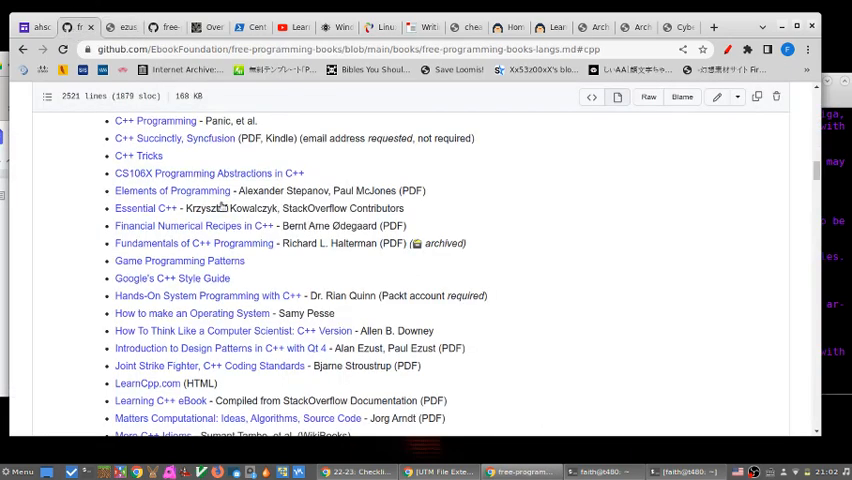
{"action": "scroll", "scroll_direction": "down", "scroll_amount": 3}
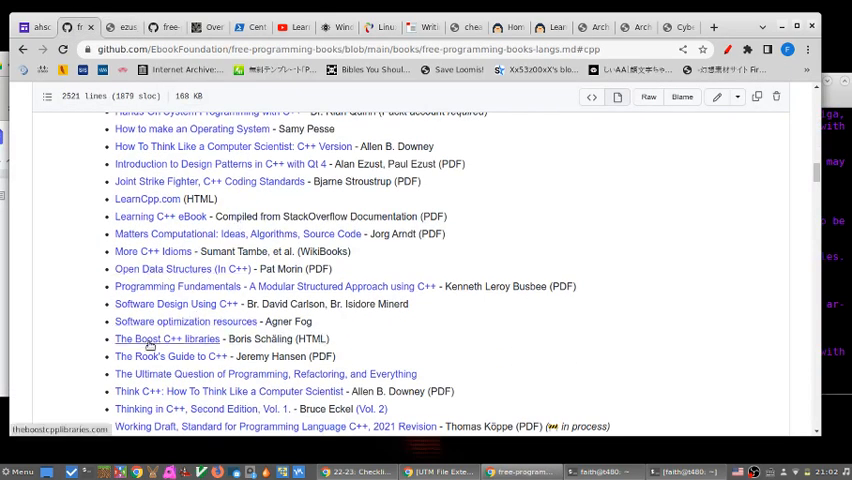
{"action": "left_click", "coordinate": [166, 338]}
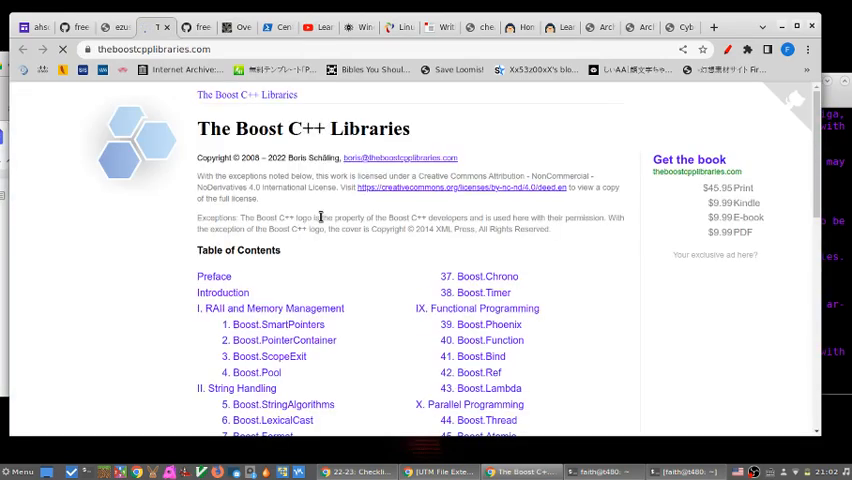
Step: Skim the Boost C++ Libraries table of contents, then scroll the GitHub book list
{"action": "scroll", "scroll_direction": "down", "scroll_amount": 3}
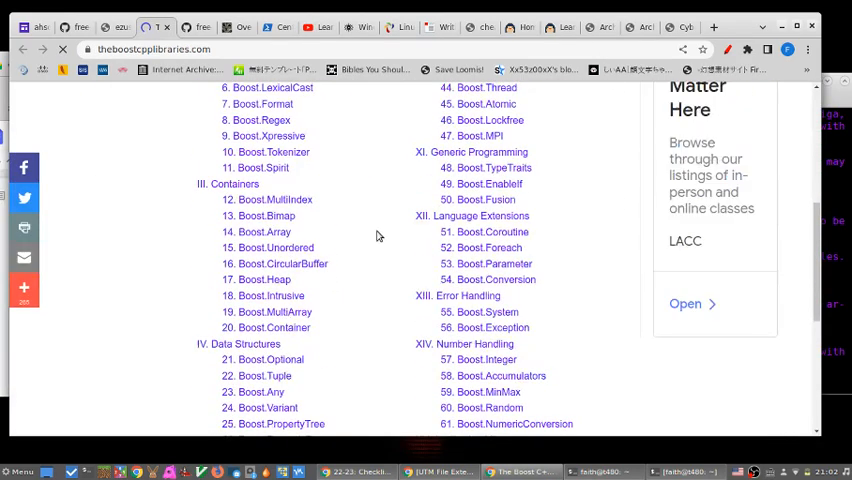
{"action": "scroll", "scroll_direction": "up", "scroll_amount": 3}
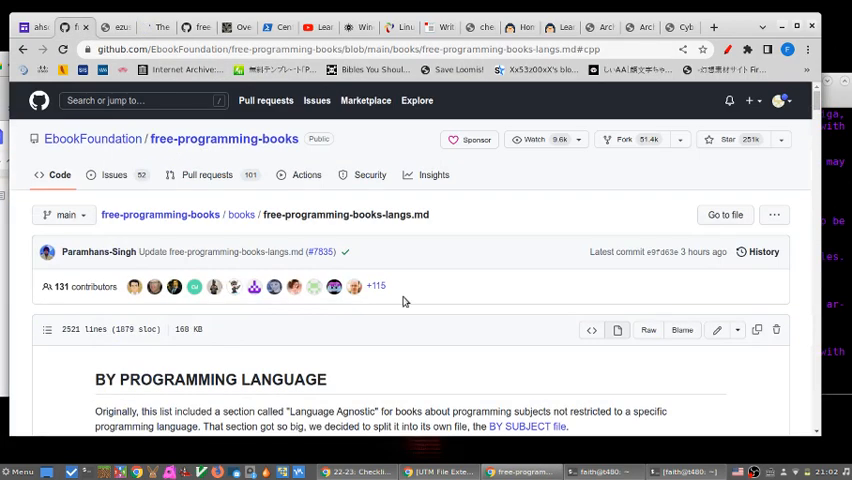
{"action": "scroll", "scroll_direction": "down", "scroll_amount": 3}
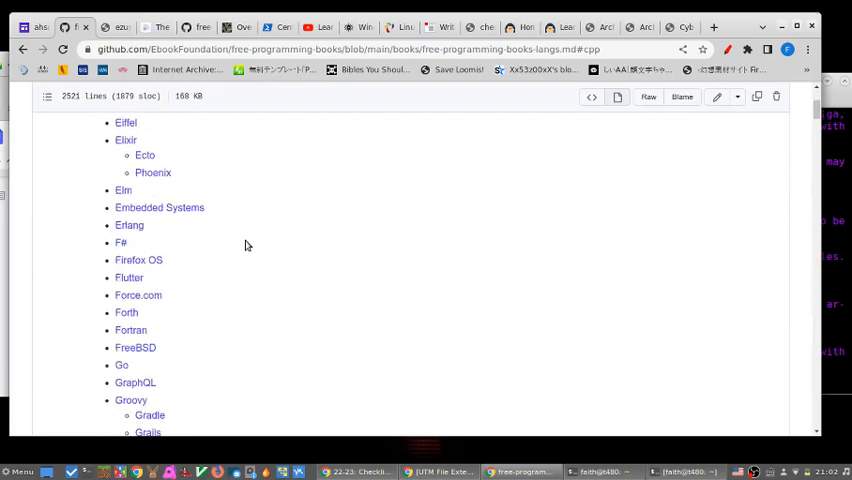
{"action": "scroll", "scroll_direction": "down", "scroll_amount": 3}
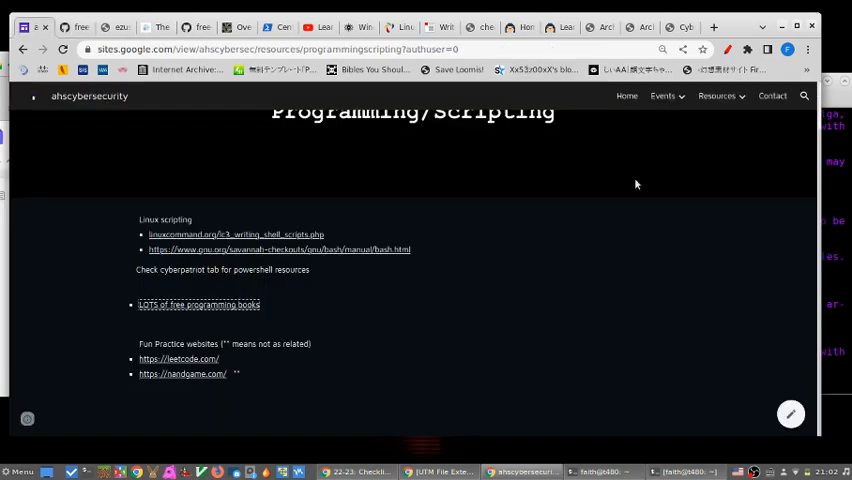
Step: Go through the Resources menu and overview page to the CyberPatriot card's page
{"action": "left_click", "coordinate": [717, 95]}
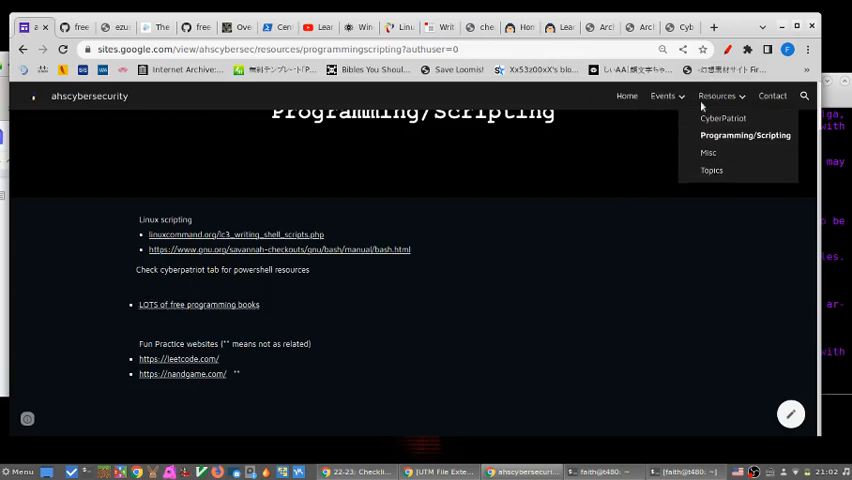
{"action": "left_click", "coordinate": [714, 96]}
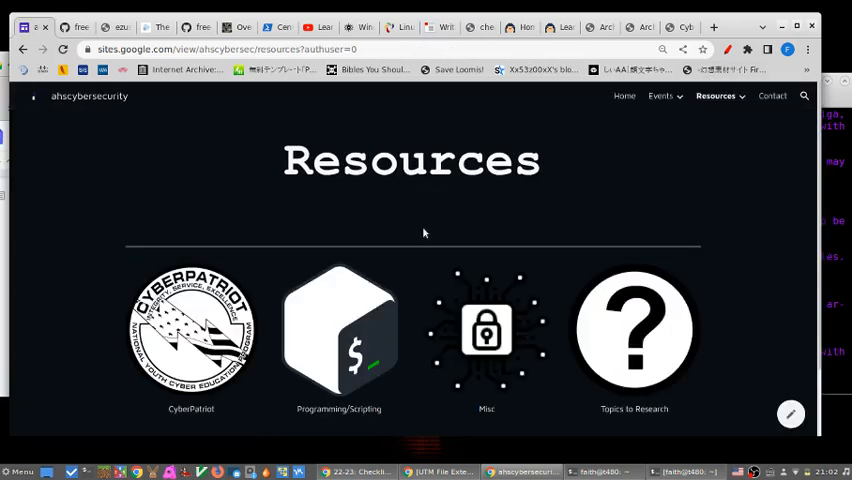
{"action": "left_click", "coordinate": [191, 328]}
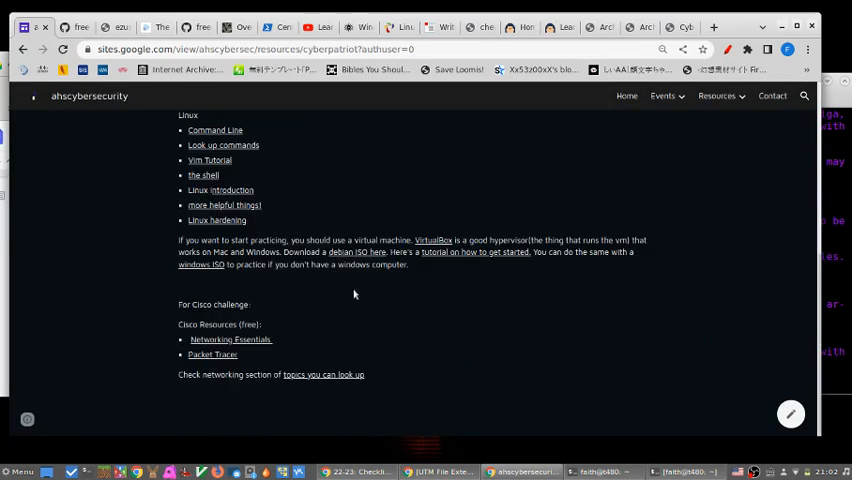
{"action": "mouse_move", "coordinate": [440, 289]}
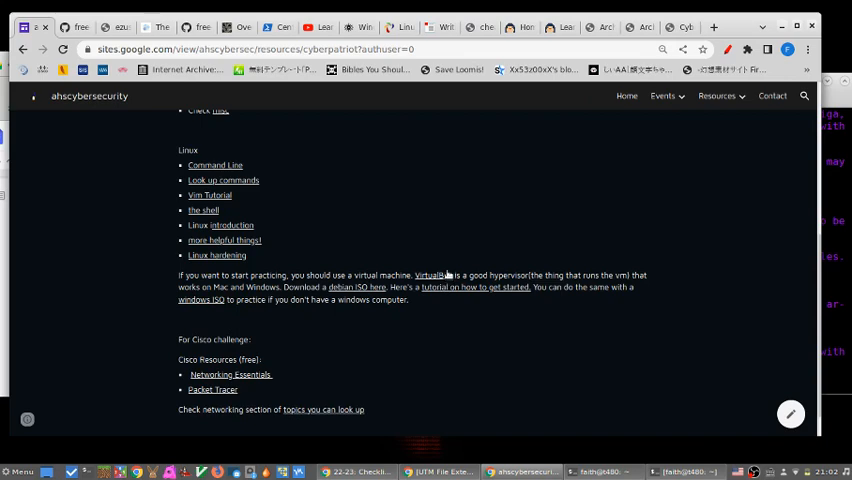
{"action": "mouse_move", "coordinate": [433, 275]}
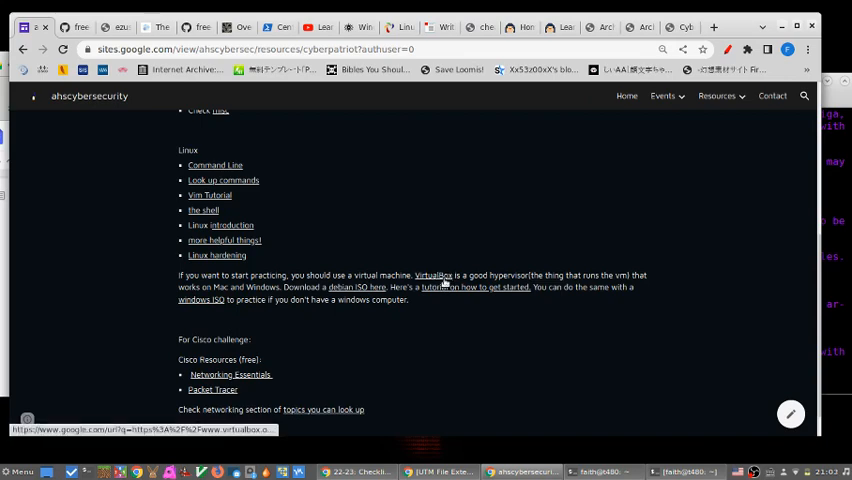
{"action": "mouse_move", "coordinate": [477, 357]}
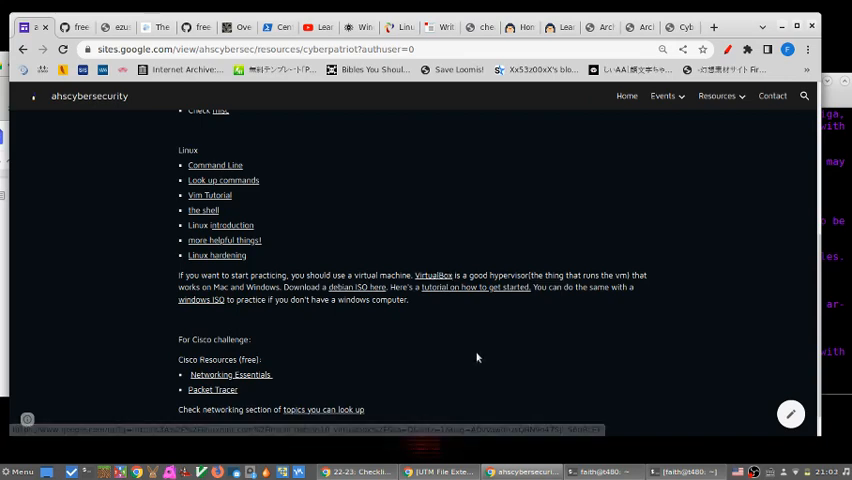
{"action": "mouse_move", "coordinate": [476, 351]}
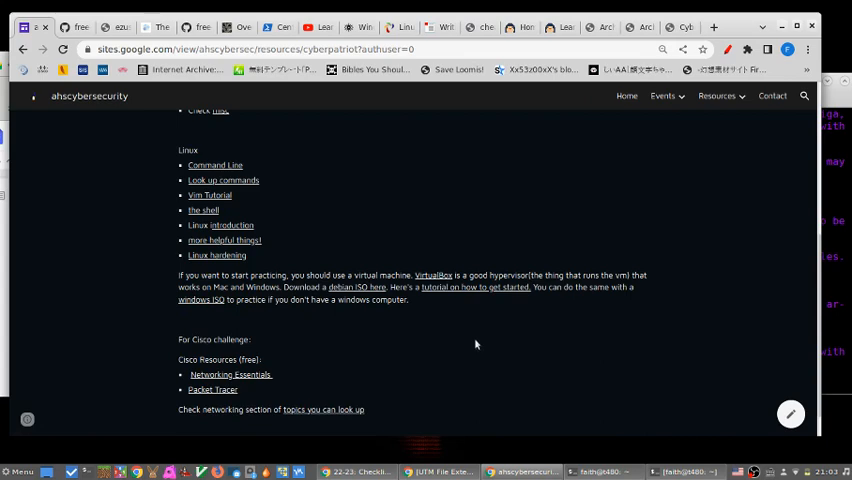
{"action": "mouse_move", "coordinate": [430, 328]}
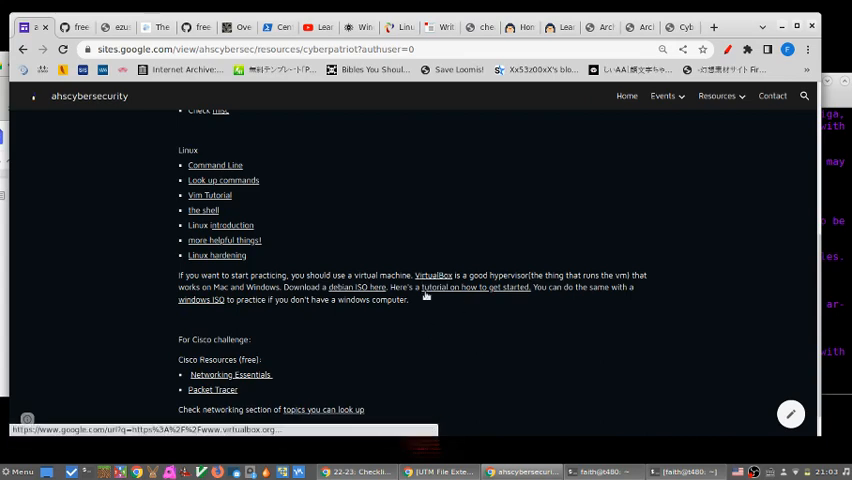
{"action": "mouse_move", "coordinate": [402, 309]}
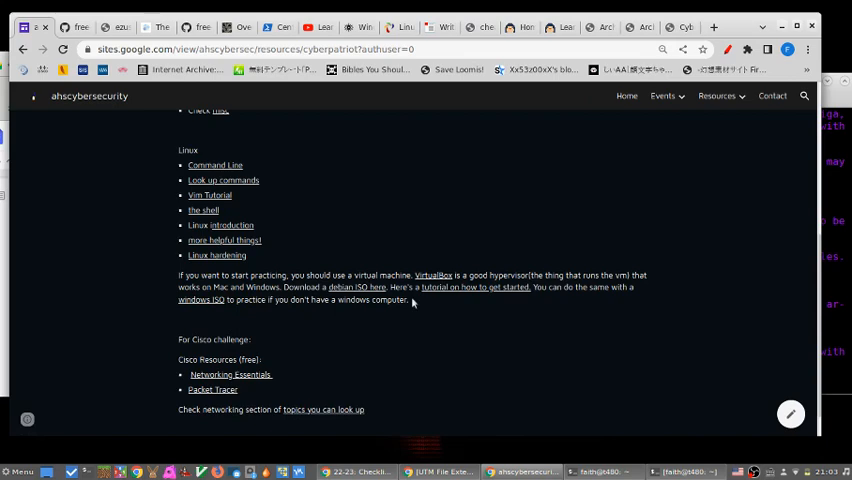
{"action": "mouse_move", "coordinate": [490, 272]}
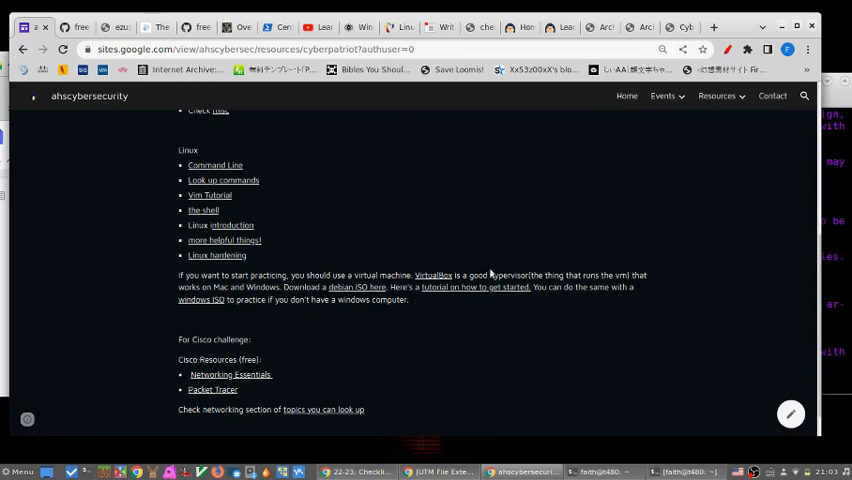